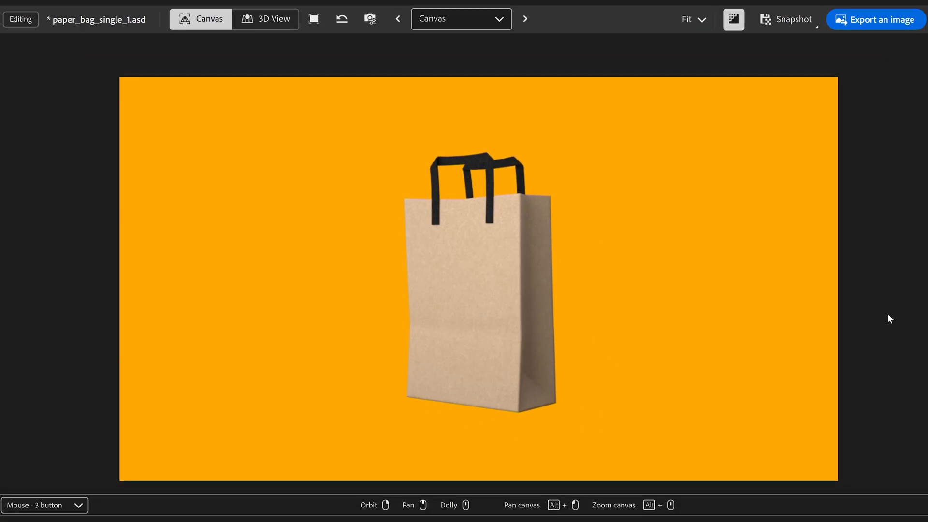
{"action": "mouse_move", "coordinate": [280, 40]}
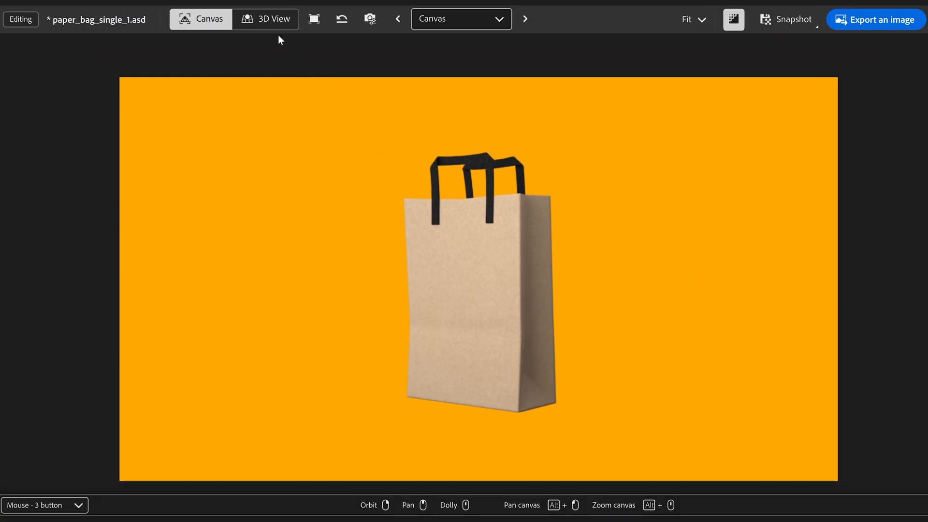
Step: Show the paper bag in 3D and bring up the 3D-model-to-image generator panel
{"action": "left_click", "coordinate": [273, 19]}
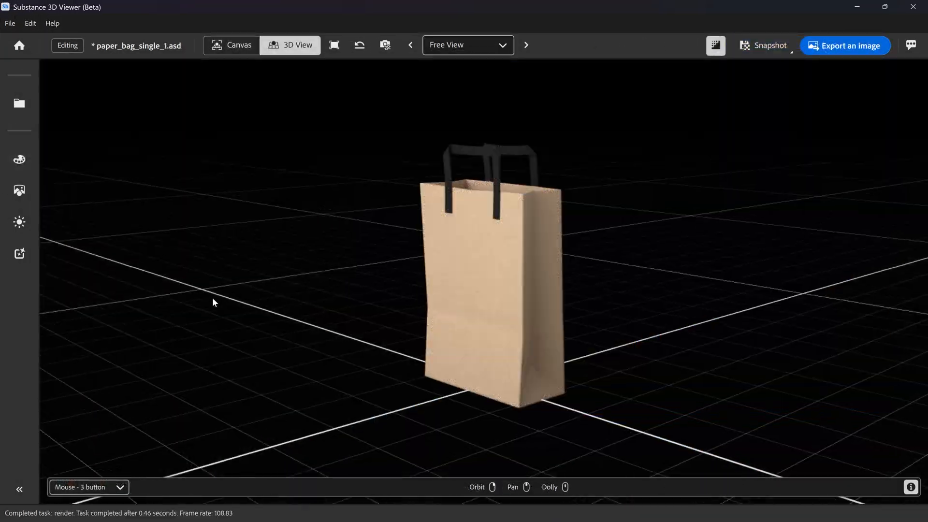
{"action": "left_click", "coordinate": [19, 254]}
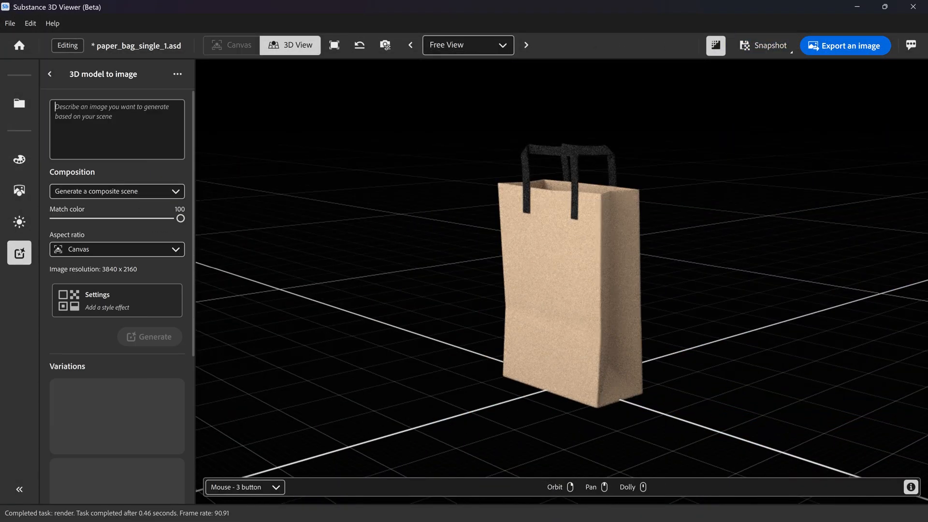
{"action": "left_click", "coordinate": [150, 337]}
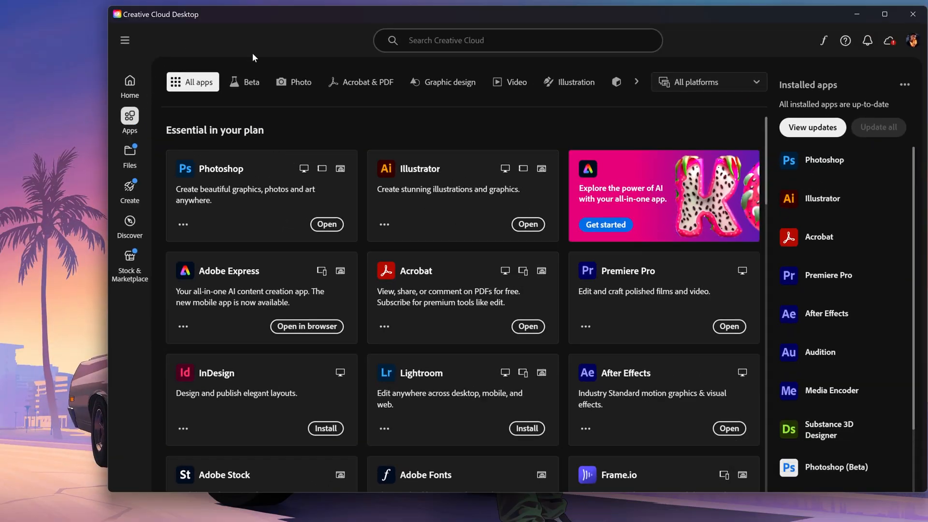
Step: Browse the Beta and 3D & AR app listings and launch Substance 3D Assets in the browser
{"action": "left_click", "coordinate": [250, 81]}
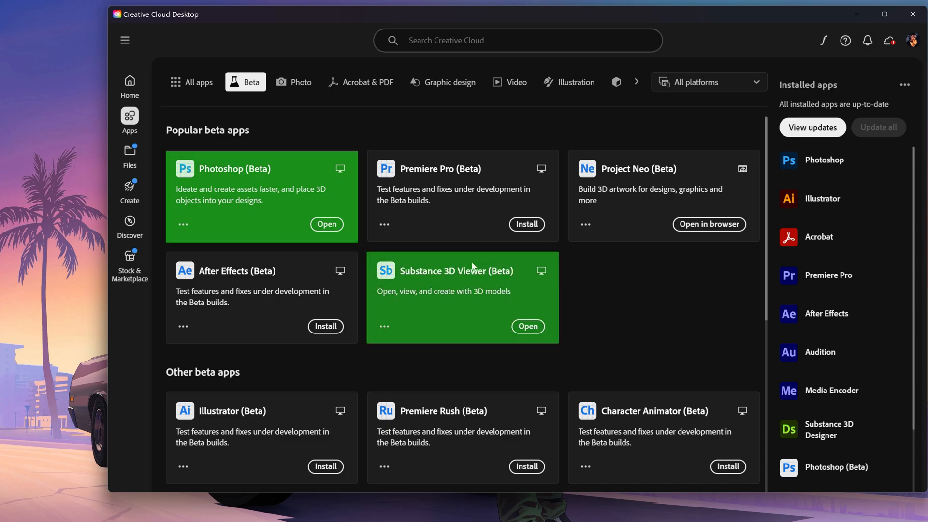
{"action": "mouse_move", "coordinate": [503, 294]}
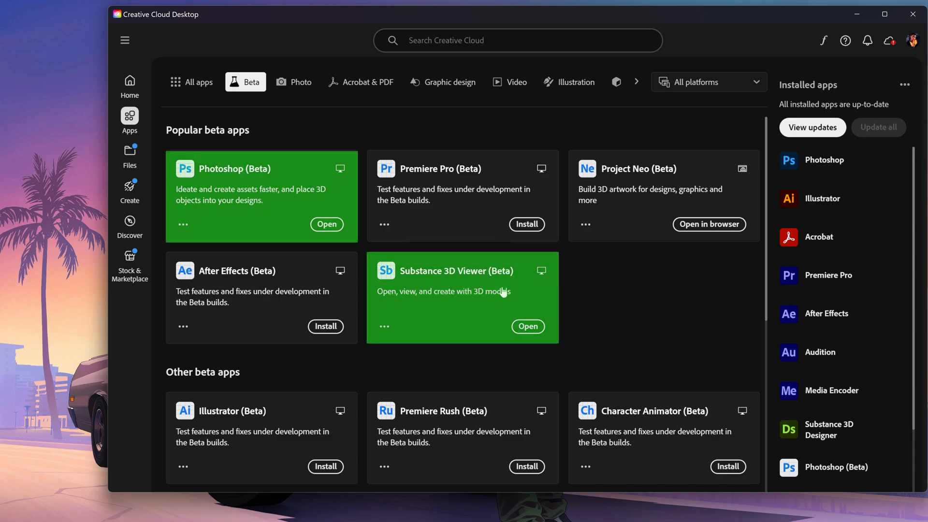
{"action": "mouse_move", "coordinate": [545, 193]}
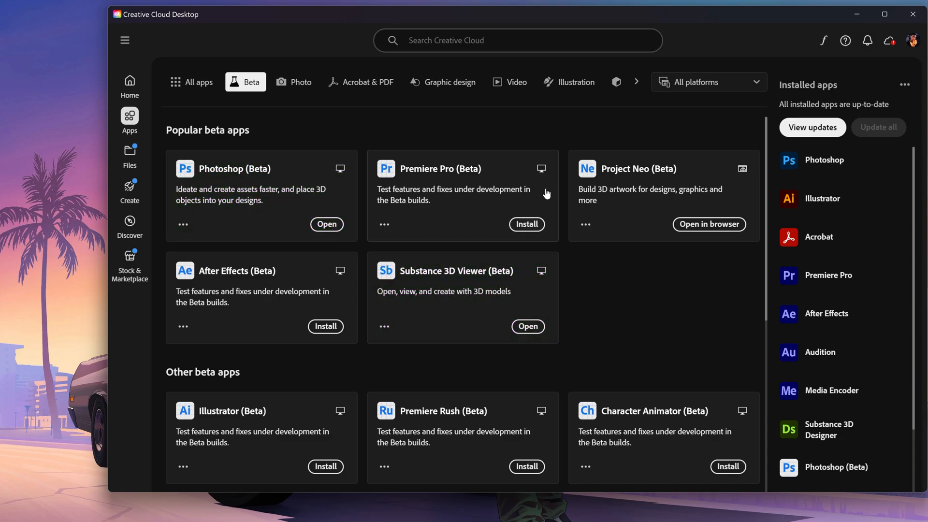
{"action": "left_click", "coordinate": [637, 87]}
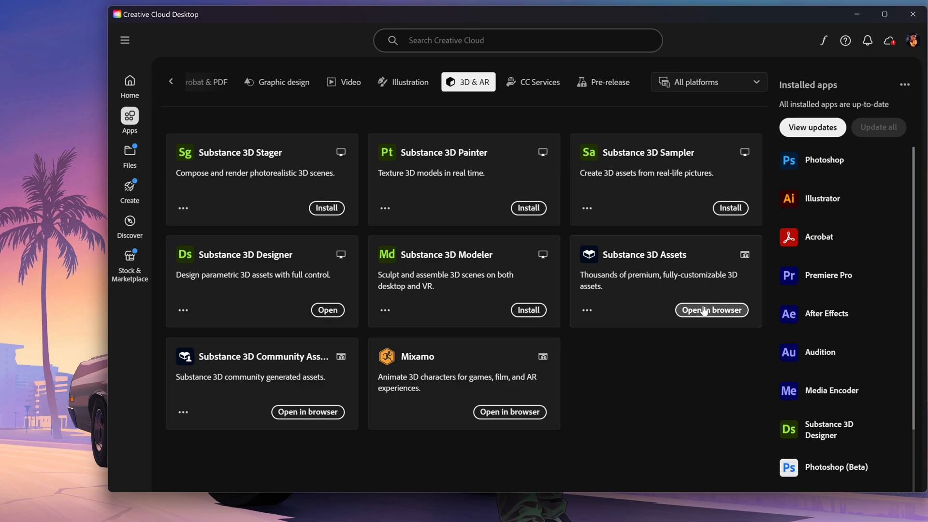
{"action": "left_click", "coordinate": [711, 310]}
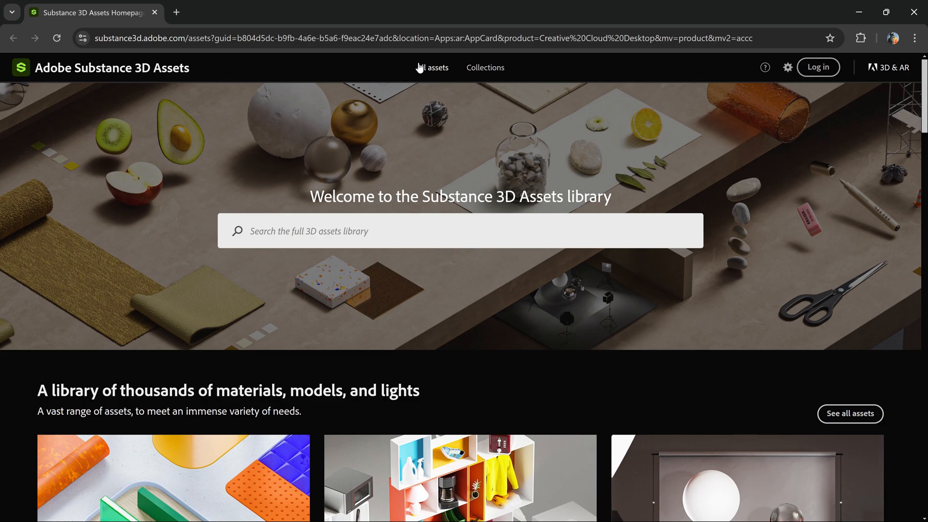
Step: Filter the full library to free 3D models and scroll to the Paper Bag Set
{"action": "left_click", "coordinate": [432, 68]}
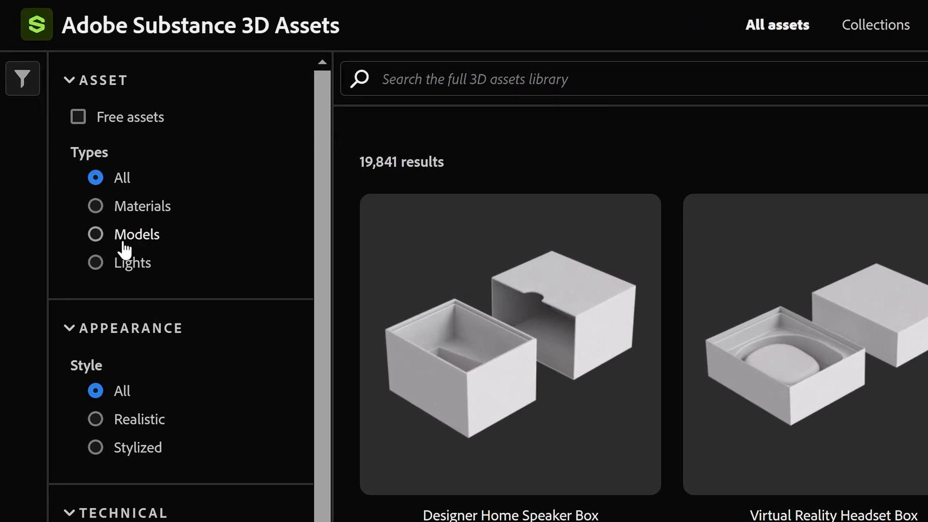
{"action": "left_click", "coordinate": [95, 234]}
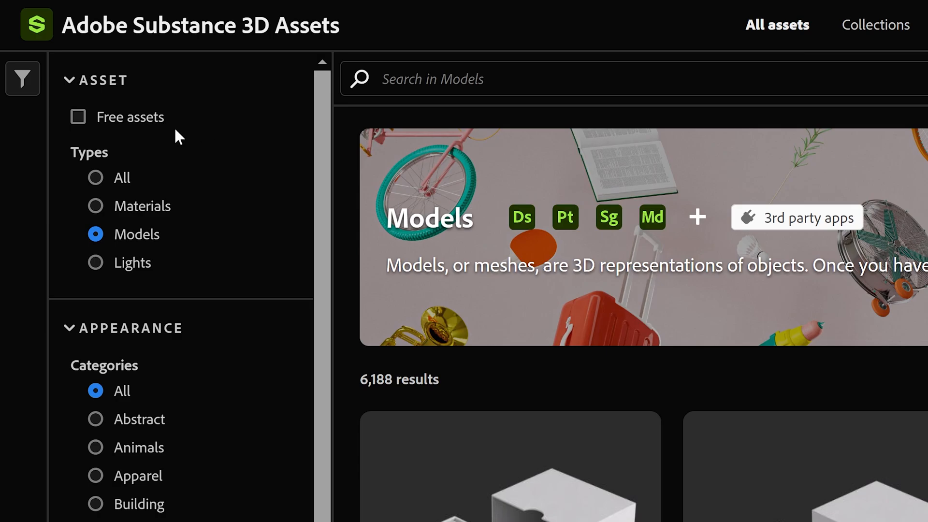
{"action": "mouse_move", "coordinate": [128, 125]}
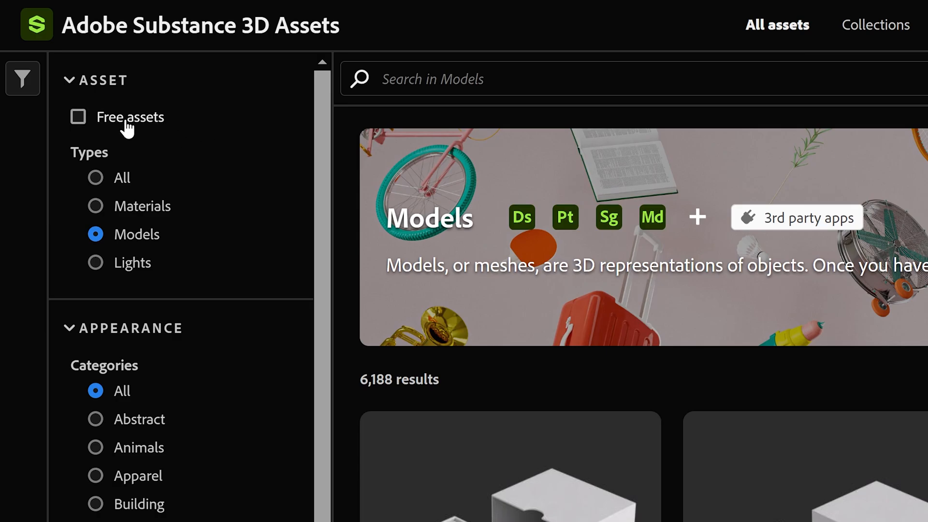
{"action": "left_click", "coordinate": [77, 117]}
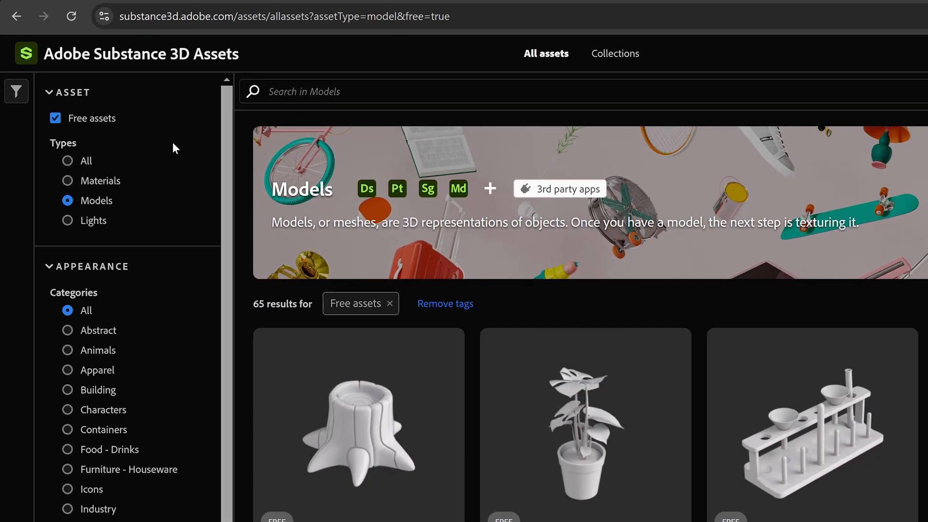
{"action": "scroll", "scroll_direction": "down", "scroll_amount": 3}
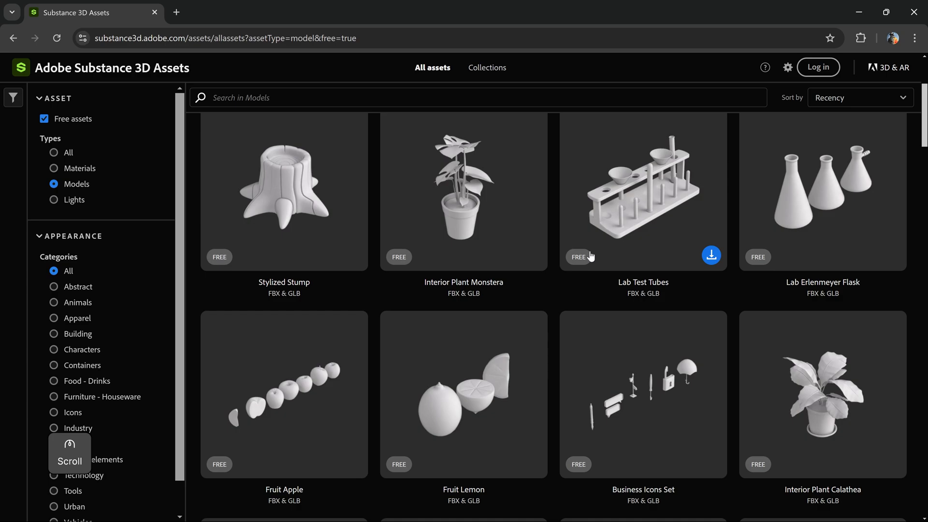
{"action": "scroll", "scroll_direction": "down", "scroll_amount": 3}
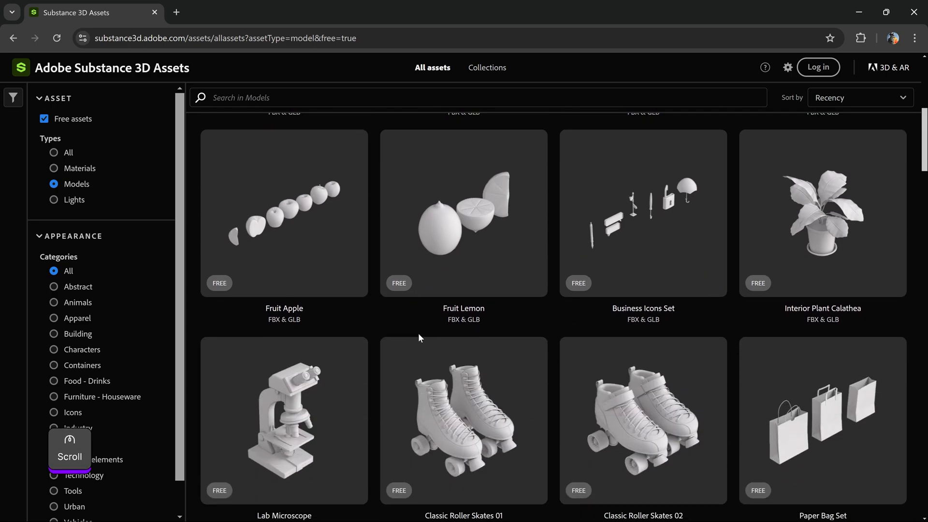
{"action": "scroll", "scroll_direction": "down", "scroll_amount": 3}
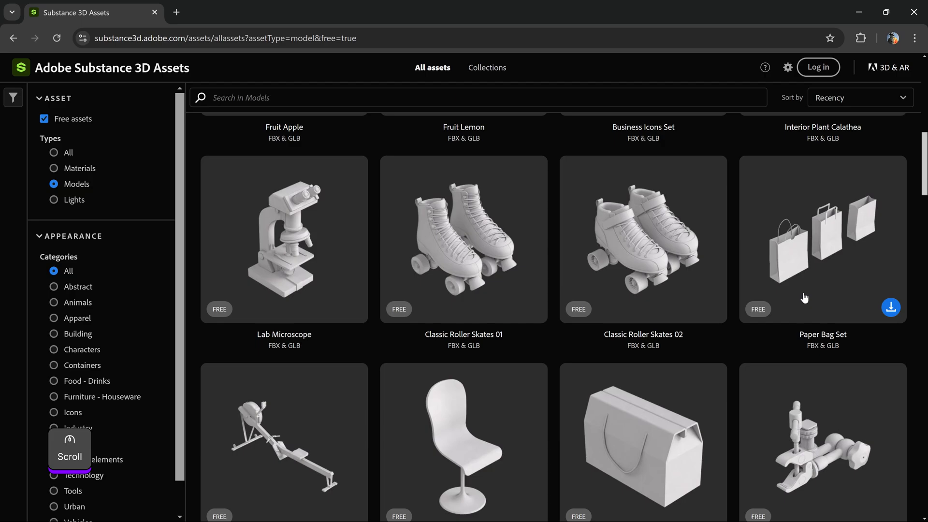
{"action": "mouse_move", "coordinate": [805, 283]}
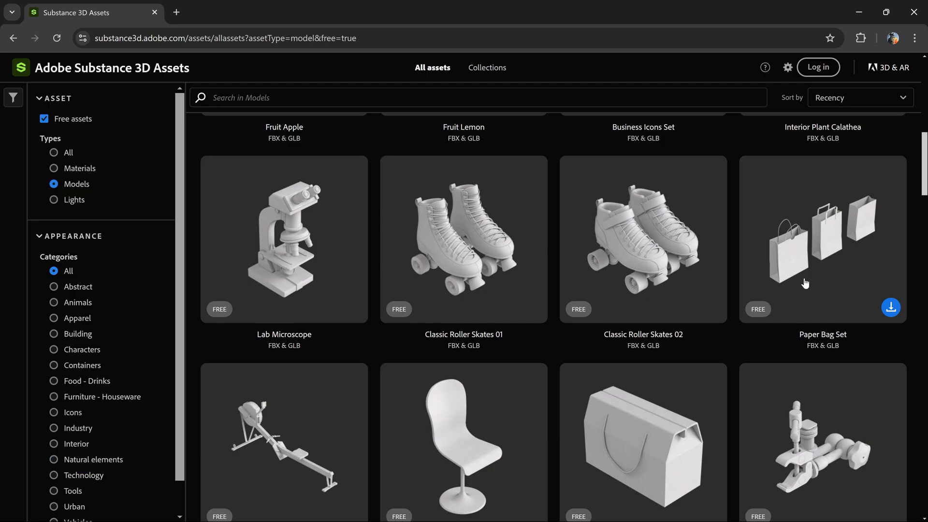
{"action": "mouse_move", "coordinate": [821, 299]}
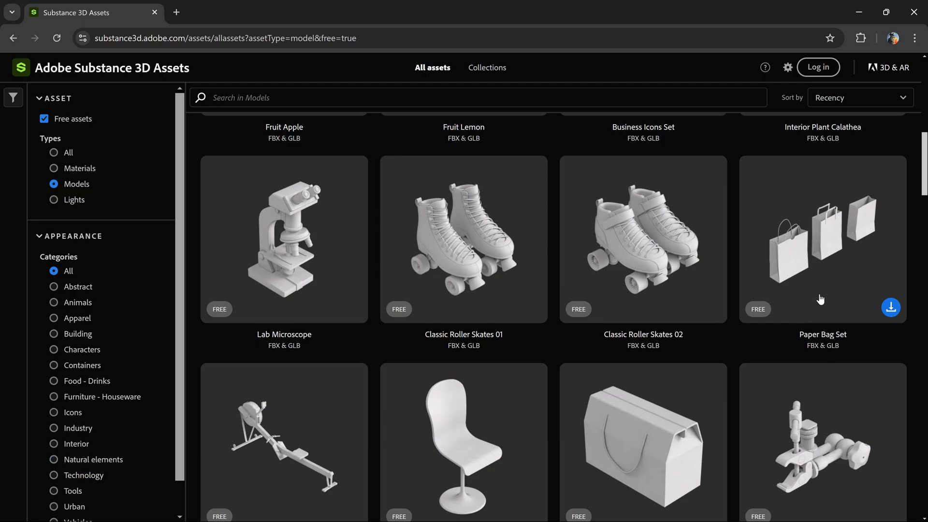
{"action": "mouse_move", "coordinate": [755, 162]}
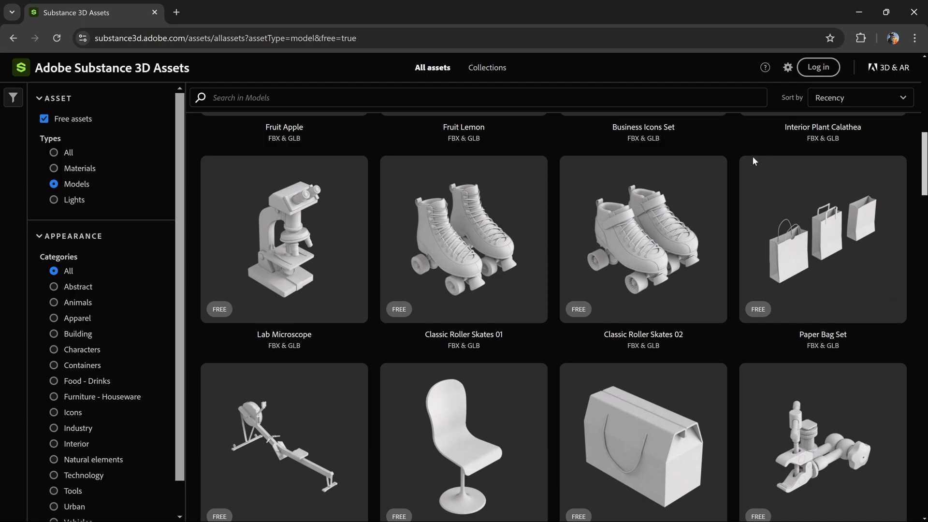
{"action": "mouse_move", "coordinate": [806, 246]}
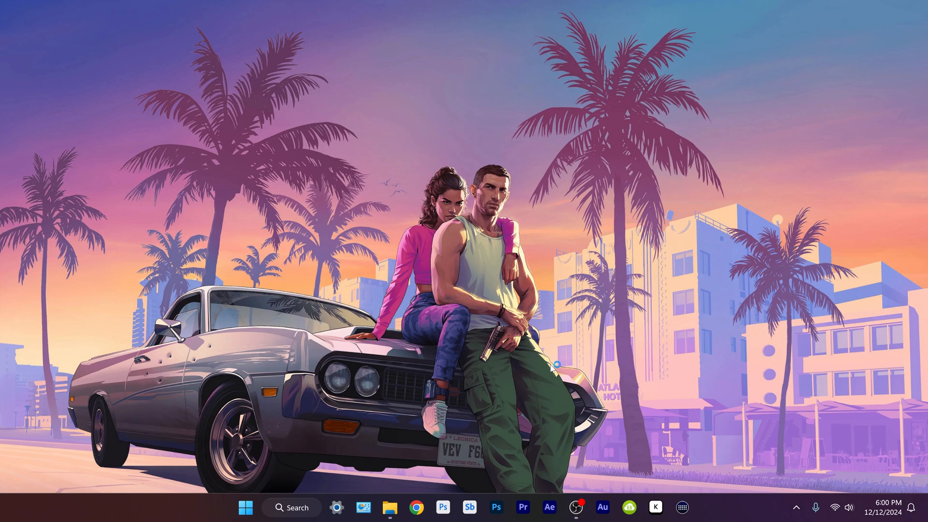
Step: Launch Photoshop (Beta) and create a new 3840×2160 transparent document
{"action": "left_click", "coordinate": [442, 508]}
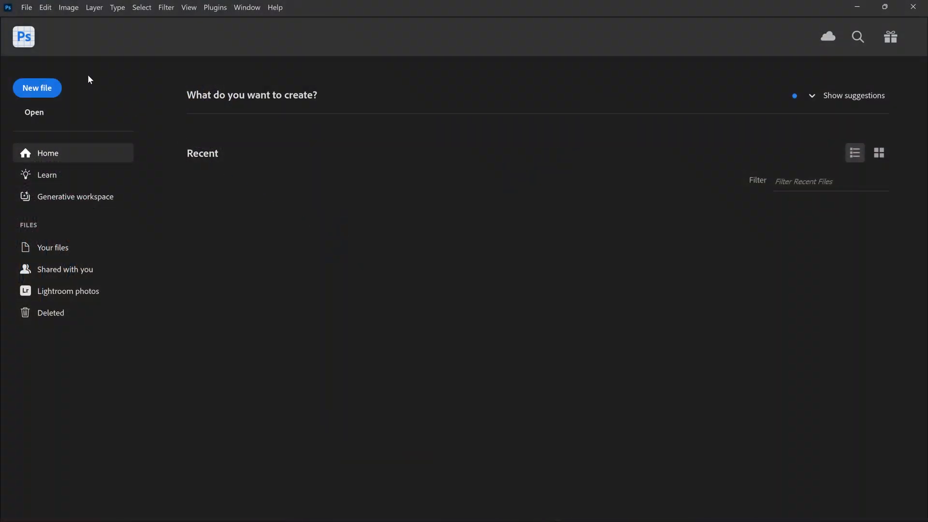
{"action": "left_click", "coordinate": [37, 88]}
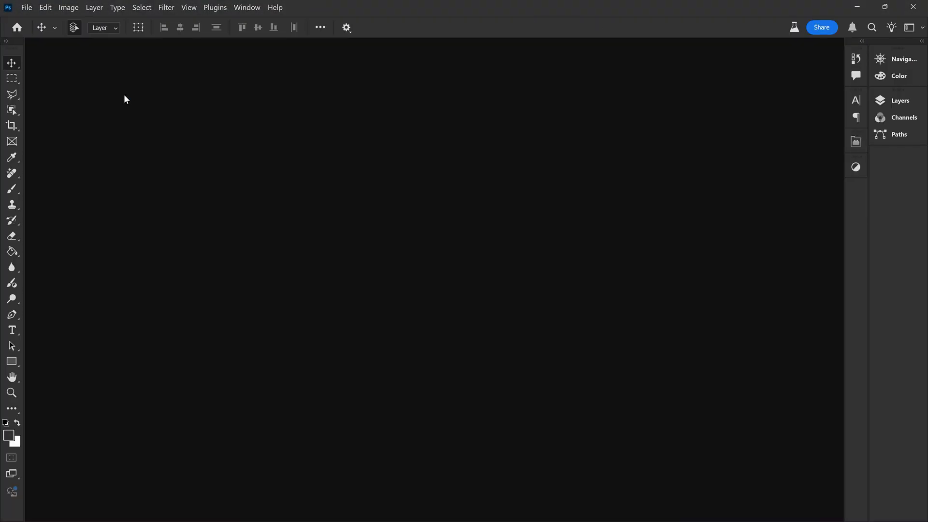
{"action": "left_click", "coordinate": [27, 8]}
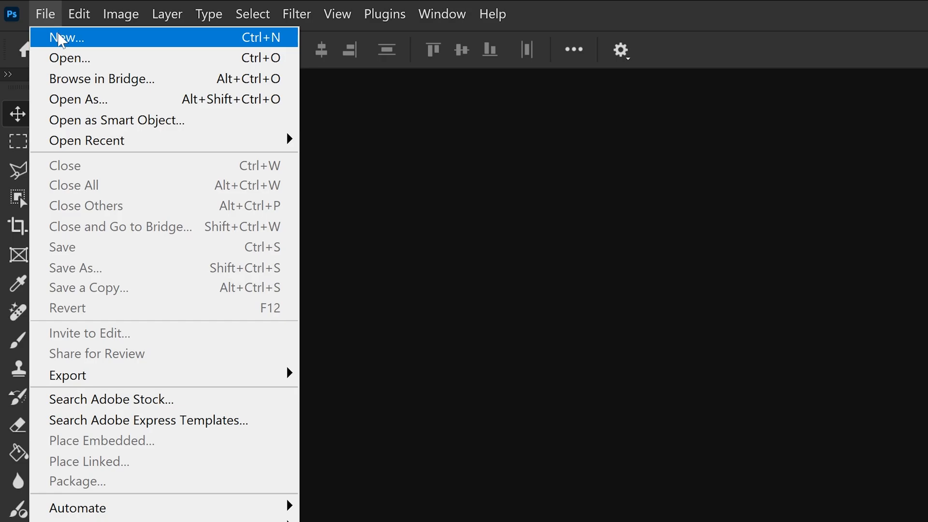
{"action": "left_click", "coordinate": [64, 37]}
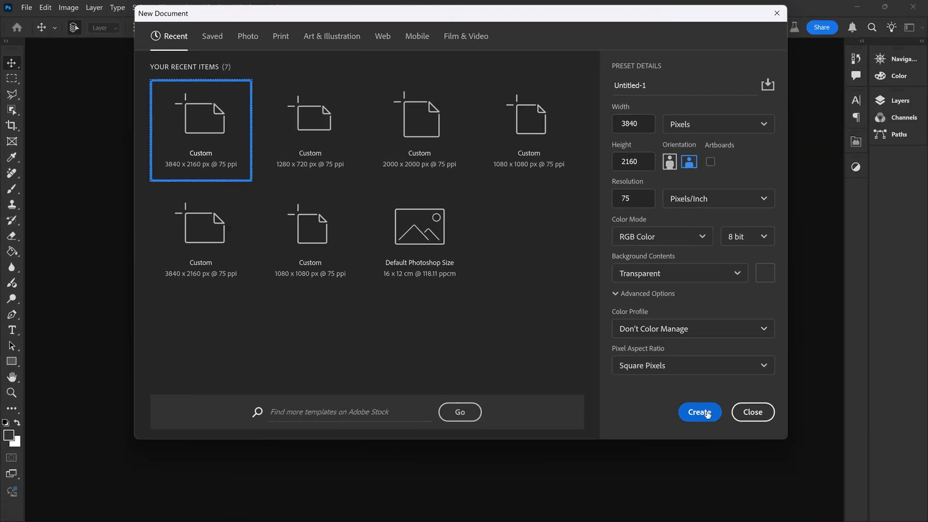
{"action": "left_click", "coordinate": [699, 412]}
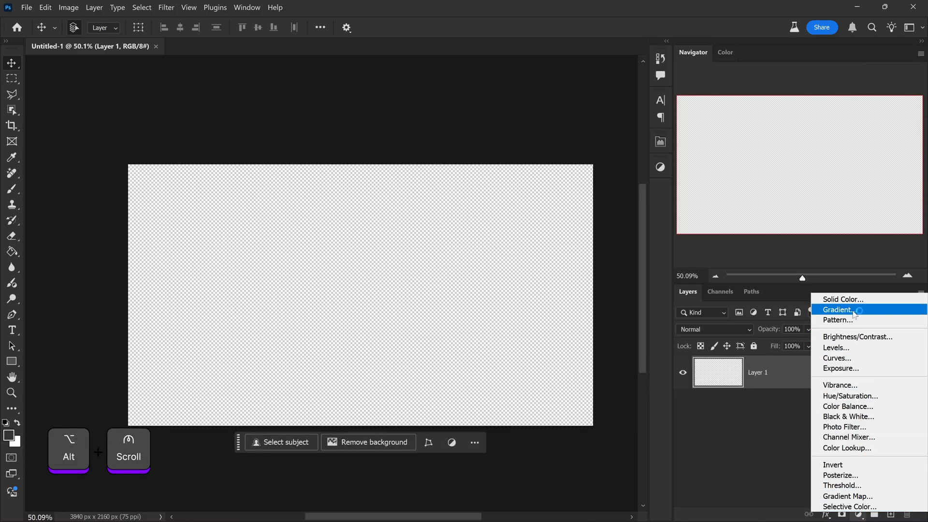
Step: Add a Solid Color fill layer in orange #ff9600
{"action": "left_click", "coordinate": [842, 299]}
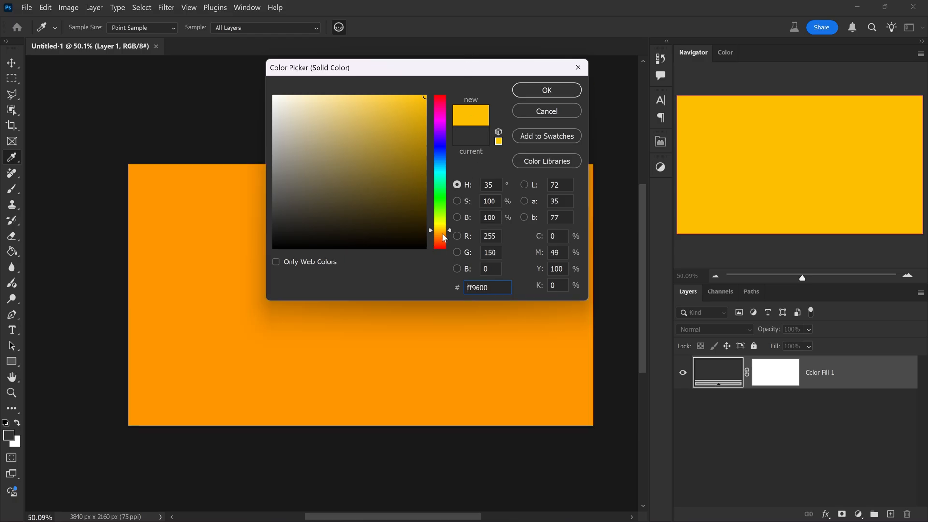
{"action": "left_click", "coordinate": [545, 90]}
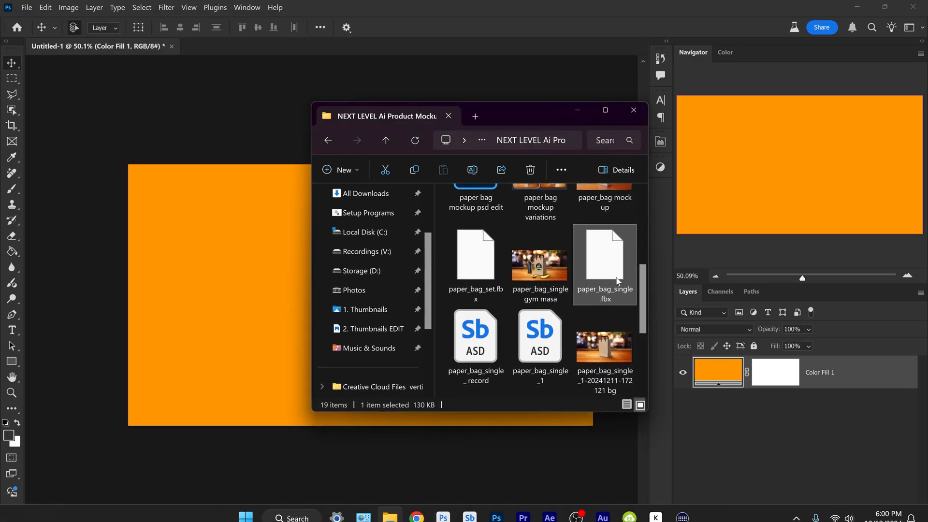
Step: Place paper_bag_single.fbx, scale it up on the canvas and edit its 3D contents
{"action": "left_click", "coordinate": [632, 110]}
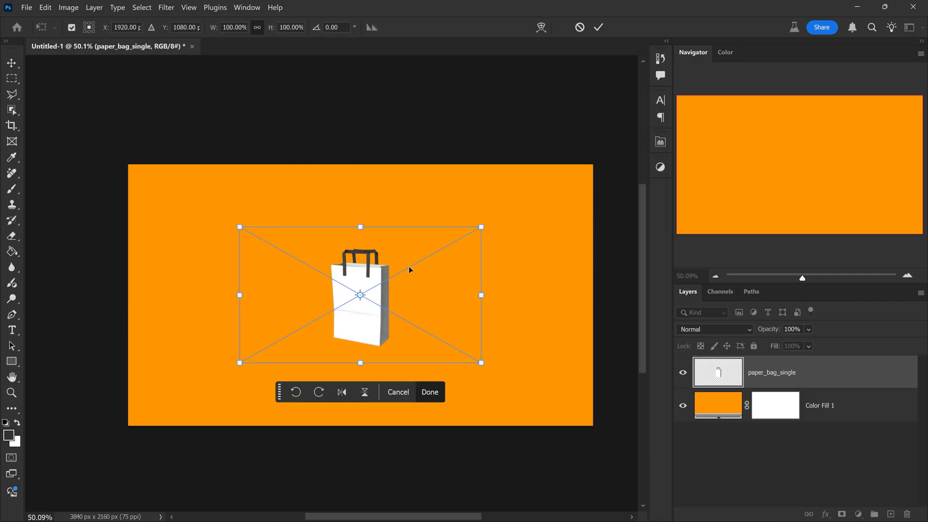
{"action": "left_click_drag", "start_coordinate": [360, 227], "coordinate": [366, 165]}
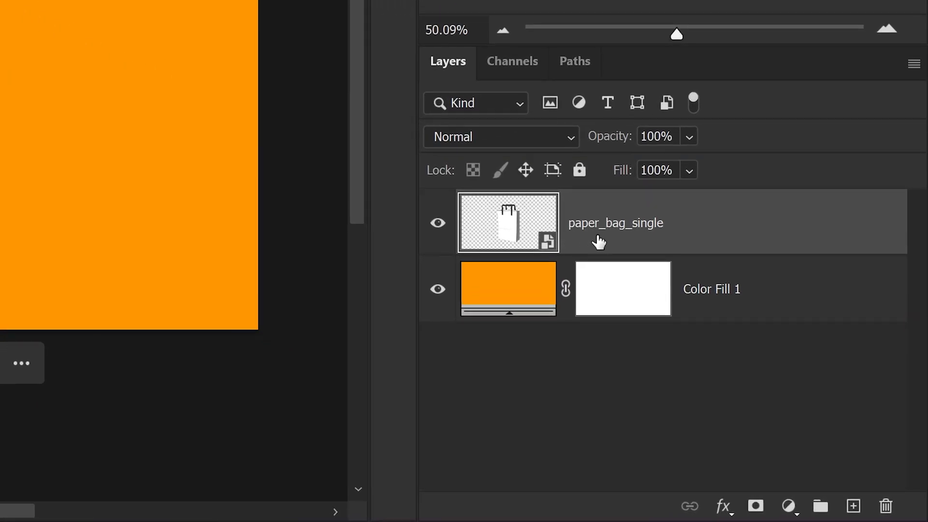
{"action": "mouse_move", "coordinate": [512, 226]}
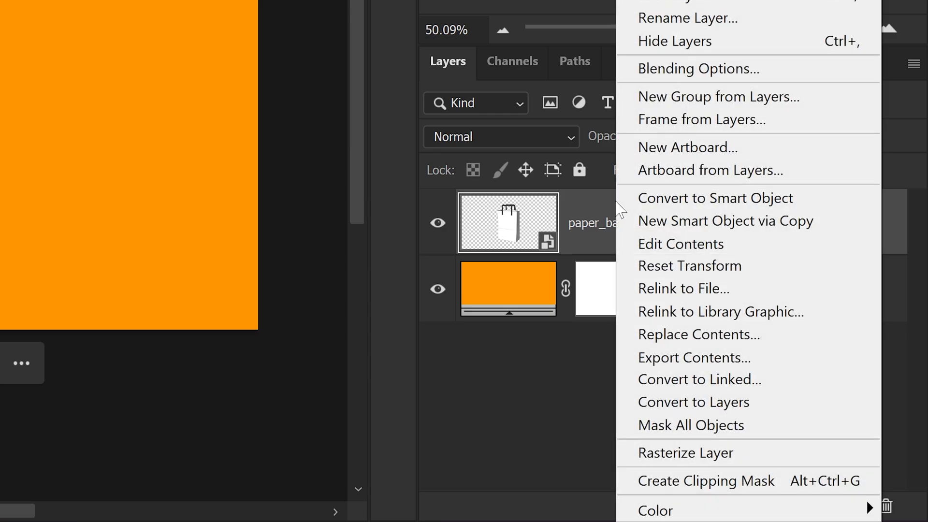
{"action": "mouse_move", "coordinate": [681, 243]}
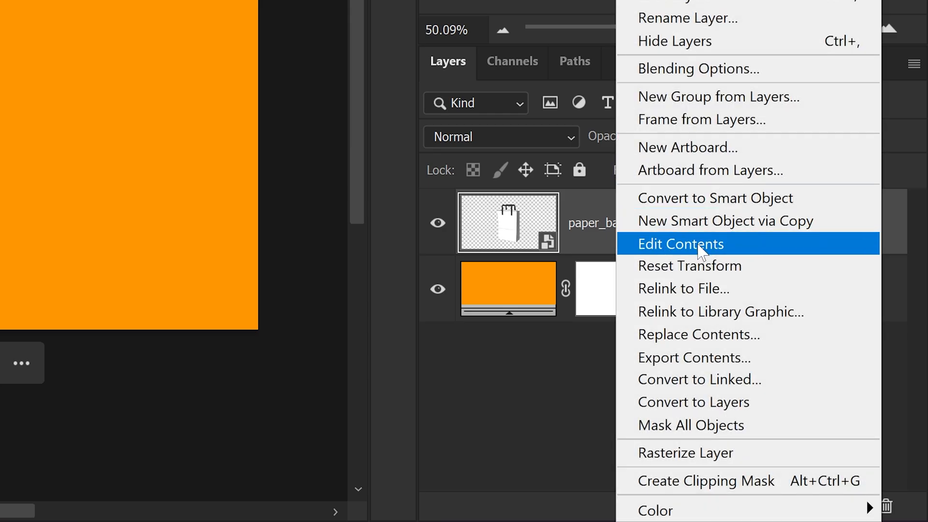
{"action": "left_click", "coordinate": [681, 244]}
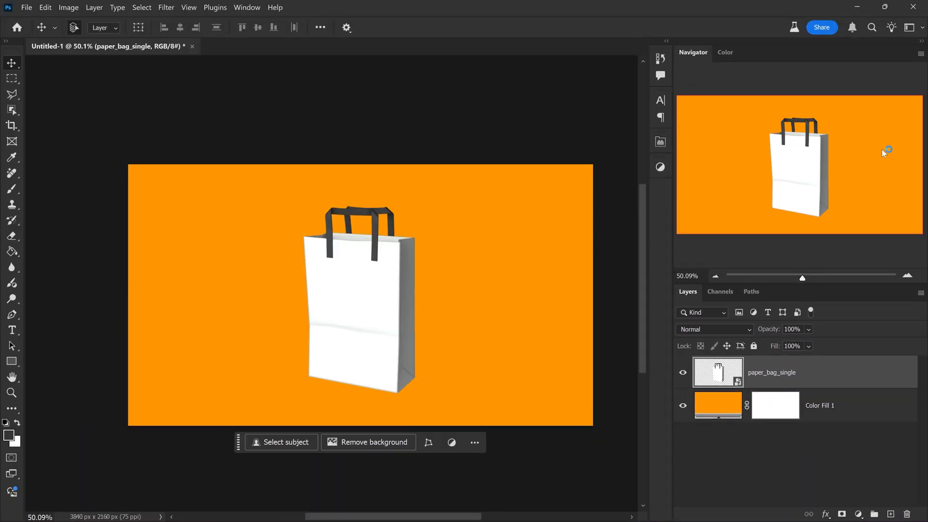
{"action": "left_click", "coordinate": [819, 405]}
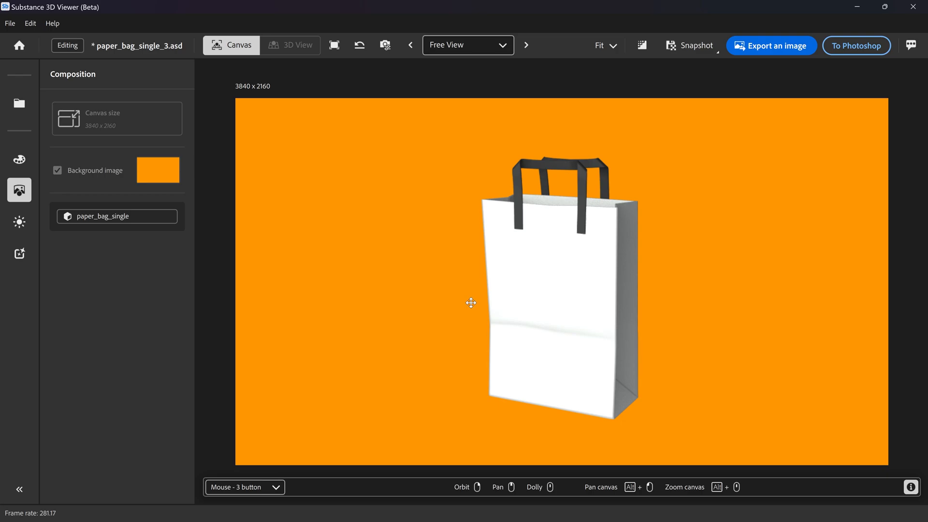
{"action": "mouse_move", "coordinate": [487, 236]}
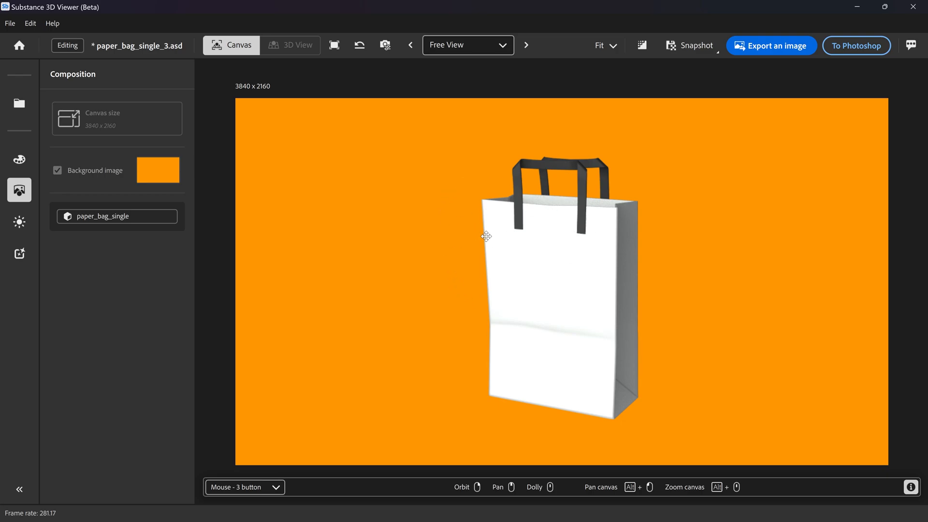
{"action": "mouse_move", "coordinate": [405, 242]}
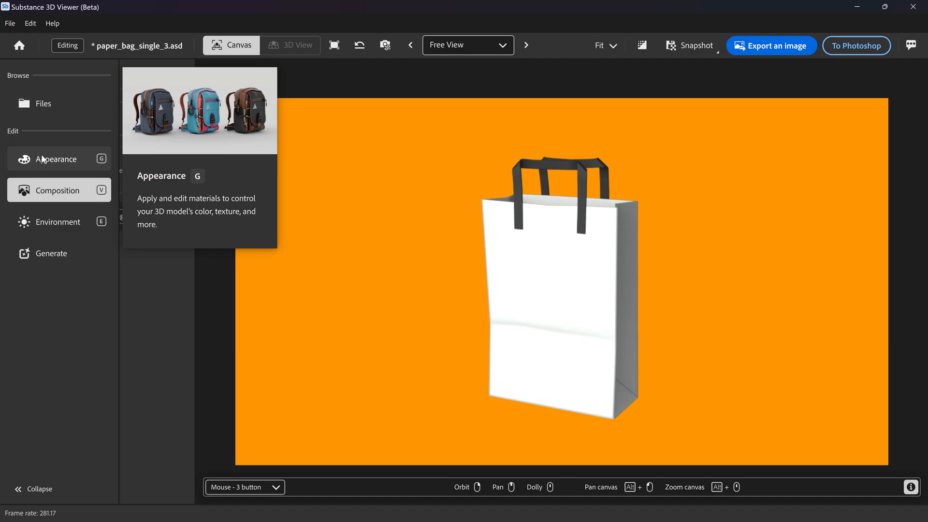
Step: Show the Appearance material settings for the bag body
{"action": "left_click", "coordinate": [57, 158]}
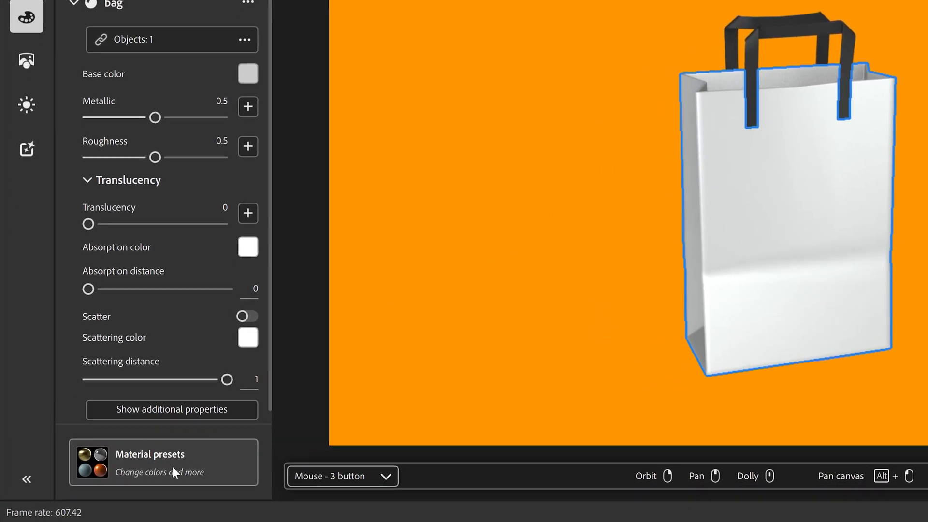
Step: Apply the Cardboard material preset to the bag with Transform Repeat X and Y at 5.00
{"action": "left_click", "coordinate": [164, 462]}
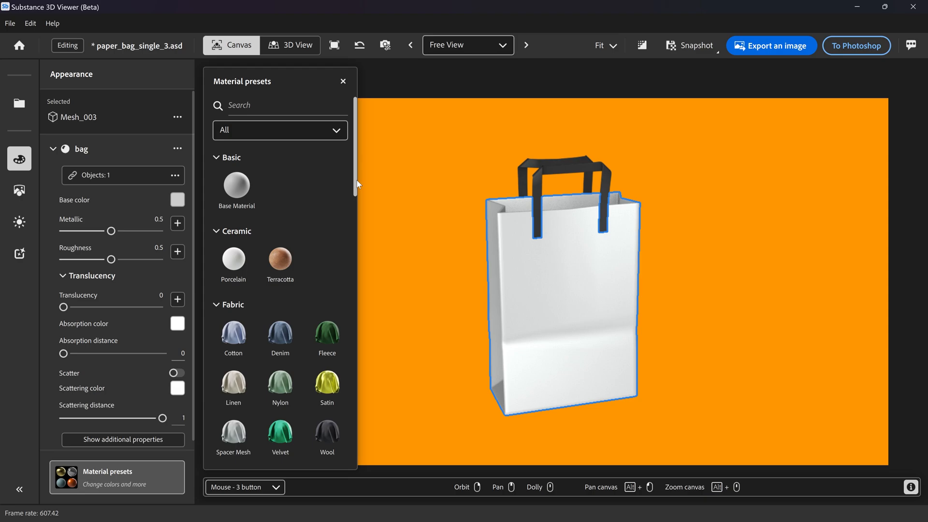
{"action": "scroll", "scroll_direction": "down", "scroll_amount": 3}
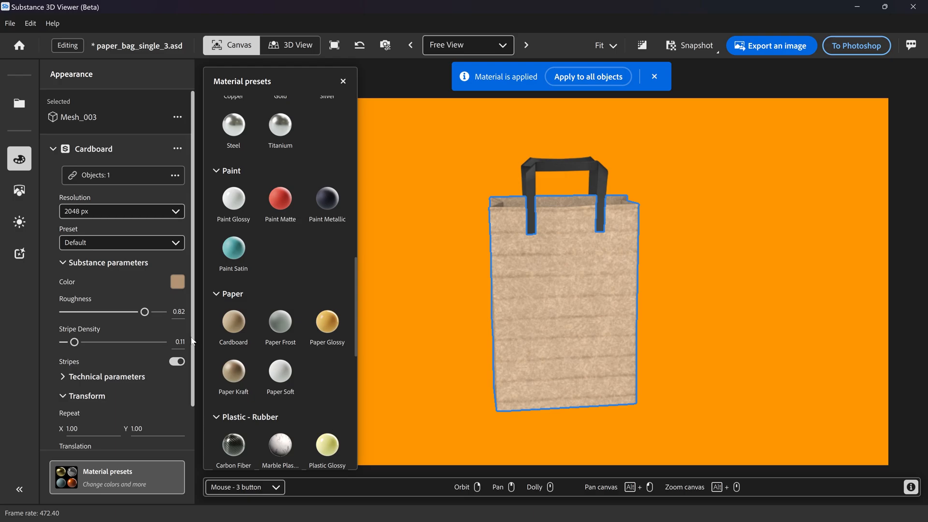
{"action": "left_click", "coordinate": [107, 337]}
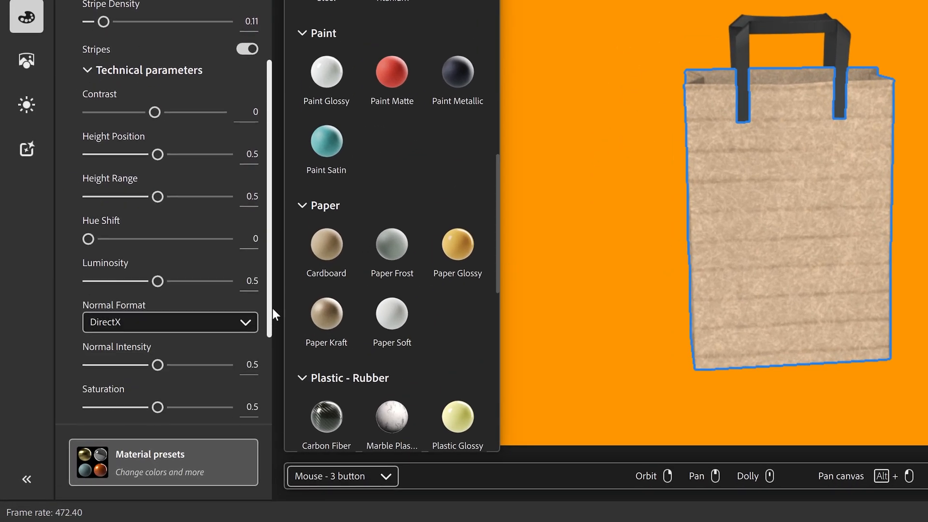
{"action": "scroll", "scroll_direction": "down", "scroll_amount": 3}
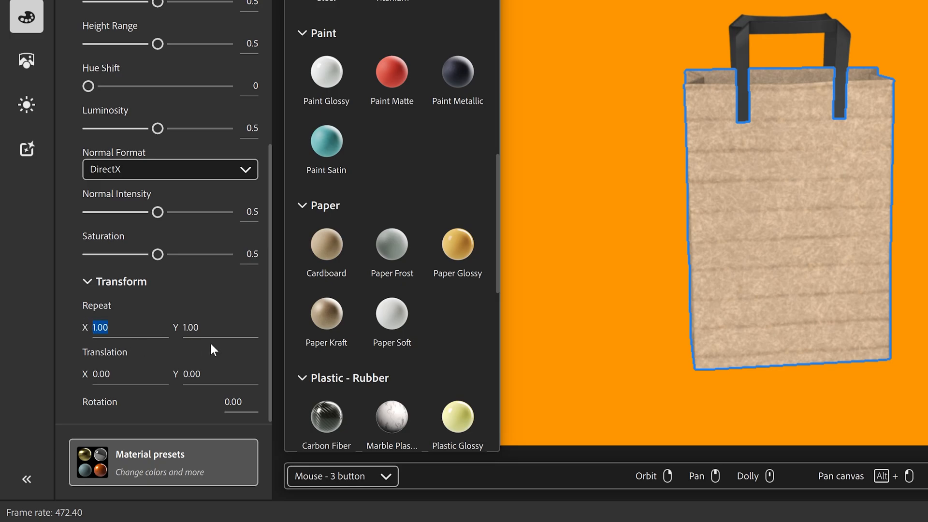
{"action": "type", "text": "5.00"}
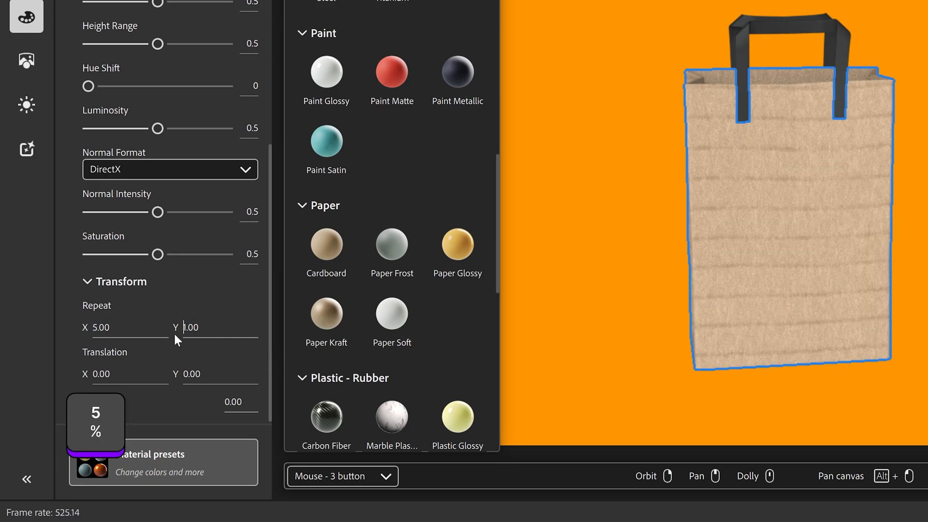
{"action": "type", "text": "5.00"}
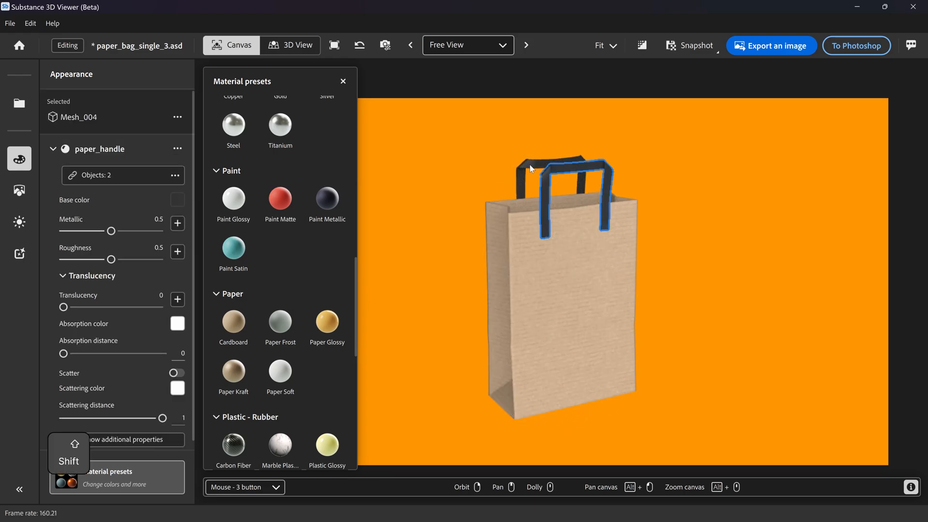
Step: Give both bag handles a darkened Paper Soft material and move to the Environment settings
{"action": "left_click", "coordinate": [280, 378]}
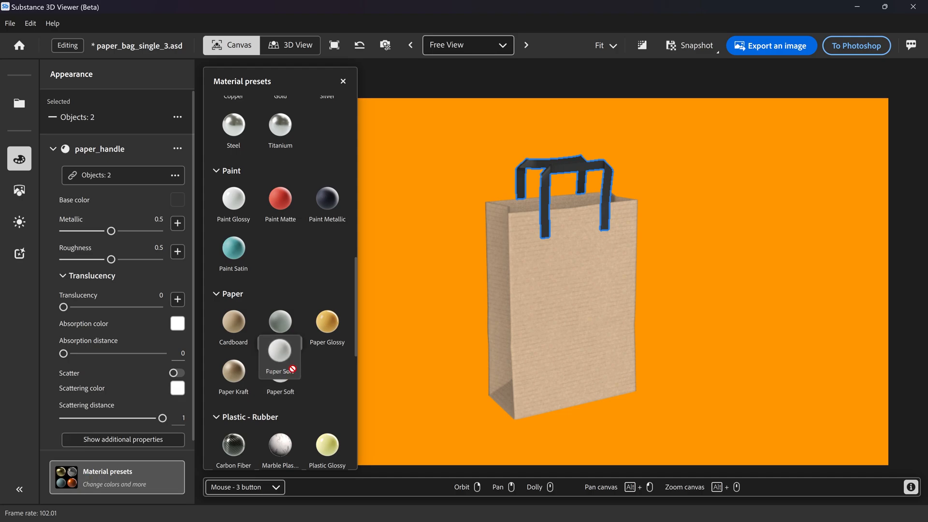
{"action": "left_click", "coordinate": [280, 359]}
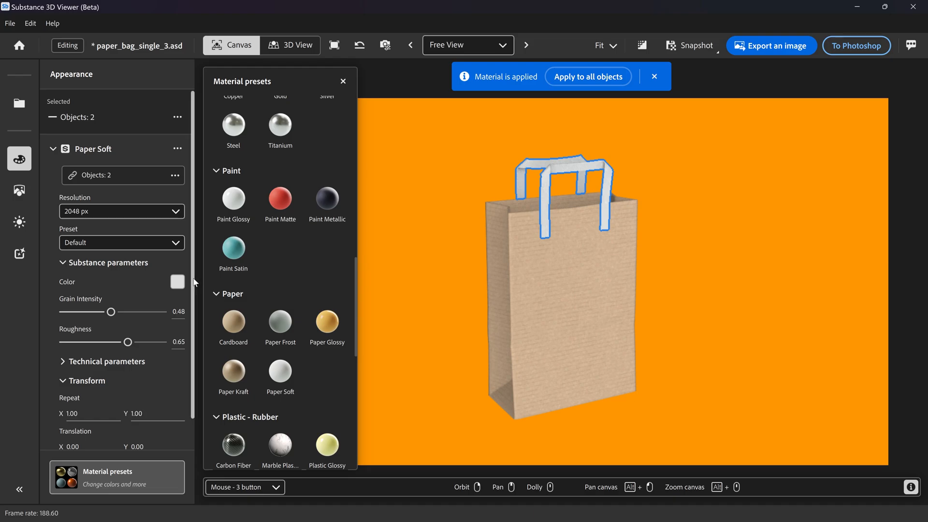
{"action": "left_click", "coordinate": [178, 281]}
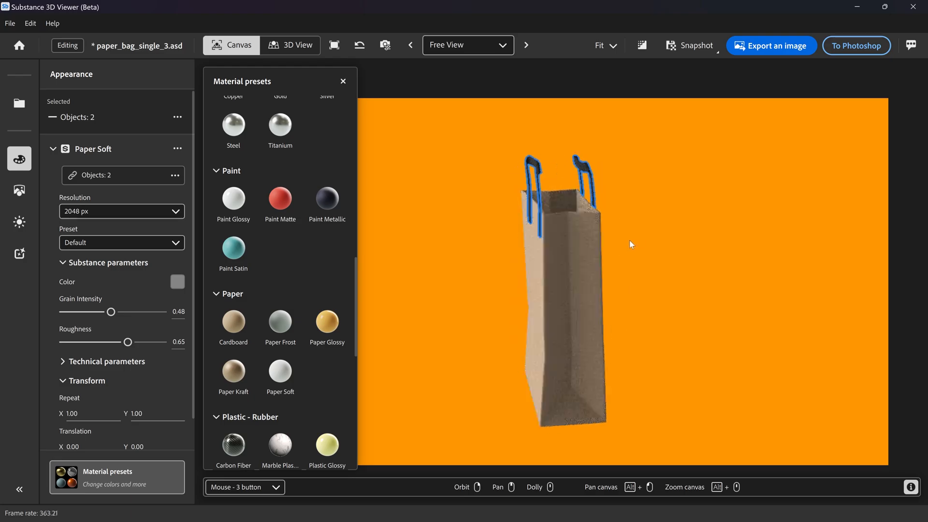
{"action": "left_click", "coordinate": [233, 321]}
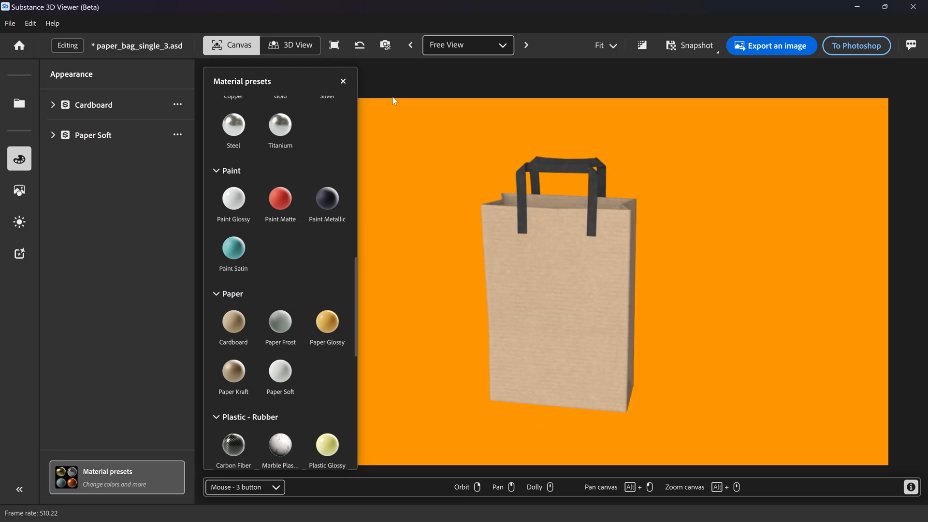
{"action": "left_click", "coordinate": [343, 81]}
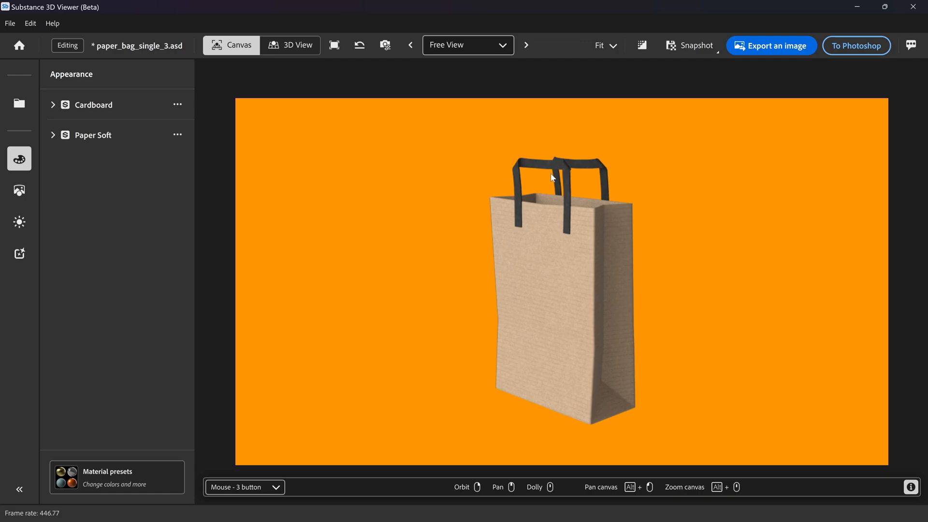
{"action": "mouse_move", "coordinate": [543, 313]}
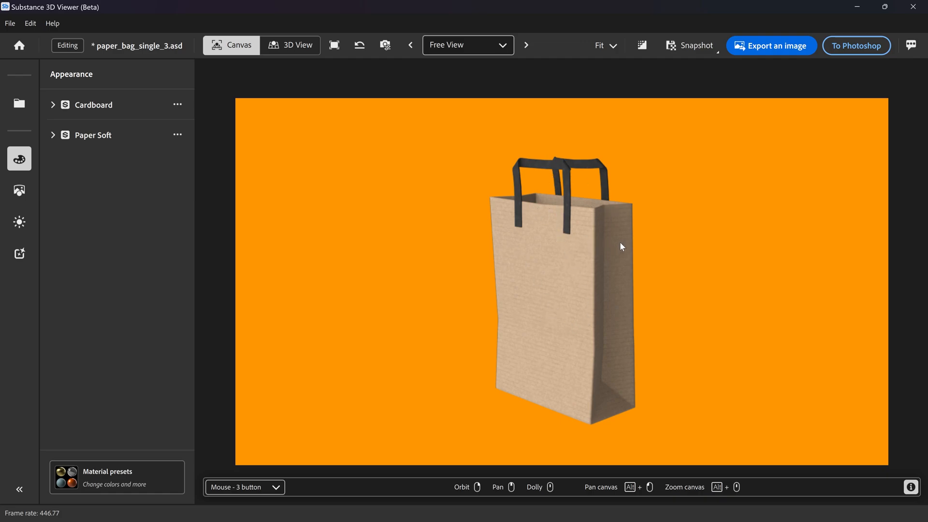
{"action": "mouse_move", "coordinate": [641, 45]}
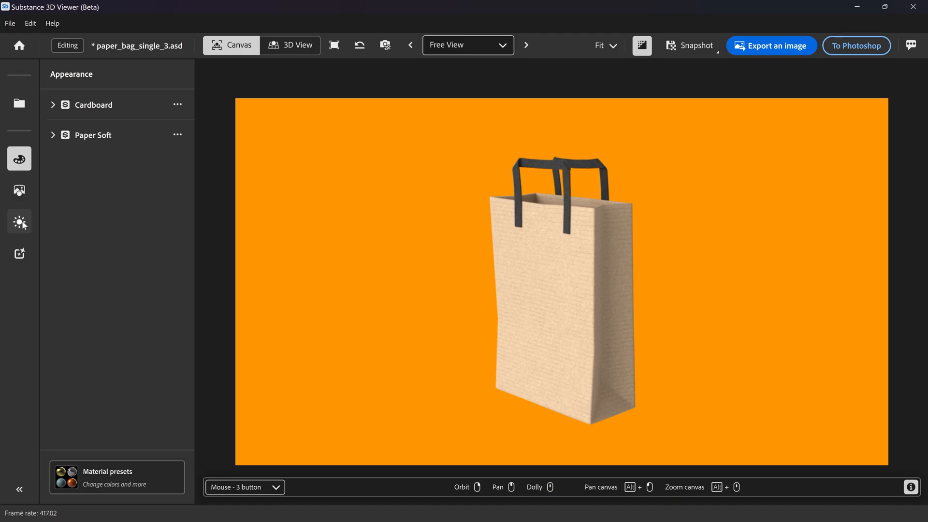
{"action": "left_click", "coordinate": [20, 221]}
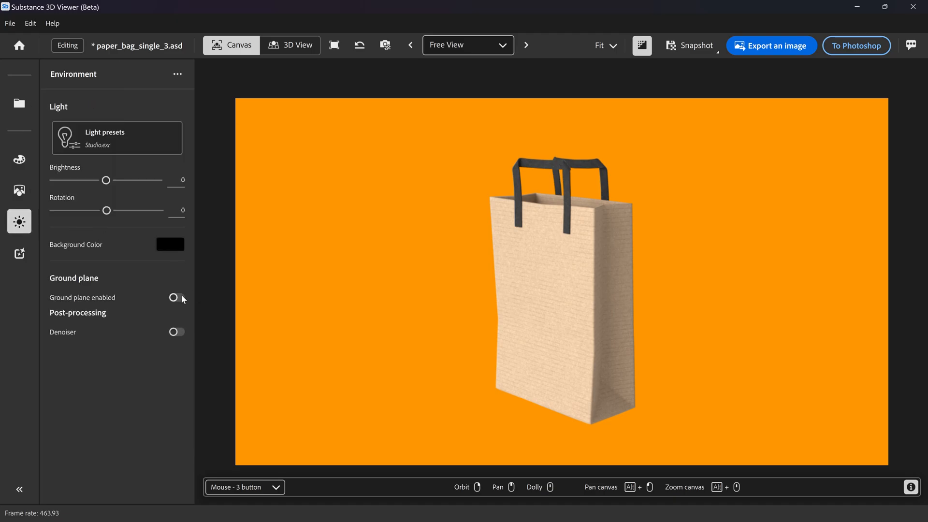
Step: Turn on the ground plane shadow and the render denoiser
{"action": "left_click", "coordinate": [176, 297]}
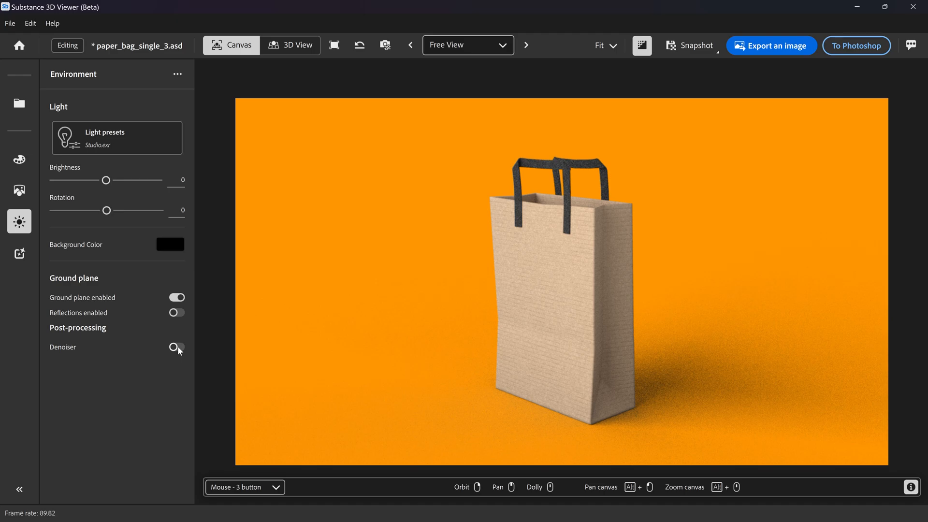
{"action": "left_click", "coordinate": [176, 346]}
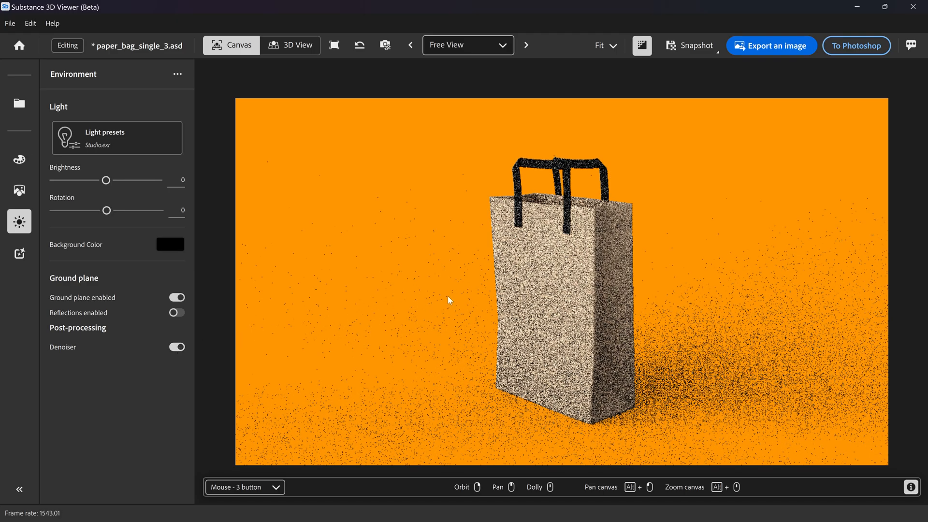
{"action": "mouse_move", "coordinate": [368, 78]}
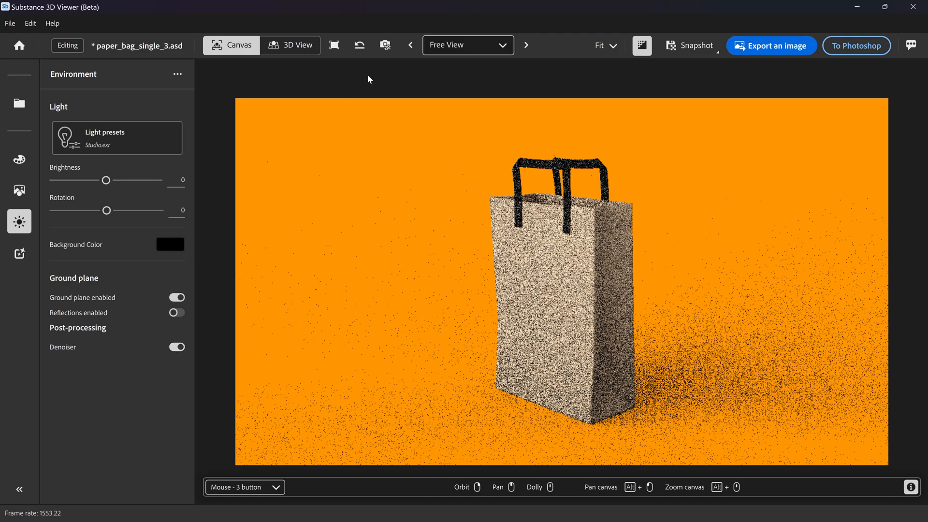
{"action": "mouse_move", "coordinate": [399, 200]}
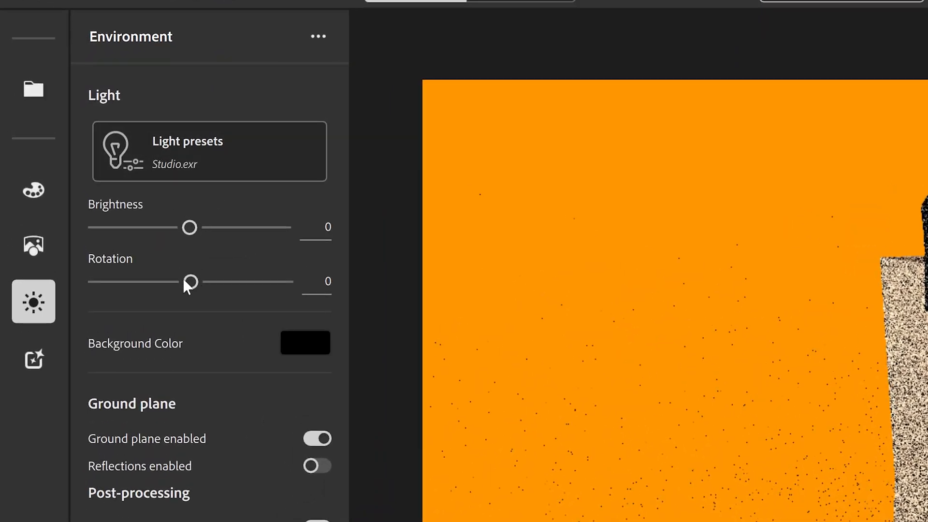
{"action": "mouse_move", "coordinate": [200, 241]}
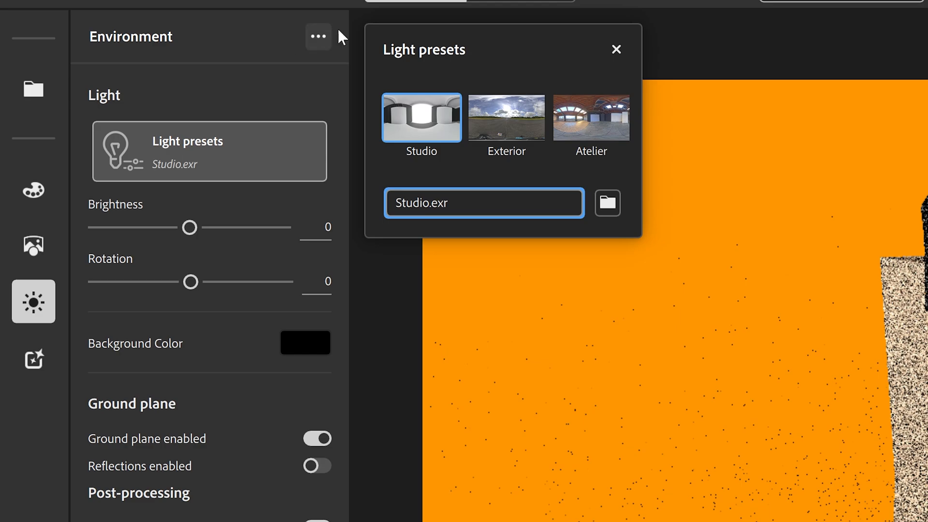
{"action": "mouse_move", "coordinate": [423, 125]}
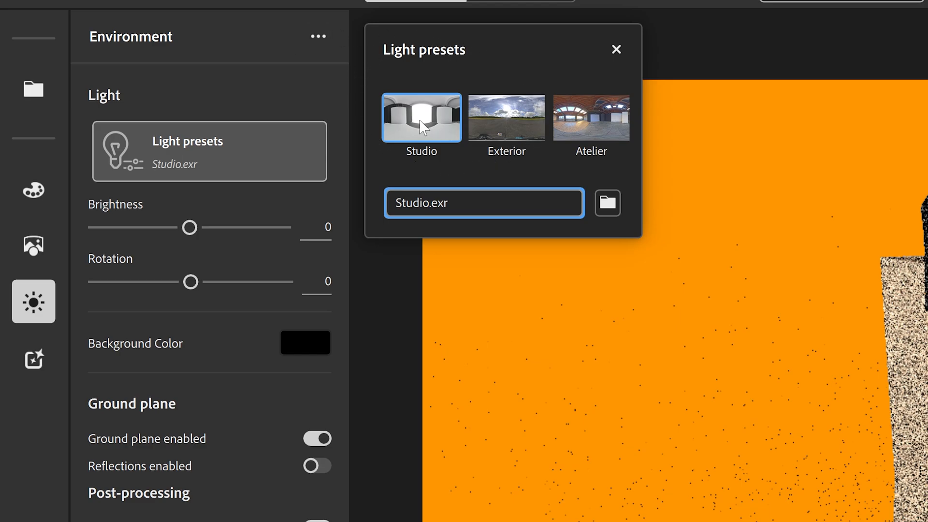
{"action": "mouse_move", "coordinate": [560, 96]}
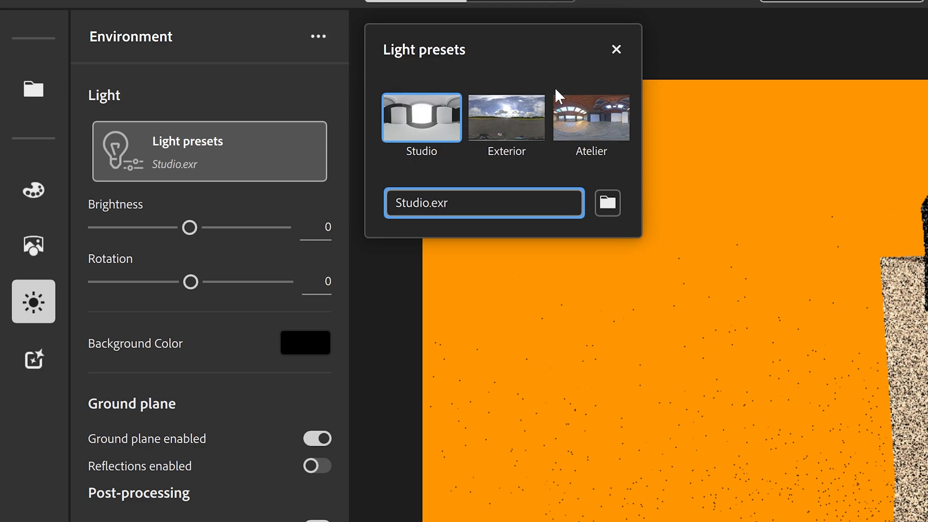
{"action": "mouse_move", "coordinate": [430, 94]}
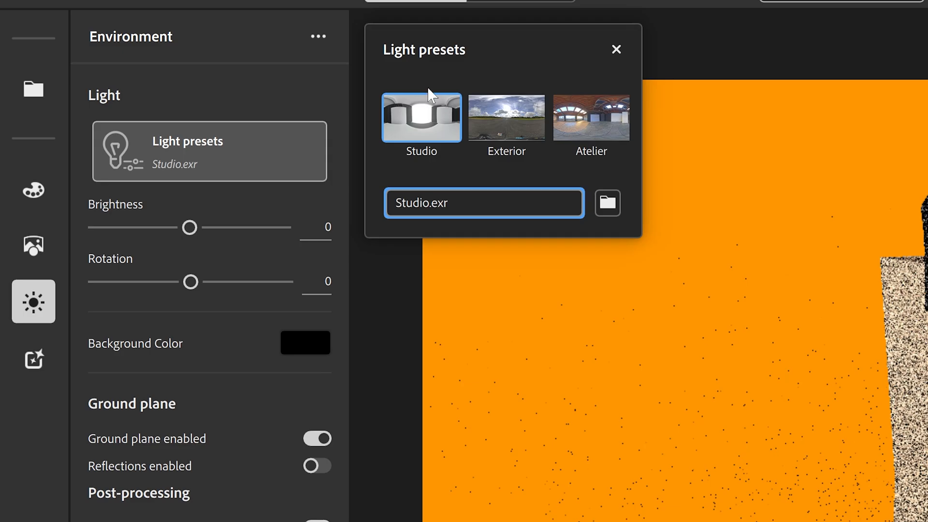
Step: Adjust the Studio light Rotation slider back and forth, settling at about +36
{"action": "left_click", "coordinate": [617, 49]}
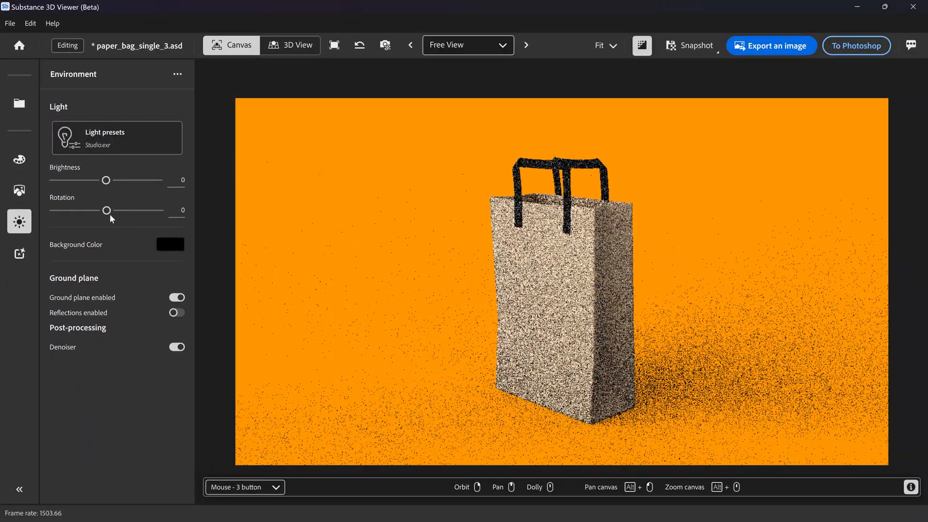
{"action": "left_click_drag", "start_coordinate": [107, 210], "coordinate": [127, 210]}
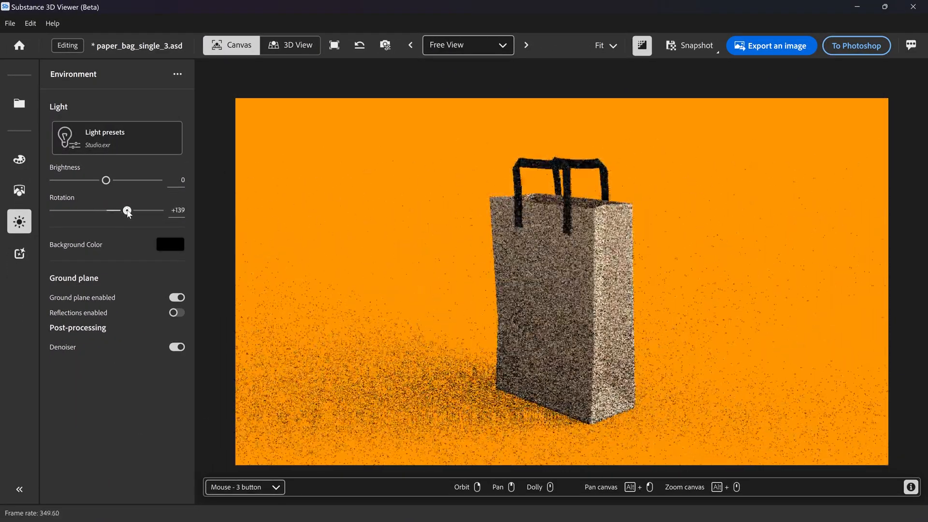
{"action": "left_click_drag", "start_coordinate": [126, 210], "coordinate": [112, 209]}
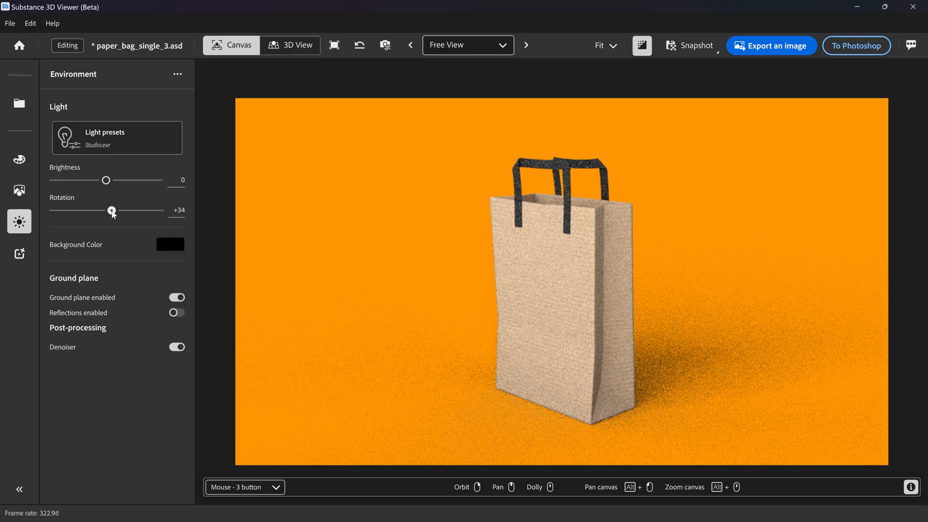
{"action": "left_click_drag", "start_coordinate": [112, 210], "coordinate": [129, 210]}
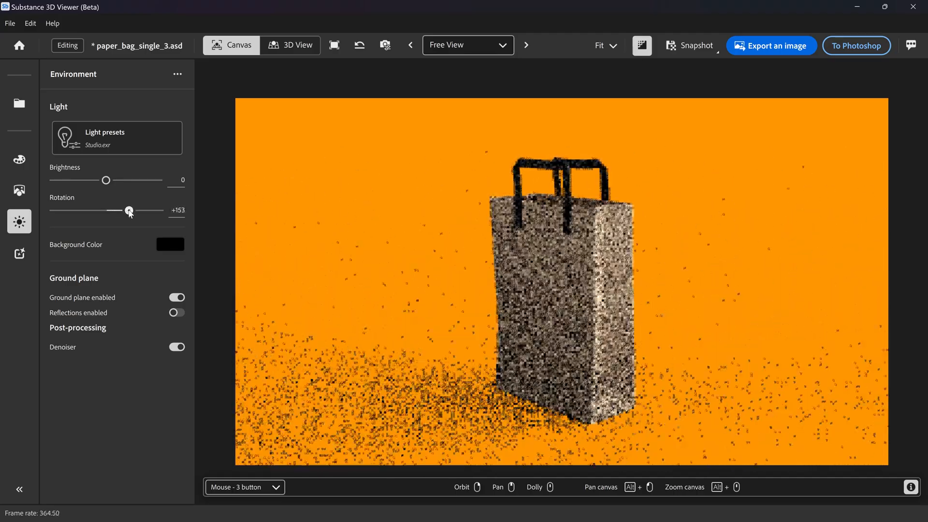
{"action": "left_click_drag", "start_coordinate": [130, 209], "coordinate": [124, 209]}
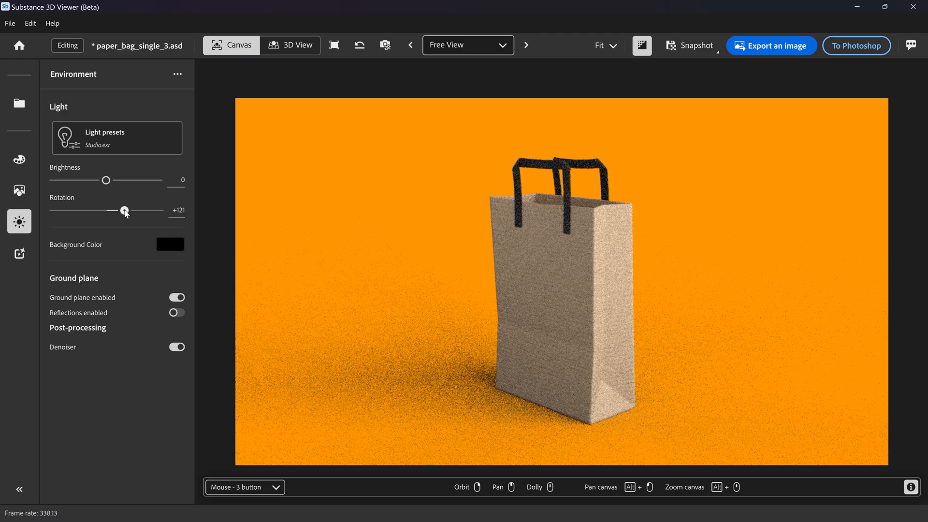
{"action": "left_click_drag", "start_coordinate": [124, 210], "coordinate": [113, 210]}
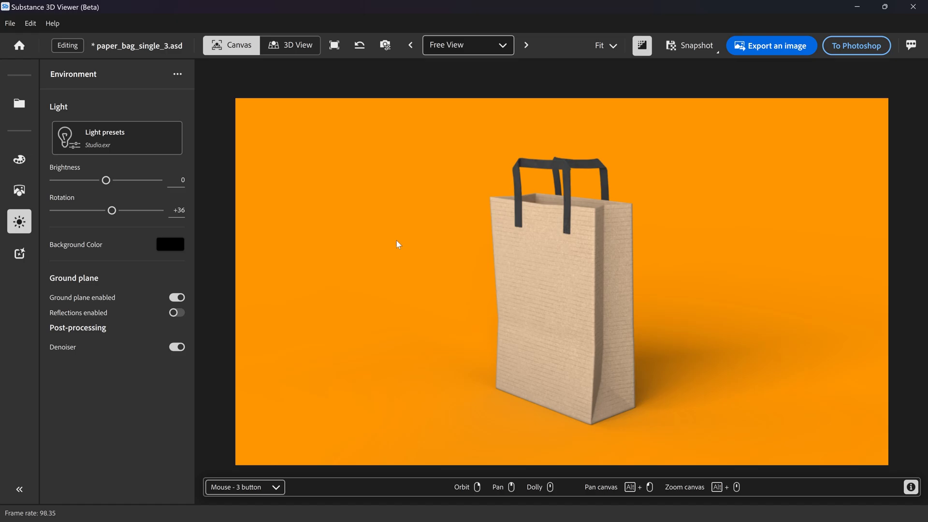
Step: Enable floor reflections under the bag and fade their opacity down to about 0.16
{"action": "left_click", "coordinate": [176, 312]}
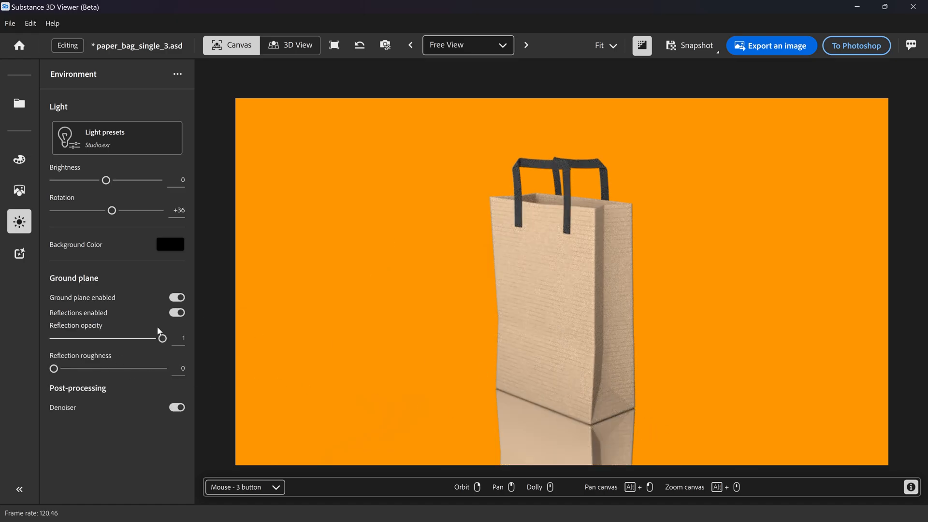
{"action": "left_click_drag", "start_coordinate": [161, 338], "coordinate": [94, 339]}
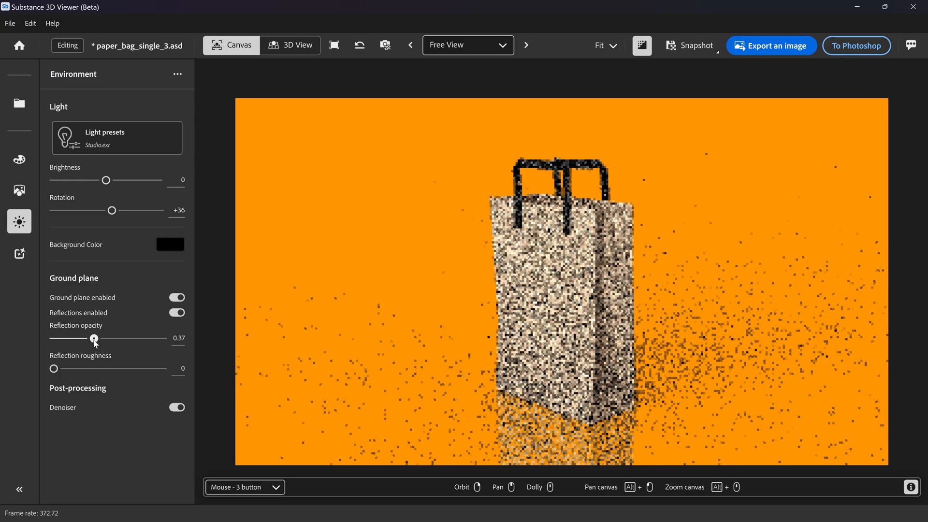
{"action": "left_click_drag", "start_coordinate": [93, 338], "coordinate": [71, 339]}
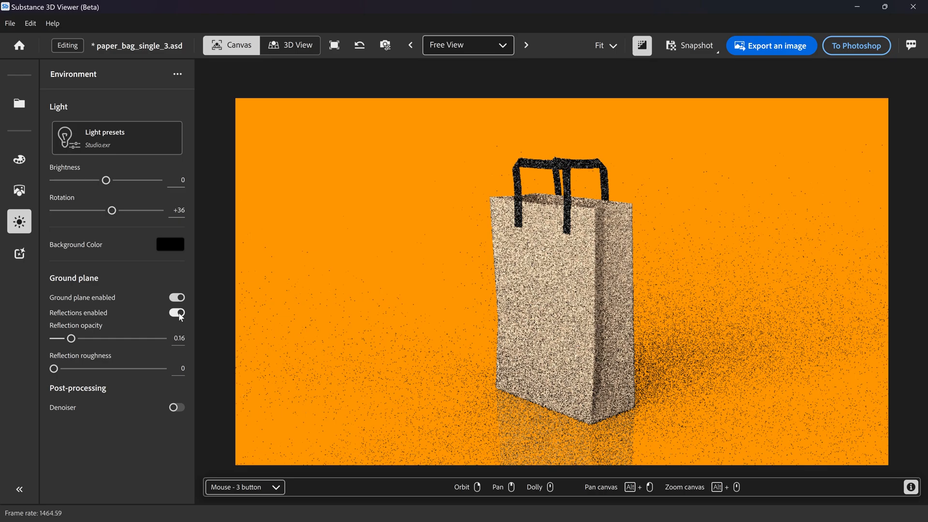
Step: Turn off the ground plane and denoiser so the bag sits on plain orange
{"action": "left_click", "coordinate": [176, 297]}
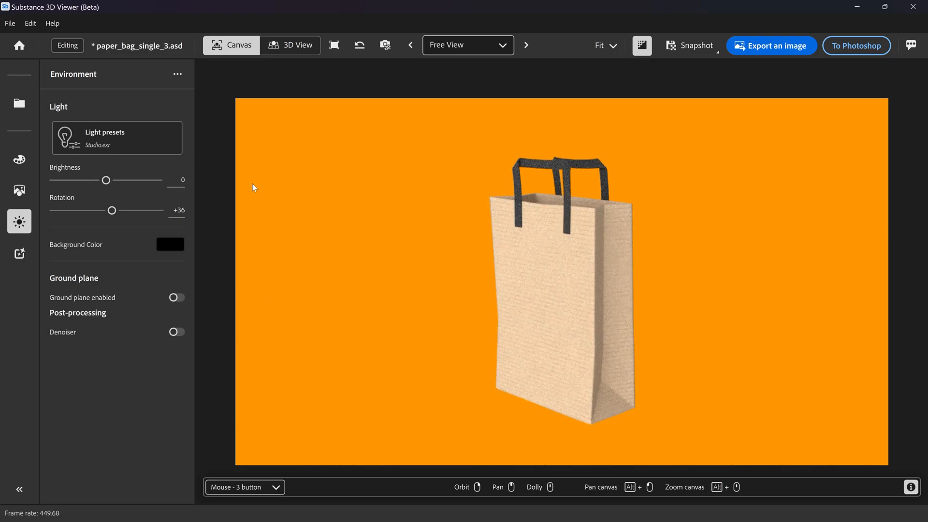
{"action": "left_click_drag", "start_coordinate": [112, 210], "coordinate": [110, 211]}
{"action": "type", "text": "0"}
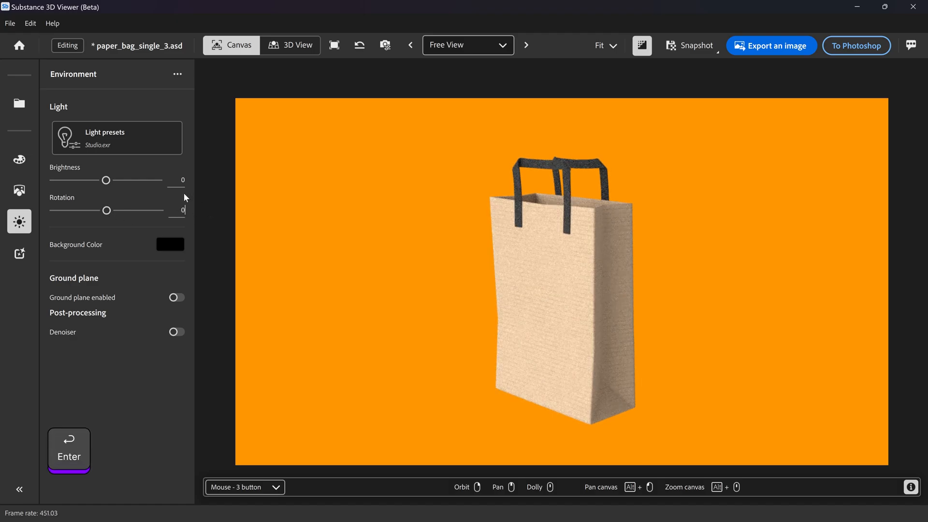
Step: Show the bag in the 3D view instead of the canvas and let the render settle
{"action": "left_click", "coordinate": [290, 46]}
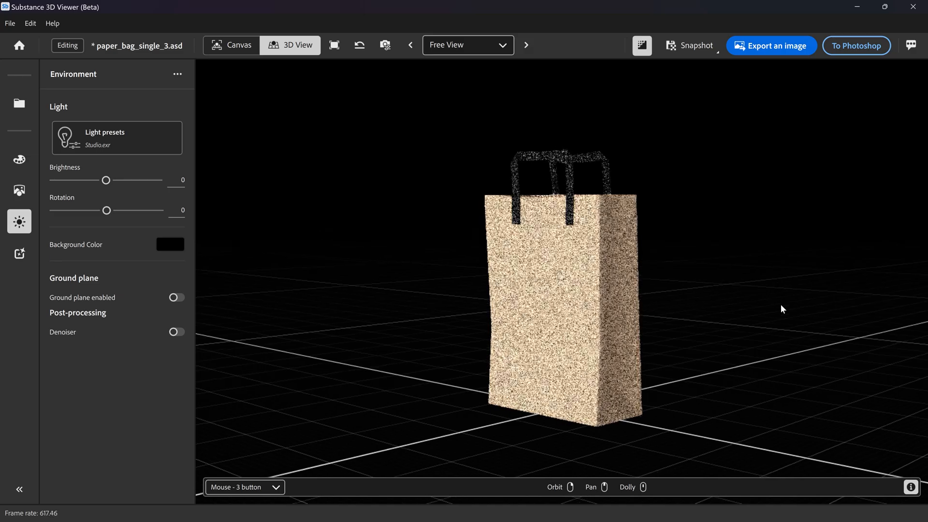
{"action": "scroll", "scroll_direction": "down", "scroll_amount": 3}
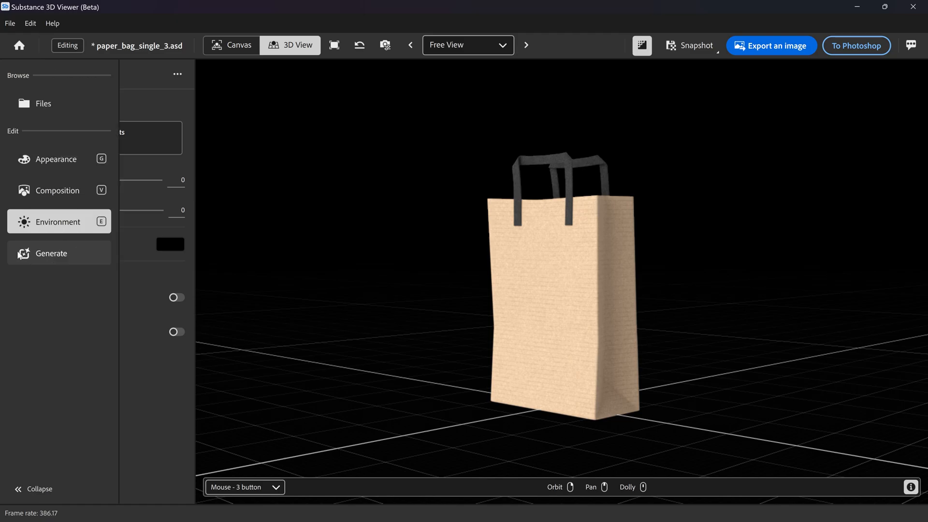
Step: Start a 3D-model-to-image generation with the prompt 'in a coffee cafe in italy on a smooth oiled light oak wood table with a blurred backg…'
{"action": "left_click", "coordinate": [52, 252]}
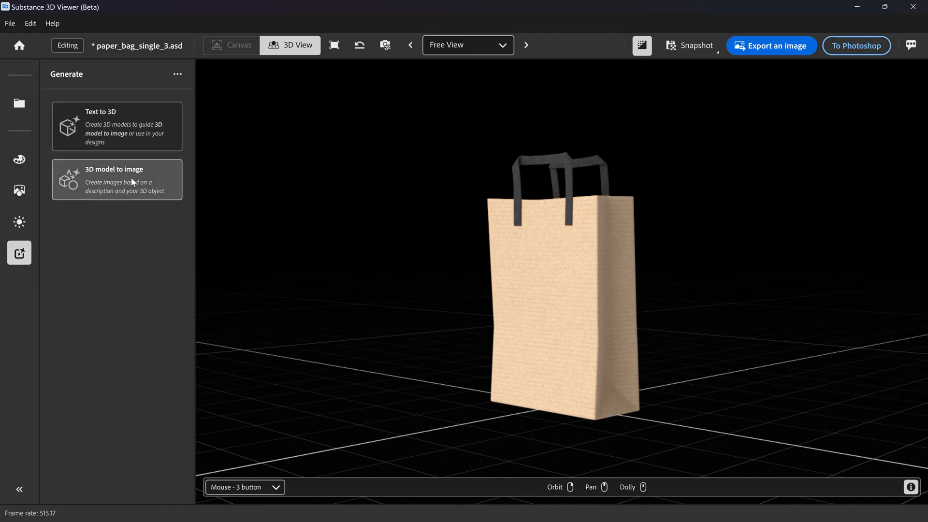
{"action": "left_click", "coordinate": [117, 180]}
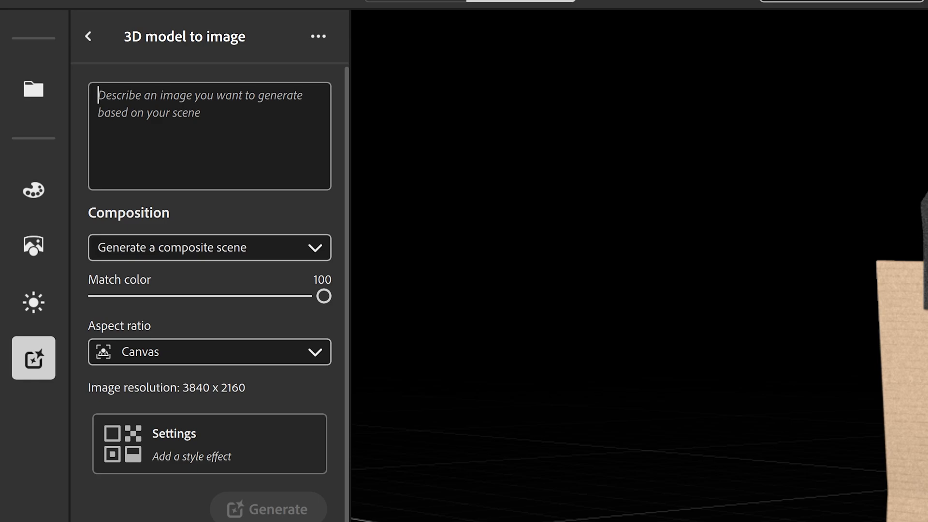
{"action": "mouse_move", "coordinate": [360, 225]}
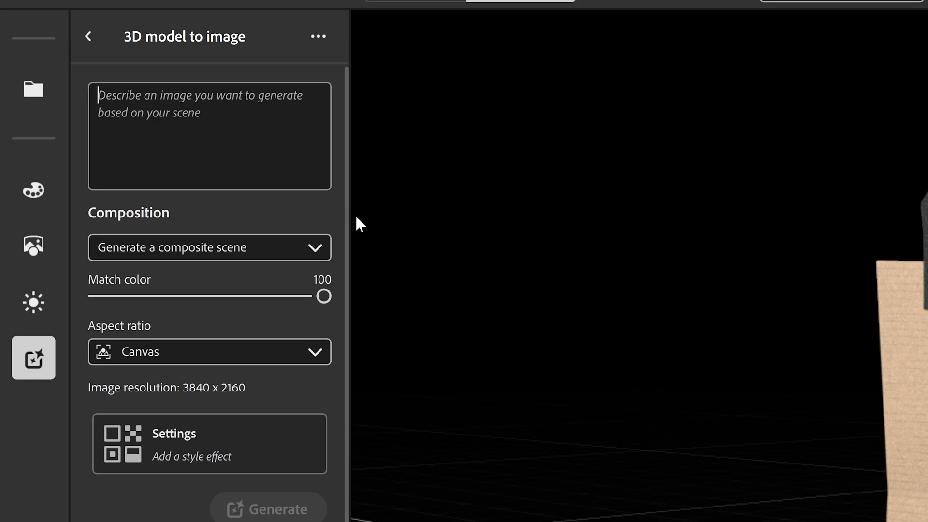
{"action": "type", "text": "in a coffee cafe in italy on a smooth oiled light oak wood table with a blurred background on the counter"}
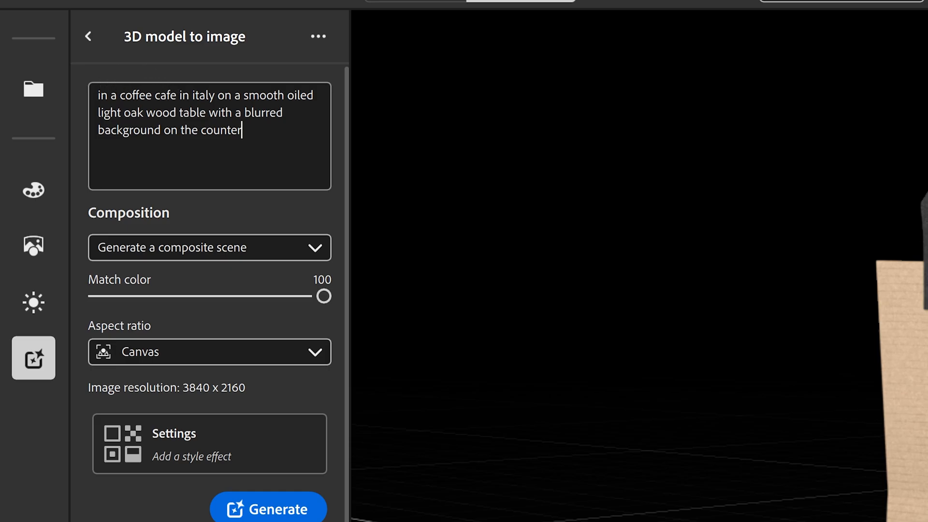
{"action": "left_click", "coordinate": [209, 247]}
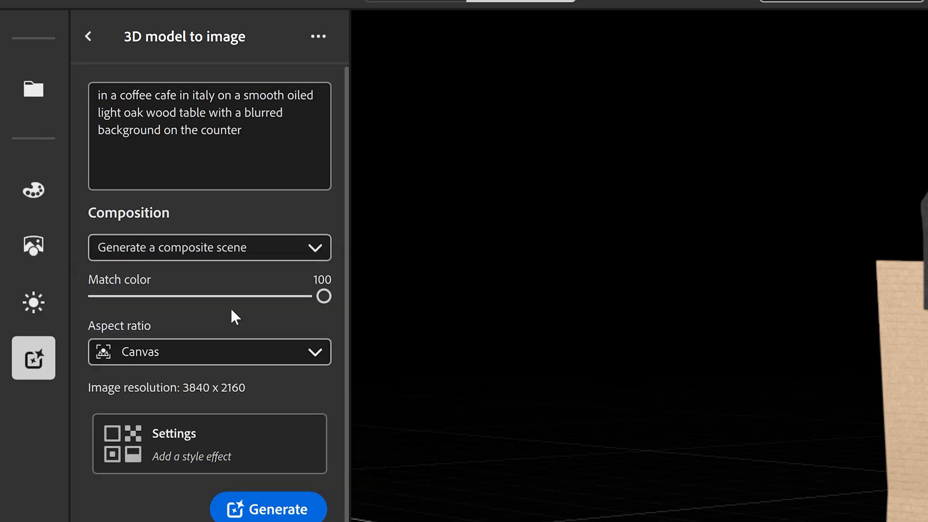
{"action": "mouse_move", "coordinate": [293, 308]}
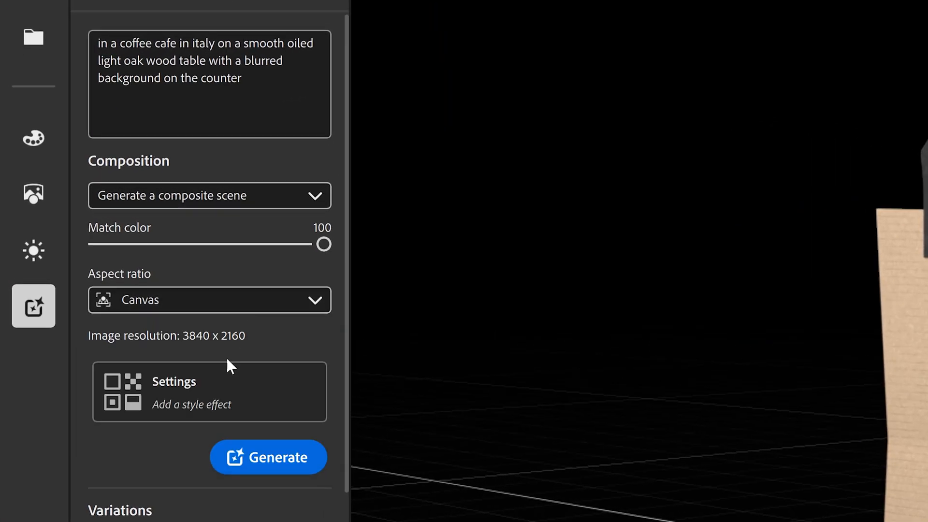
Step: Review the style effect settings and close them unchanged
{"action": "left_click", "coordinate": [173, 392]}
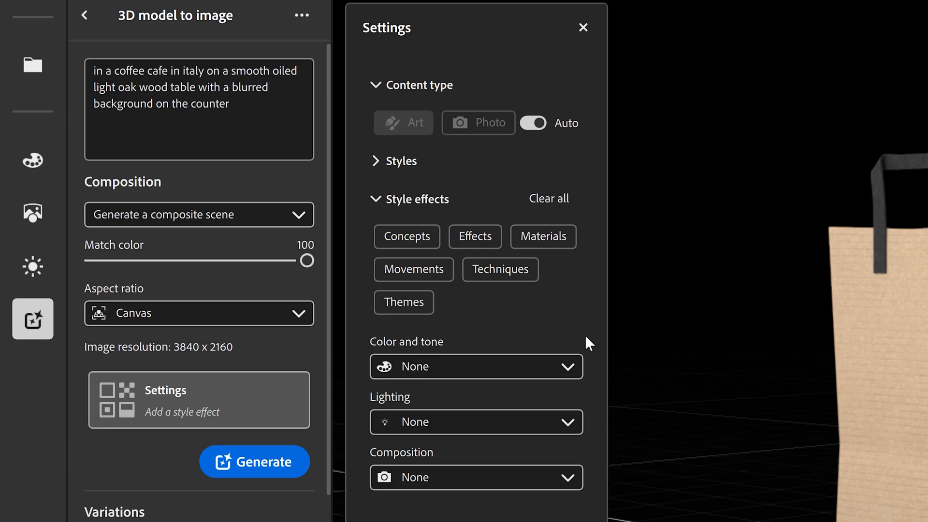
{"action": "mouse_move", "coordinate": [515, 93]}
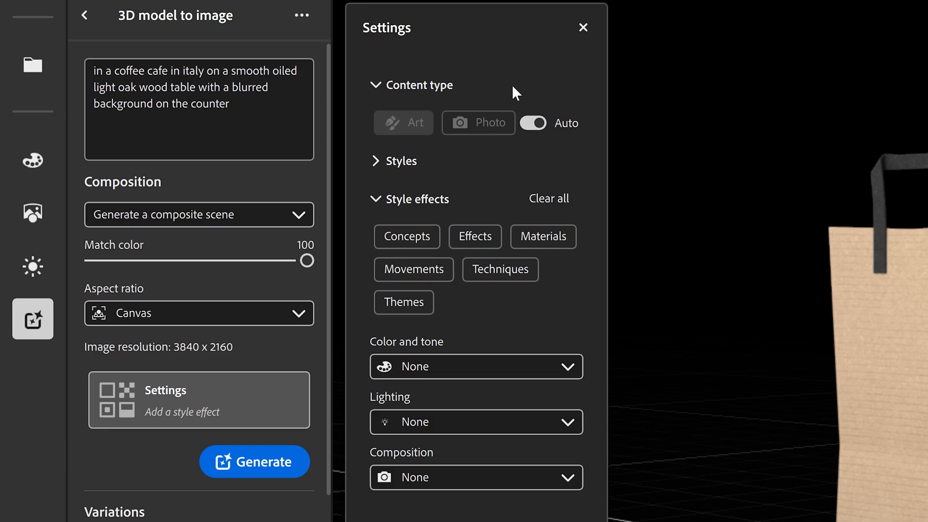
{"action": "left_click", "coordinate": [582, 27]}
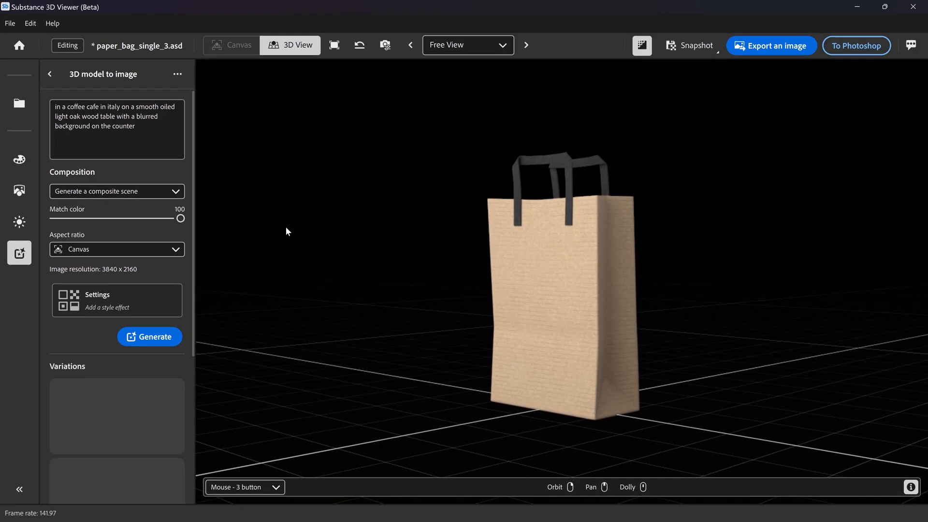
Step: Generate the café backdrop variations and preview the first and coffee-cup ones
{"action": "left_click", "coordinate": [148, 337]}
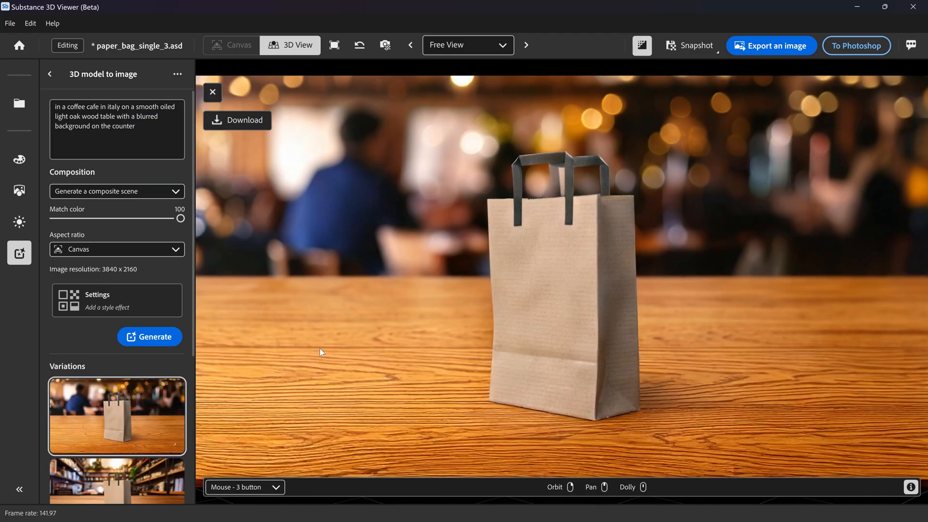
{"action": "mouse_move", "coordinate": [511, 237]}
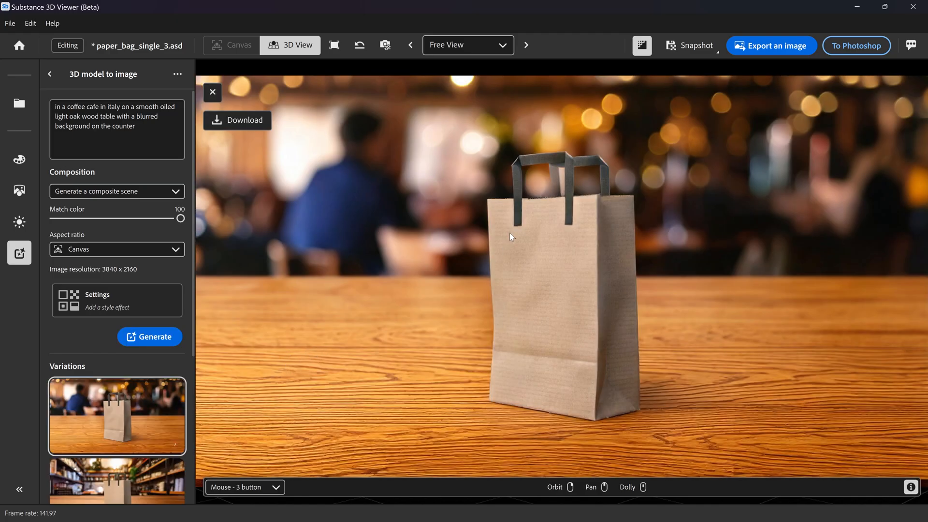
{"action": "mouse_move", "coordinate": [142, 398]}
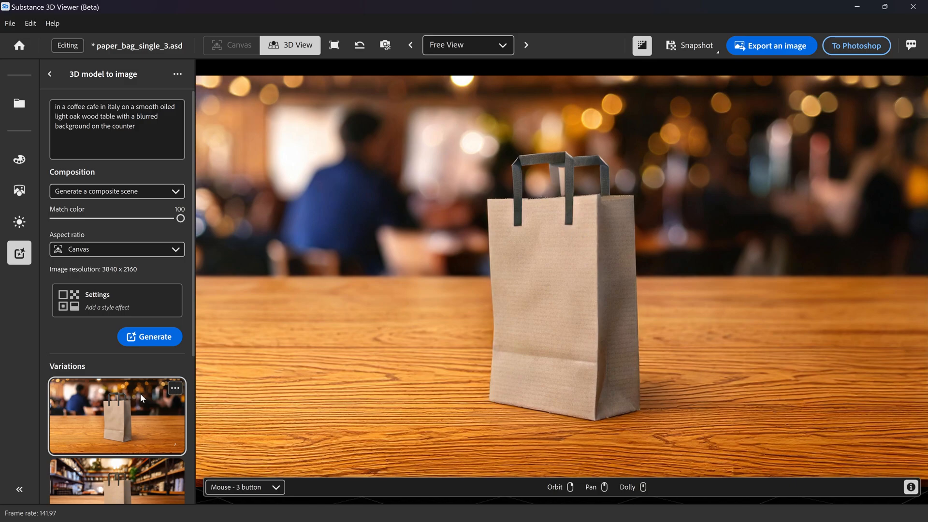
{"action": "left_click", "coordinate": [117, 290]}
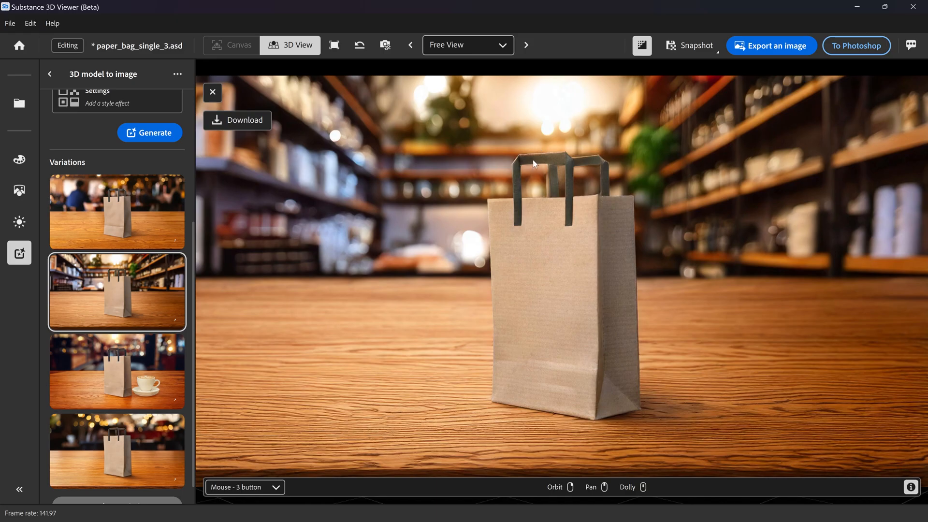
{"action": "left_click", "coordinate": [117, 371]}
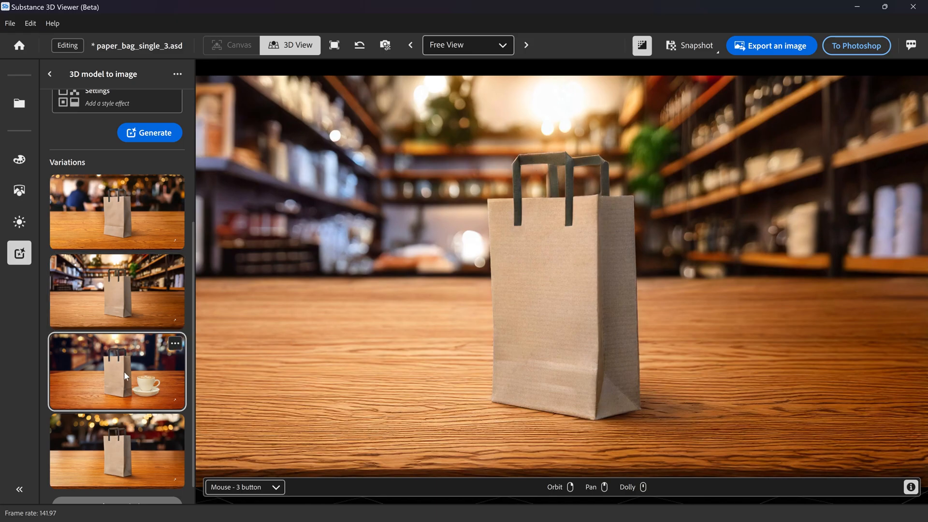
{"action": "left_click", "coordinate": [117, 371]}
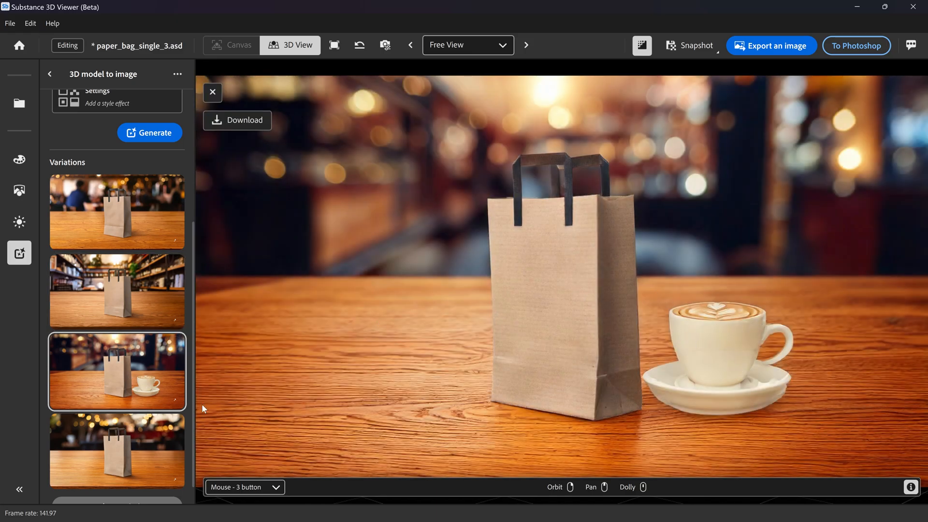
Step: Preview the bokeh-lights backdrop, then settle on the shop-shelves variation
{"action": "left_click", "coordinate": [117, 451]}
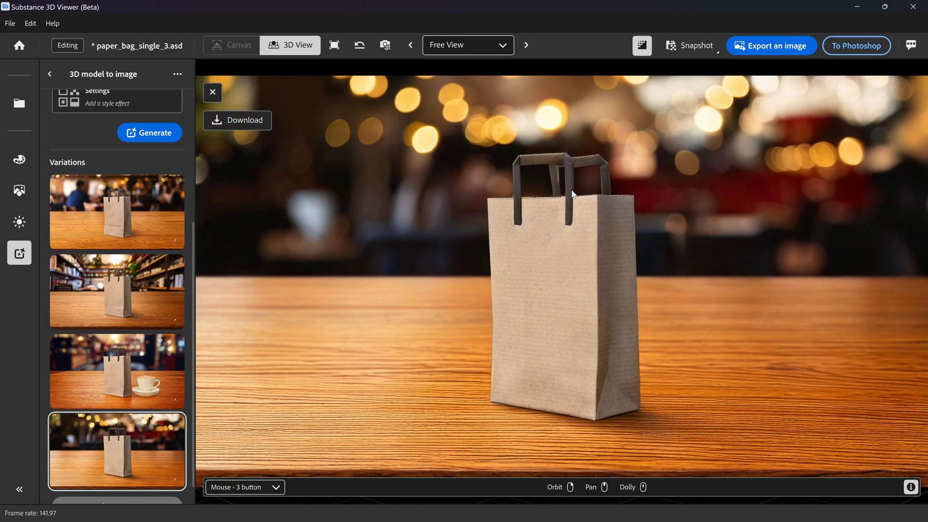
{"action": "mouse_move", "coordinate": [109, 296]}
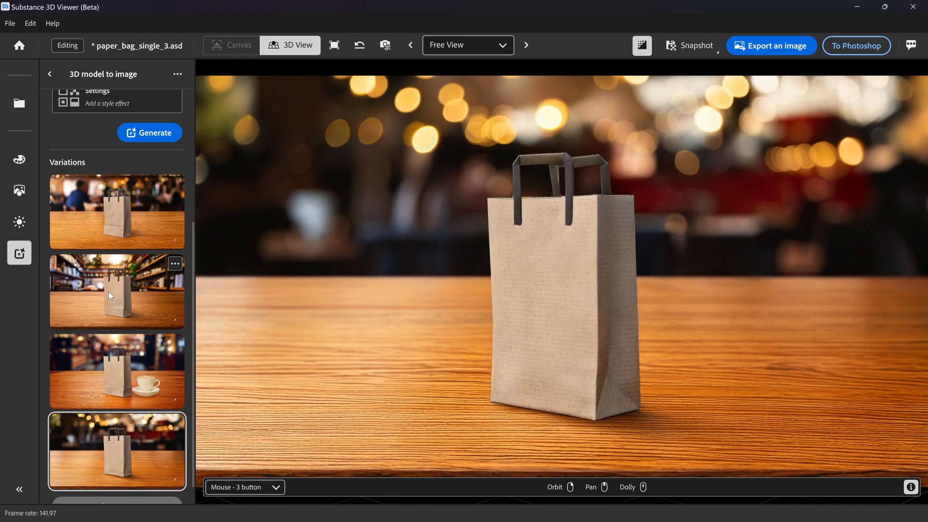
{"action": "left_click", "coordinate": [117, 291]}
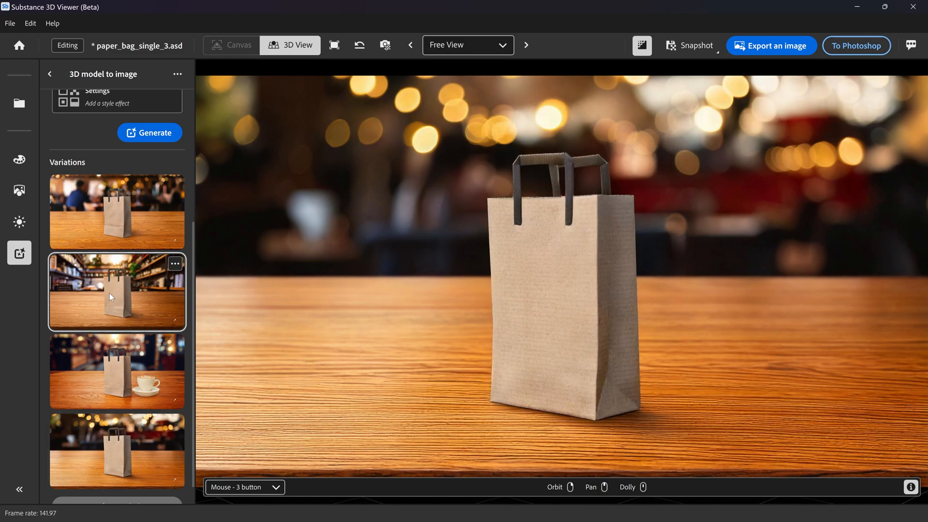
{"action": "left_click", "coordinate": [117, 291]}
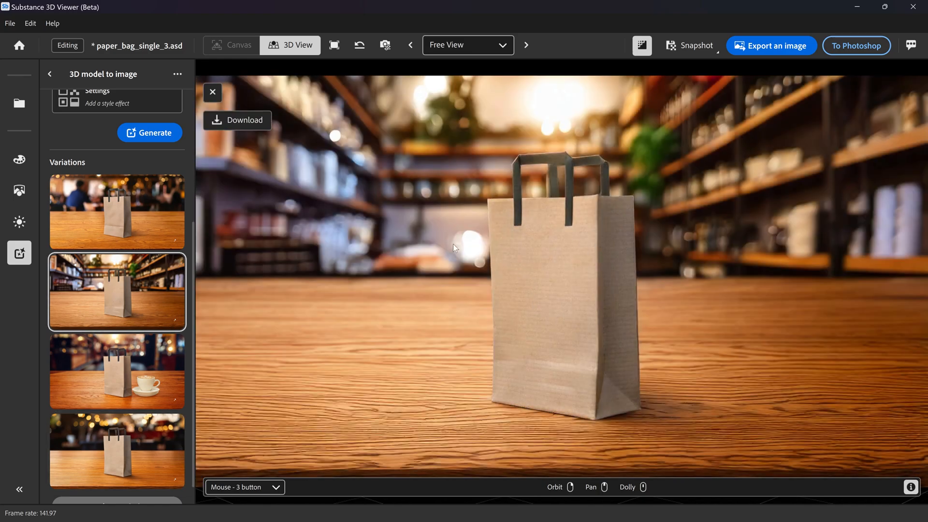
{"action": "mouse_move", "coordinate": [585, 176]}
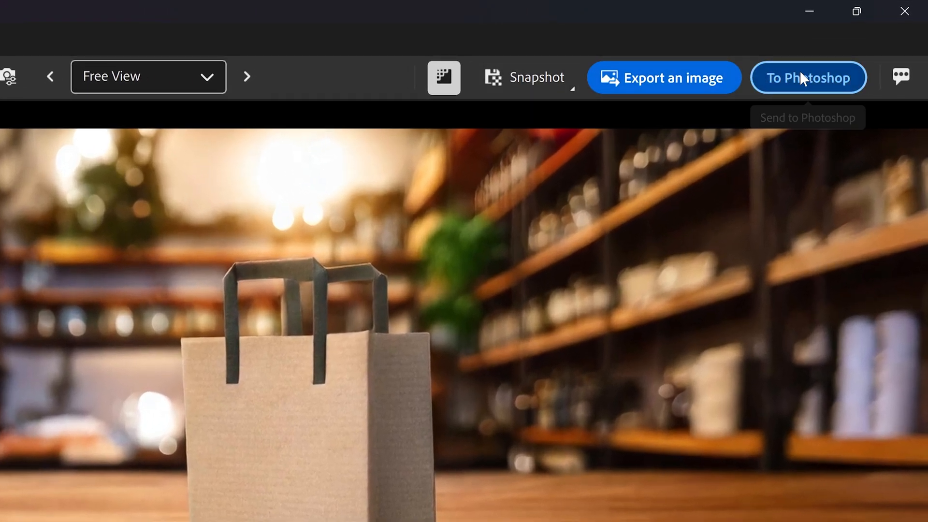
{"action": "left_click", "coordinate": [536, 77]}
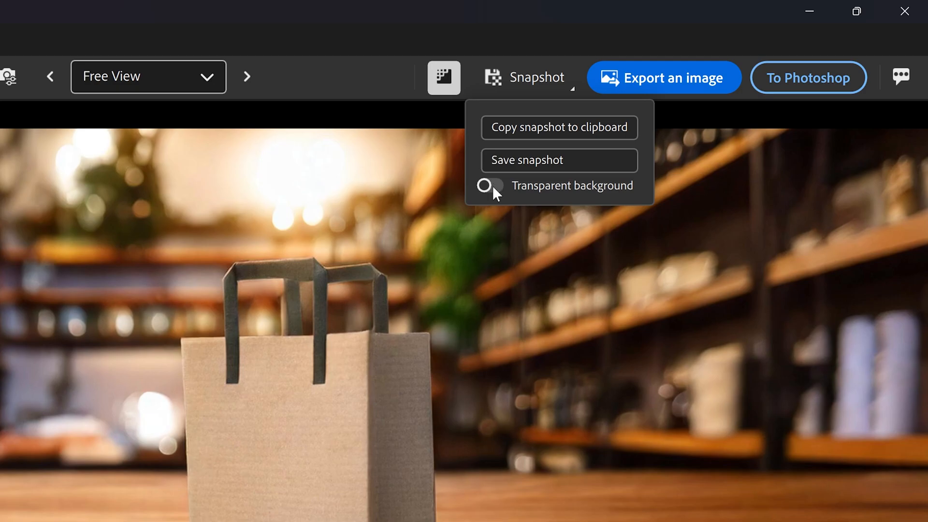
{"action": "left_click", "coordinate": [489, 186]}
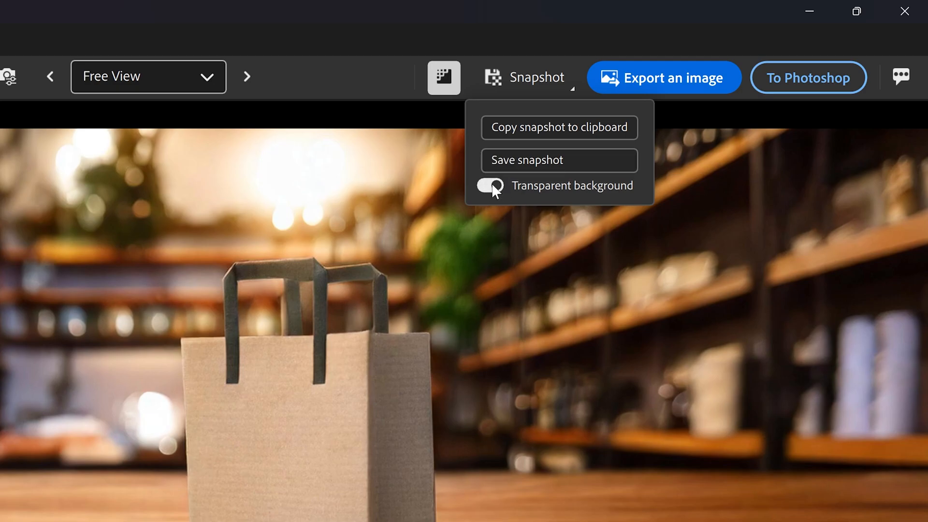
{"action": "left_click", "coordinate": [665, 78]}
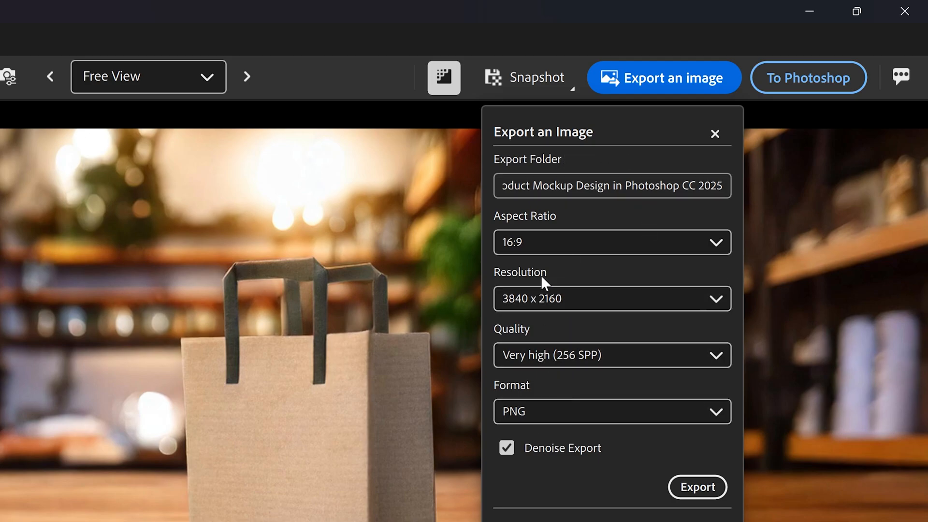
{"action": "left_click", "coordinate": [715, 133]}
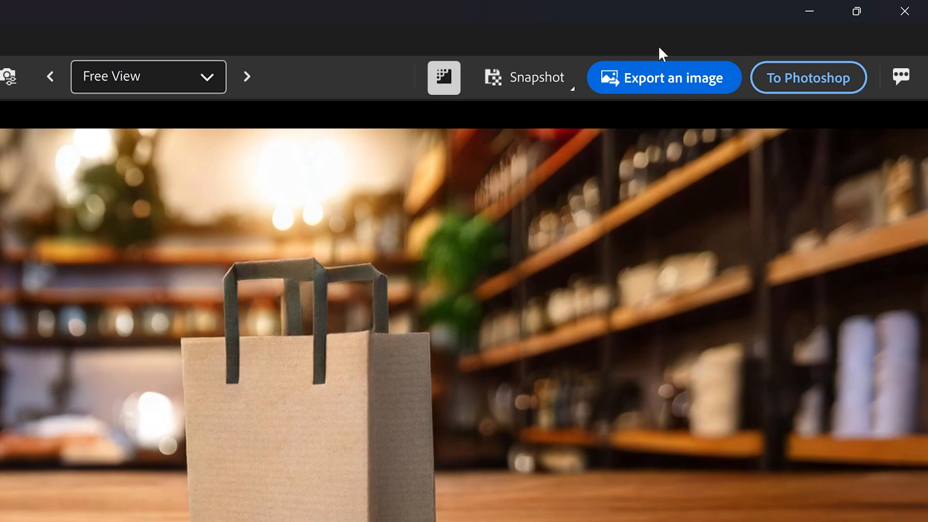
{"action": "mouse_move", "coordinate": [808, 74]}
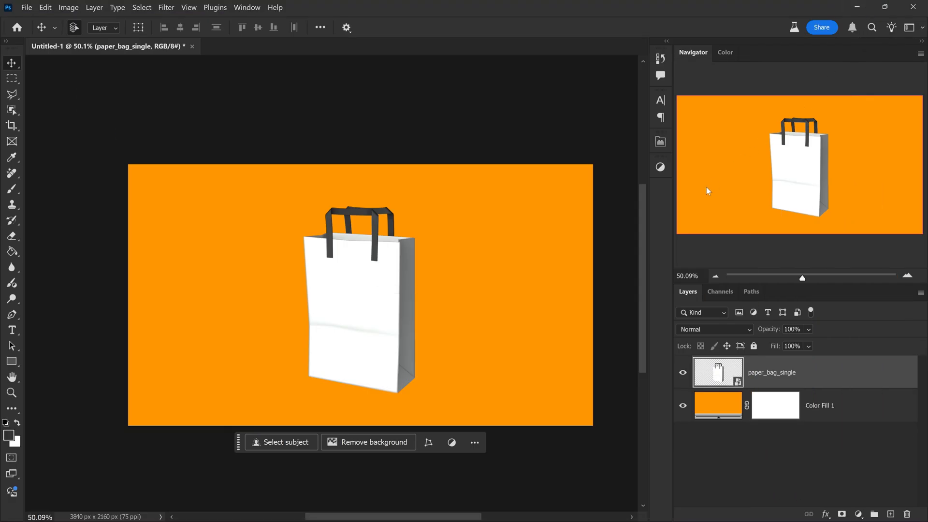
{"action": "mouse_move", "coordinate": [616, 217]}
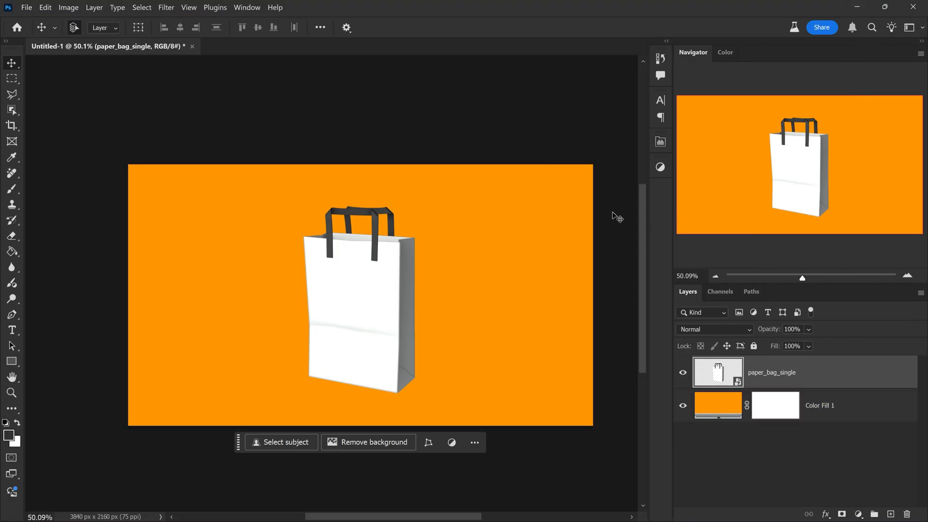
{"action": "left_click", "coordinate": [819, 405]}
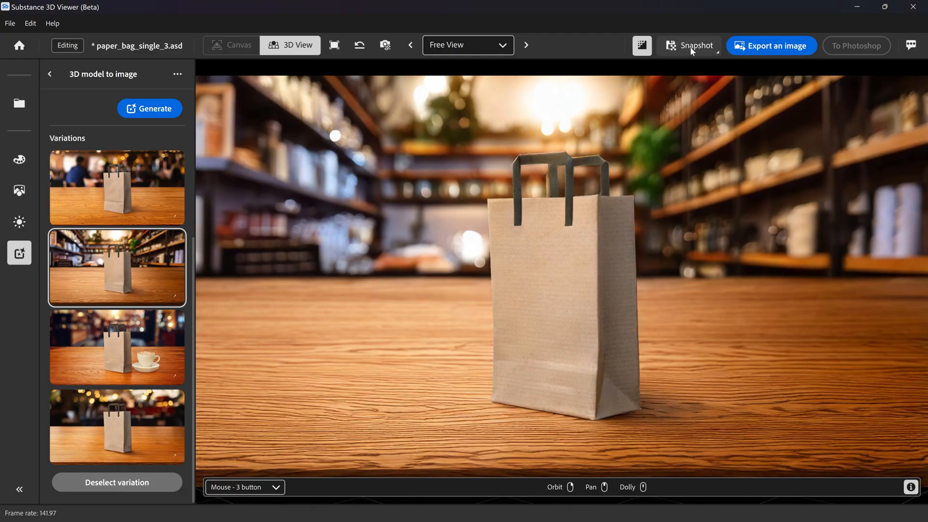
Step: Save the shop-shelves render as a PNG snapshot named 'paper_bag coffee shop'
{"action": "left_click", "coordinate": [690, 46]}
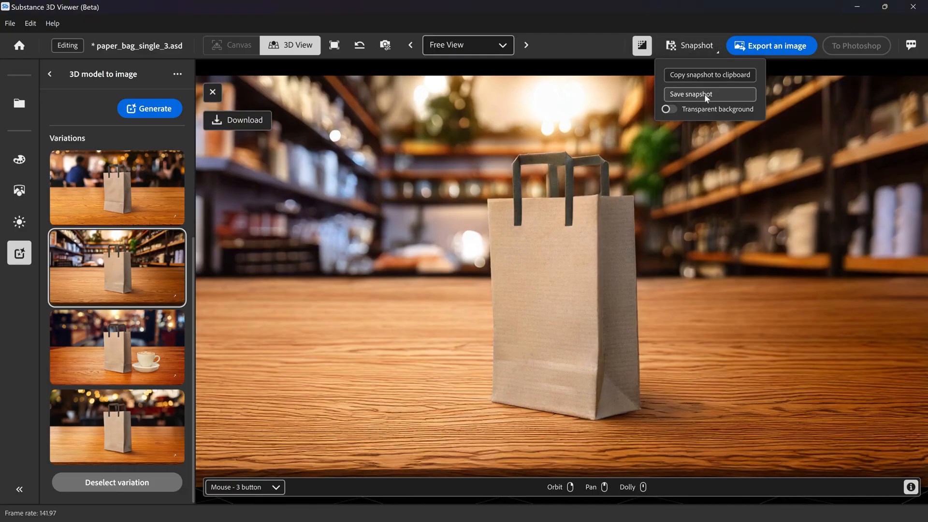
{"action": "left_click", "coordinate": [691, 94]}
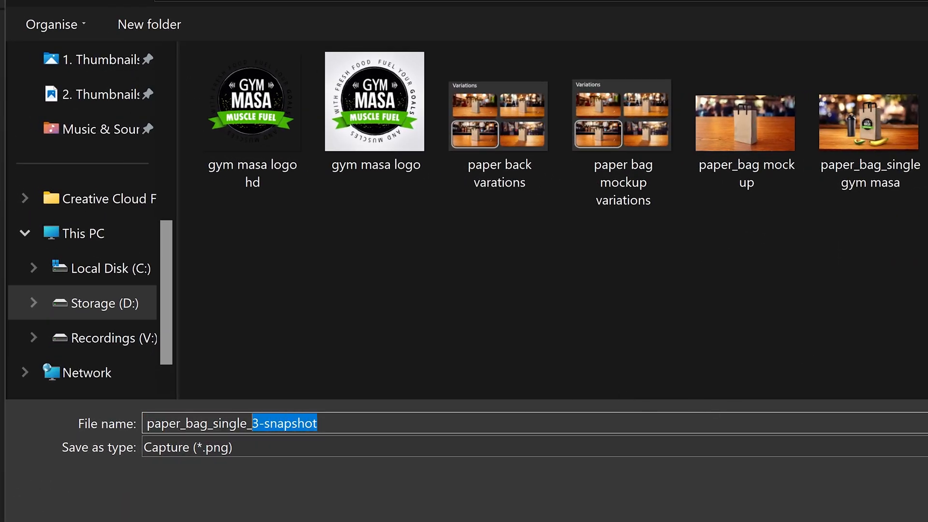
{"action": "type", "text": "paper_bag co"}
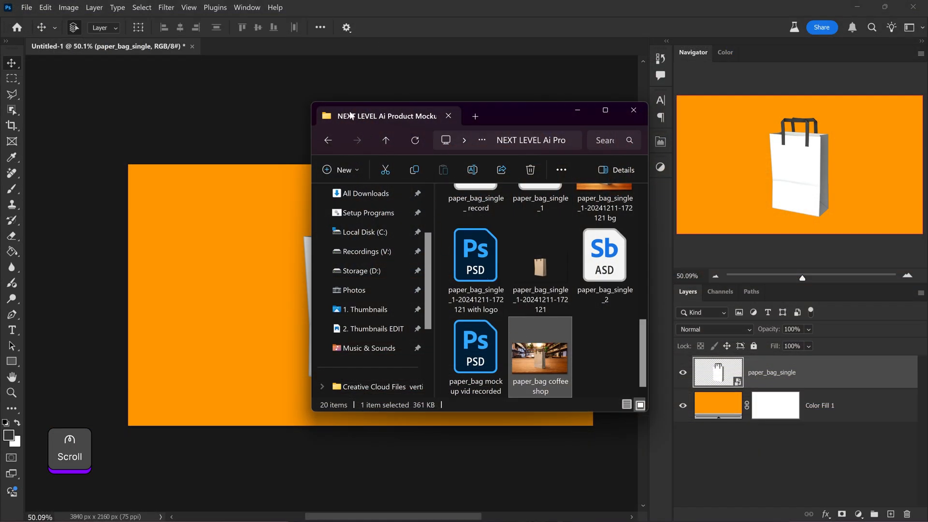
Step: Open the 'paper_bag coffee shop' snapshot as its own document and zoom in between the handles
{"action": "double_click", "coordinate": [540, 349]}
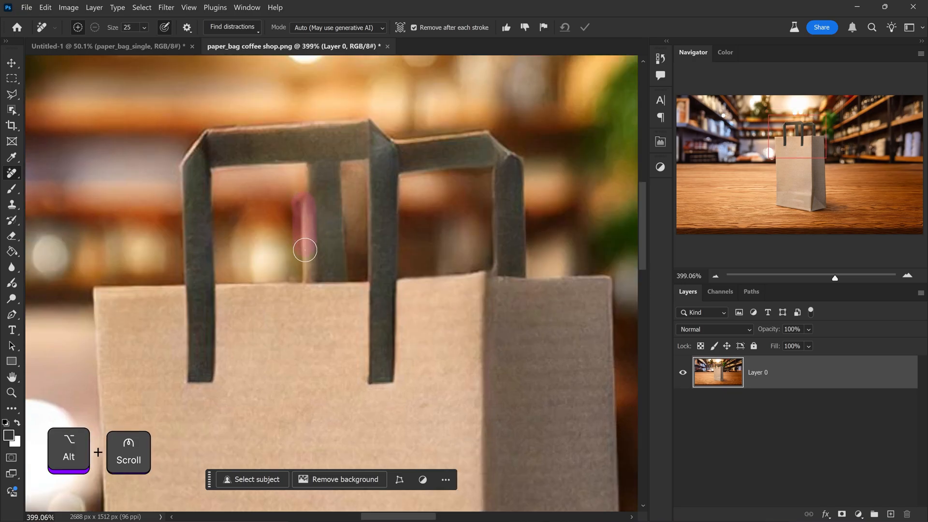
{"action": "scroll", "scroll_direction": "down", "scroll_amount": 3}
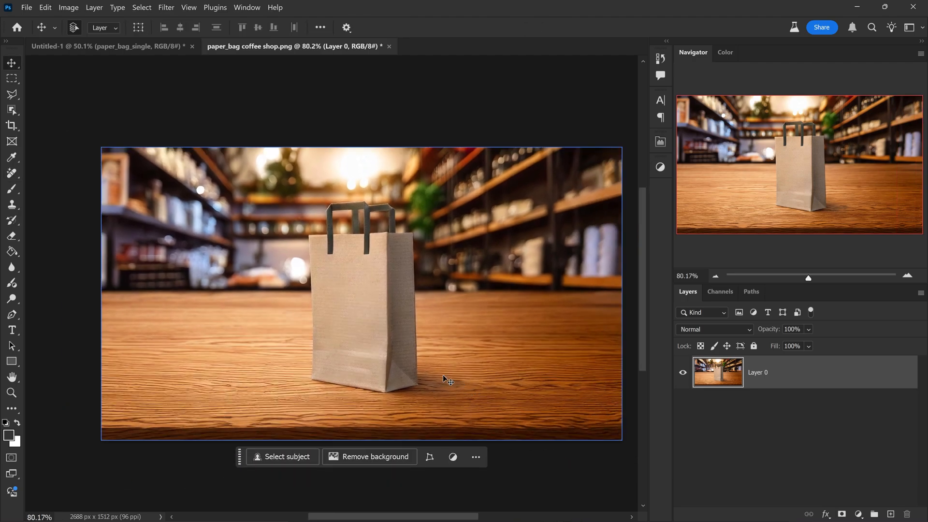
{"action": "mouse_move", "coordinate": [370, 278]}
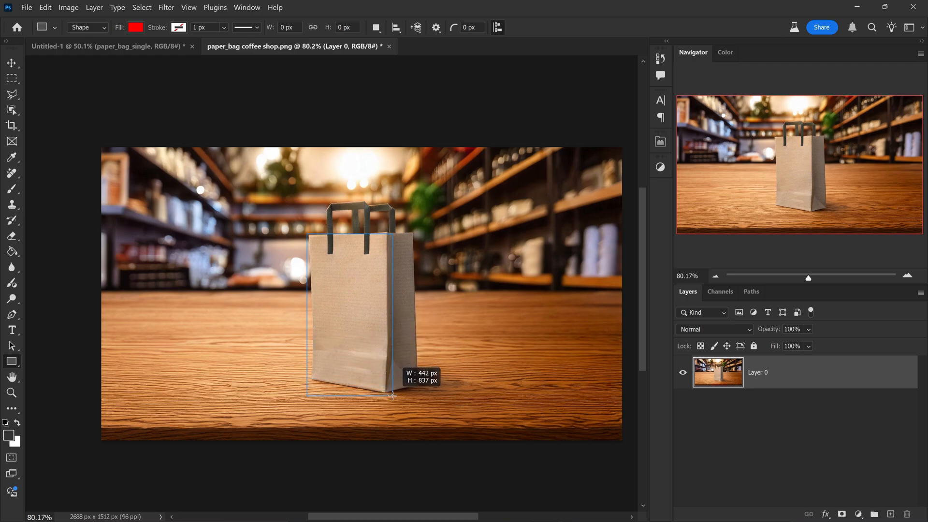
Step: Draw a red rectangle over the bag's front, make it a smart object at 50% opacity
{"action": "left_click_drag", "start_coordinate": [307, 237], "coordinate": [389, 396]}
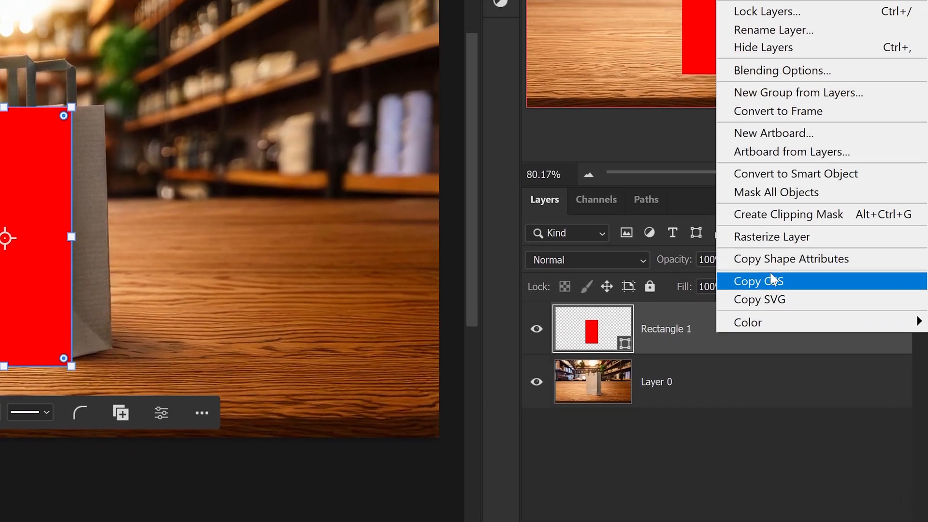
{"action": "left_click", "coordinate": [761, 281]}
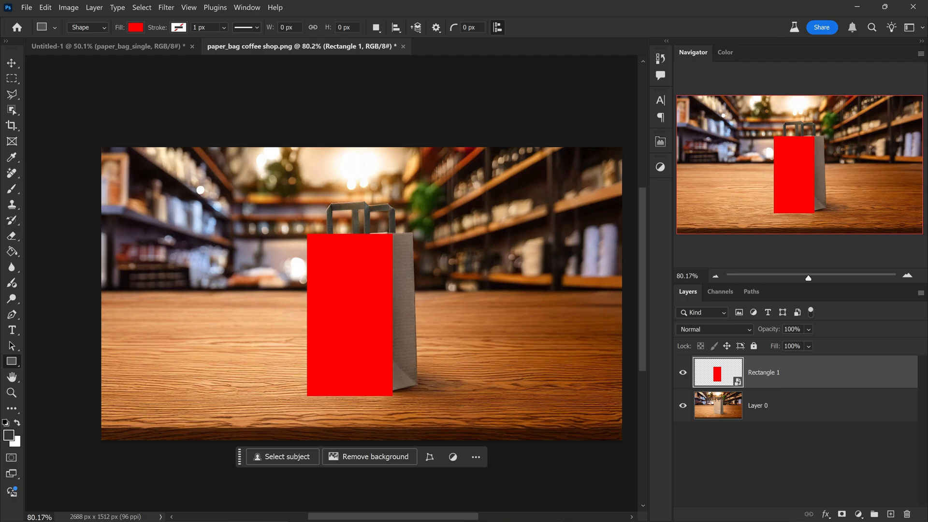
{"action": "left_click", "coordinate": [792, 329]}
{"action": "type", "text": "50"}
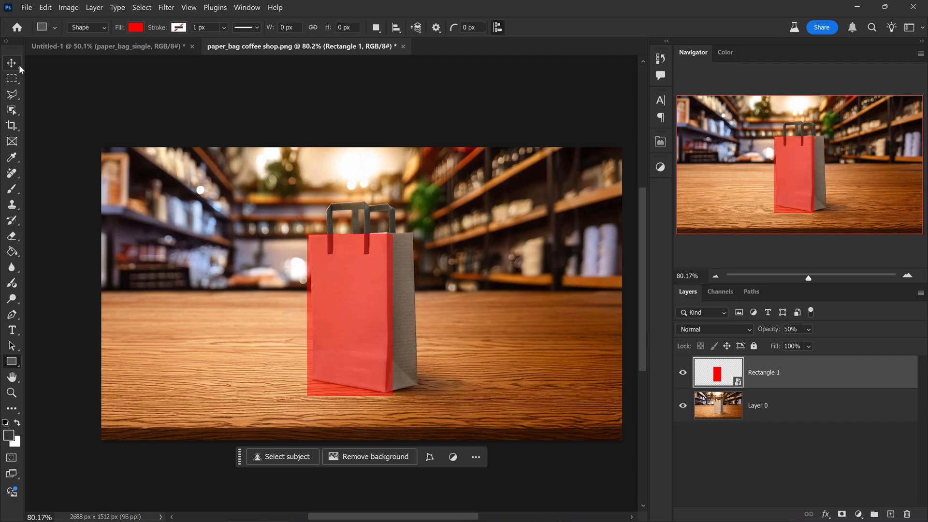
{"action": "left_click", "coordinate": [12, 63]}
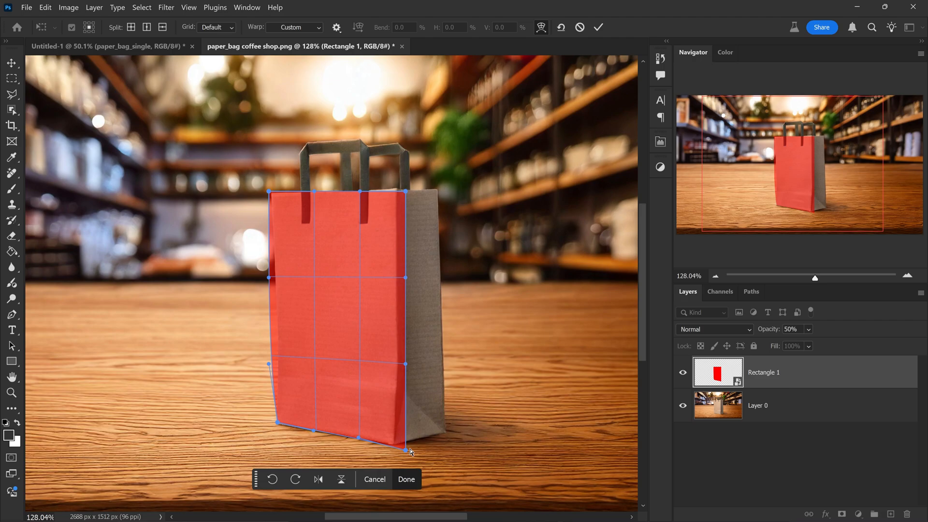
Step: Warp the rectangle's corners and left edge onto the bag's front panel and commit
{"action": "left_click_drag", "start_coordinate": [406, 372], "coordinate": [407, 365]}
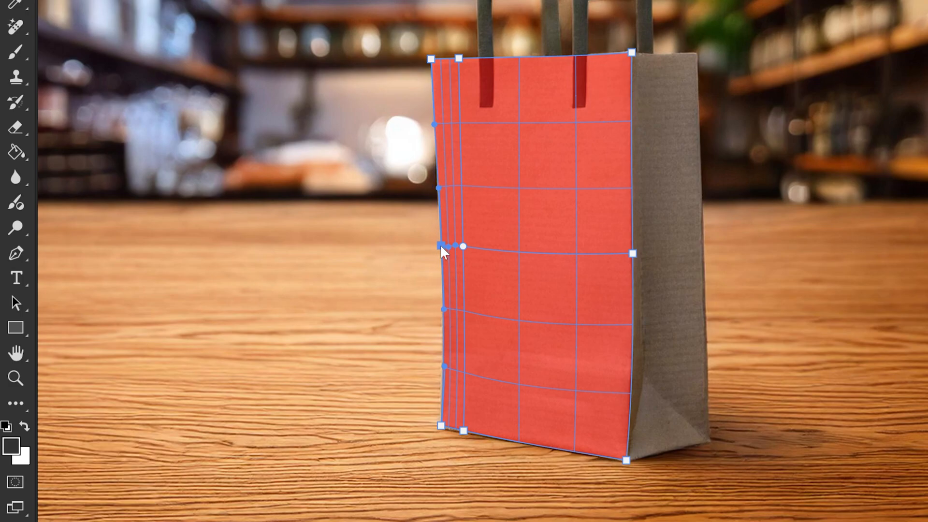
{"action": "left_click_drag", "start_coordinate": [441, 247], "coordinate": [465, 254]}
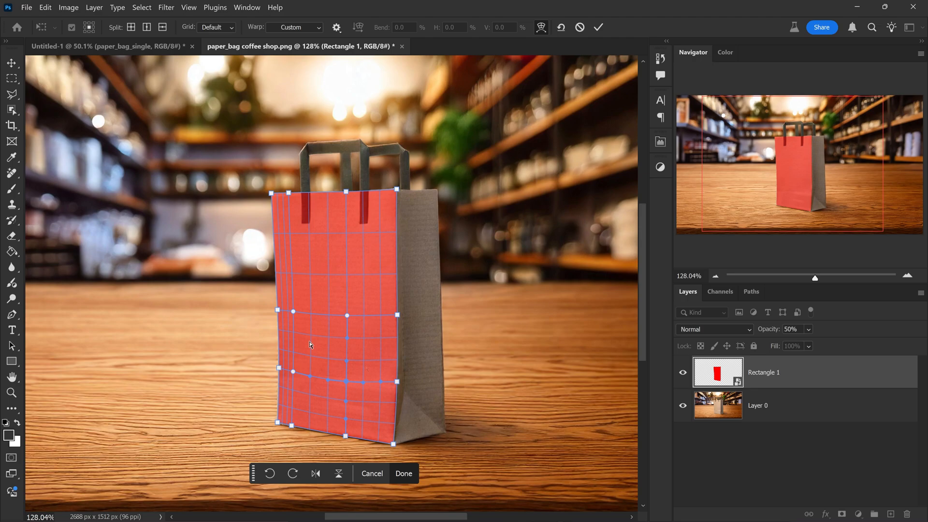
{"action": "key", "text": "enter"}
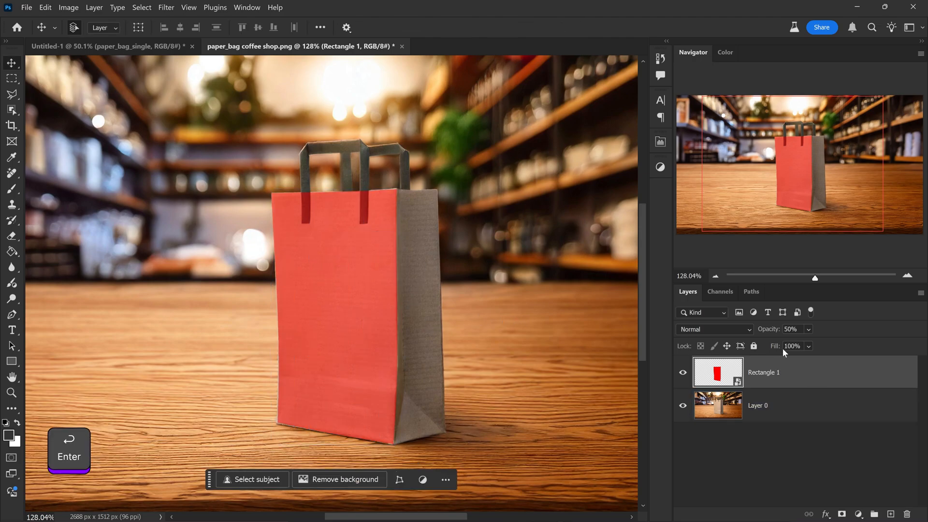
Step: Inside the smart object, hide the red rectangle and place the 'gym masa logo hd' file
{"action": "left_click", "coordinate": [808, 328]}
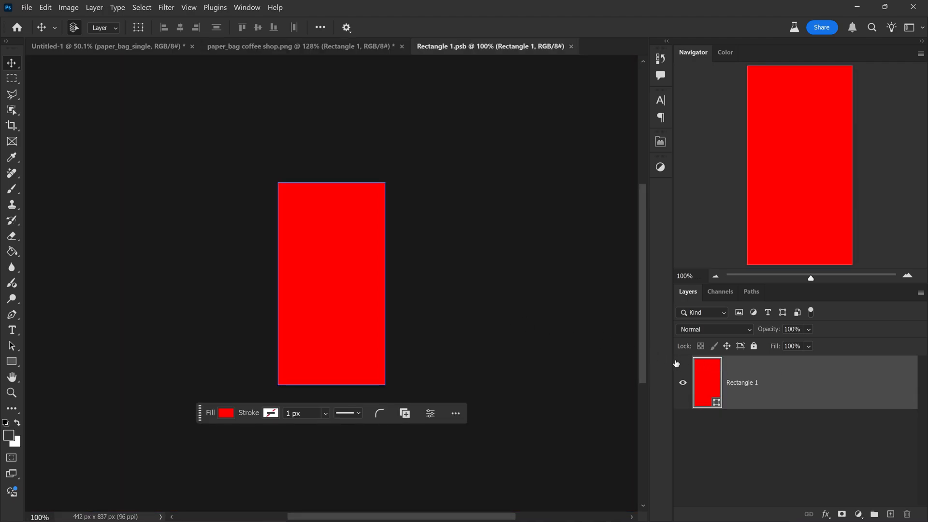
{"action": "left_click", "coordinate": [683, 383]}
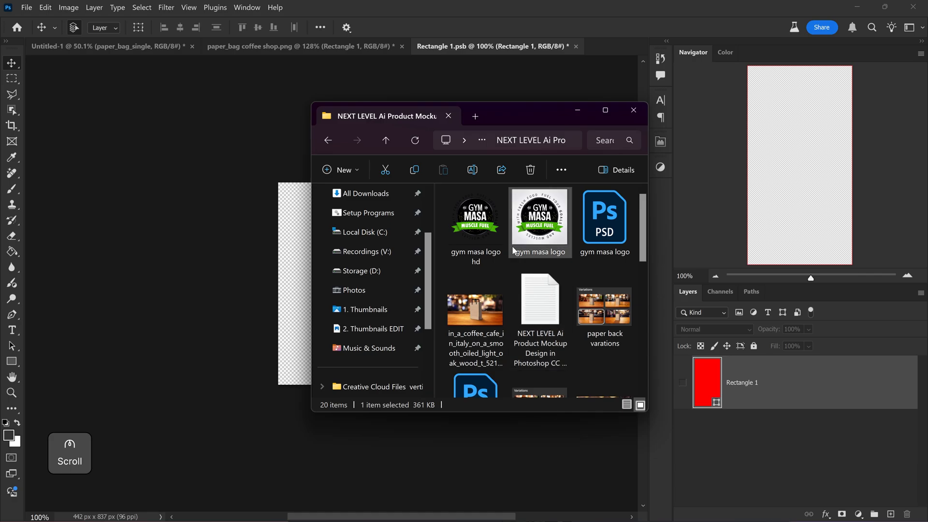
{"action": "left_click_drag", "start_coordinate": [475, 214], "coordinate": [332, 283]}
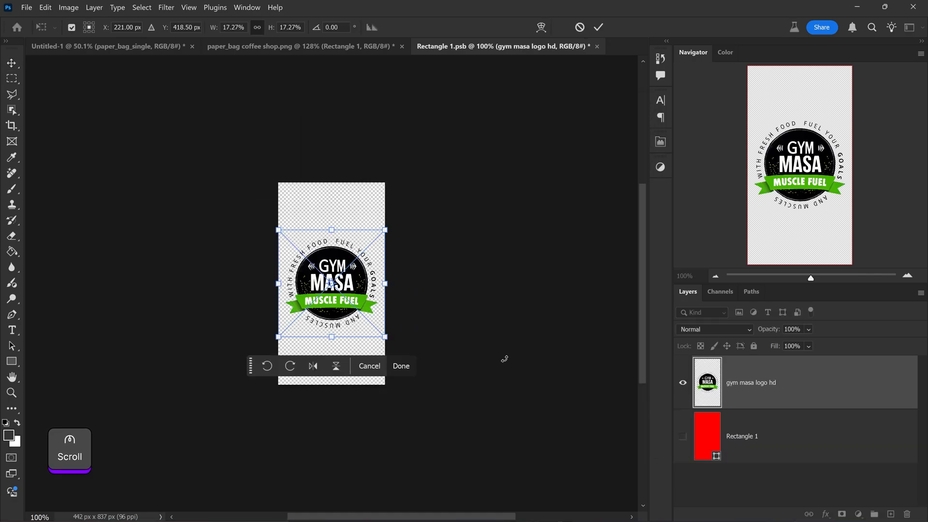
{"action": "key", "text": "Enter"}
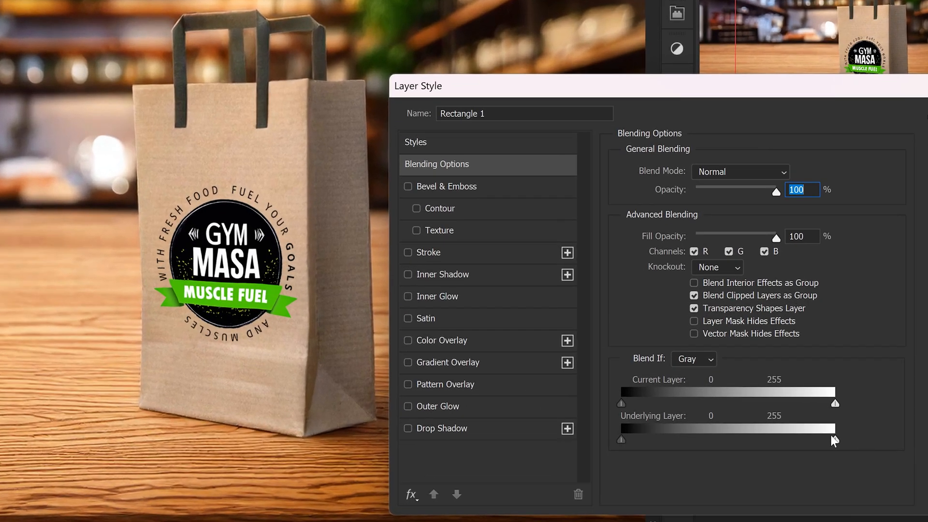
Step: Set Blend If Underlying Layer whites to a split 188/213 so kraft texture shows through the logo
{"action": "left_click_drag", "start_coordinate": [835, 440], "coordinate": [799, 440]}
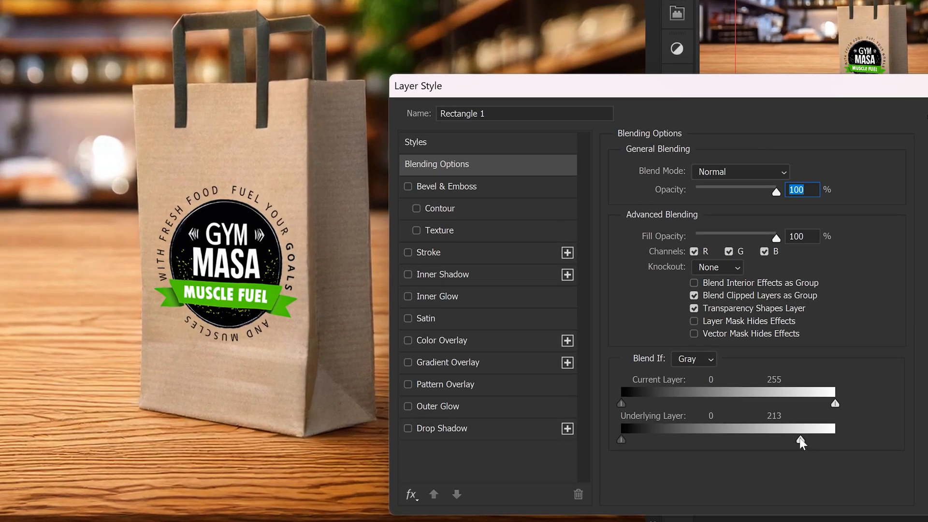
{"action": "left_click_drag", "start_coordinate": [800, 441], "coordinate": [782, 441]}
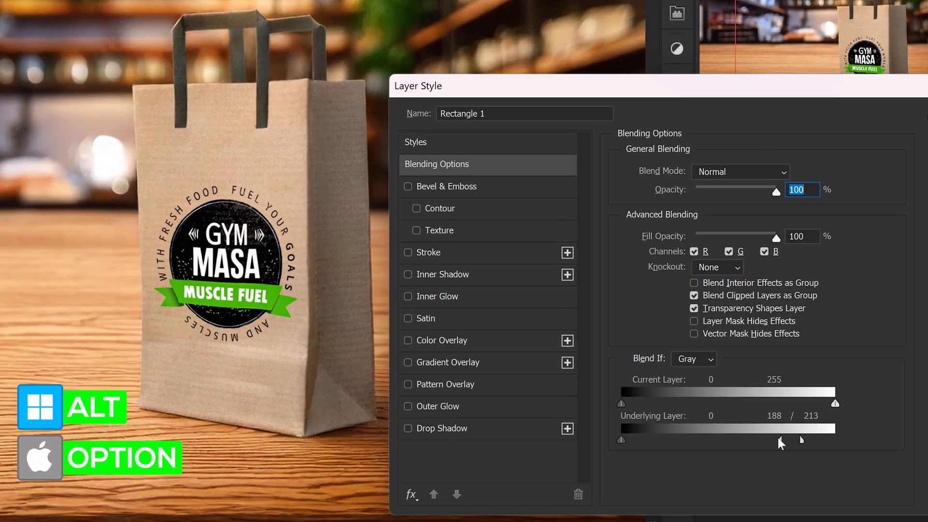
{"action": "left_click_drag", "start_coordinate": [781, 440], "coordinate": [772, 440]}
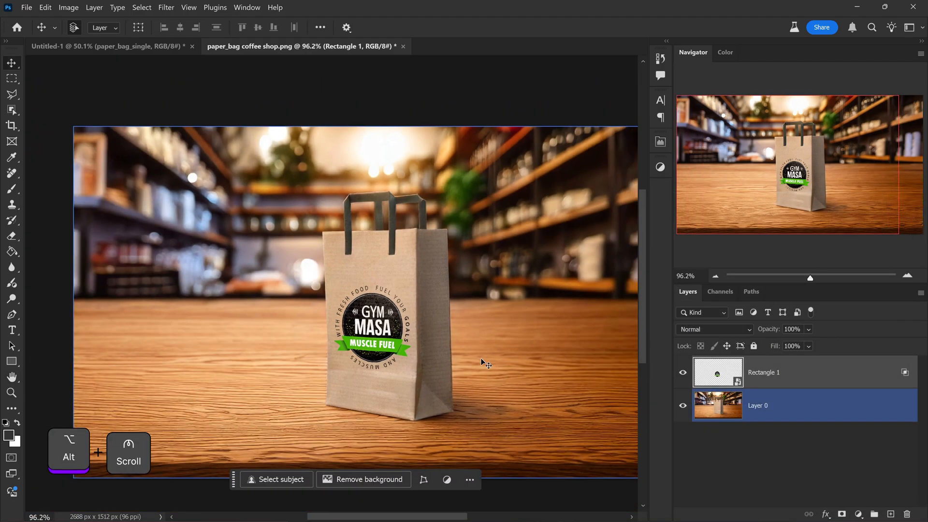
Step: Nudge the Gym Masa logo inside the Rectangle 1 smart object, then select the background photo layer
{"action": "scroll", "scroll_direction": "down", "scroll_amount": 3}
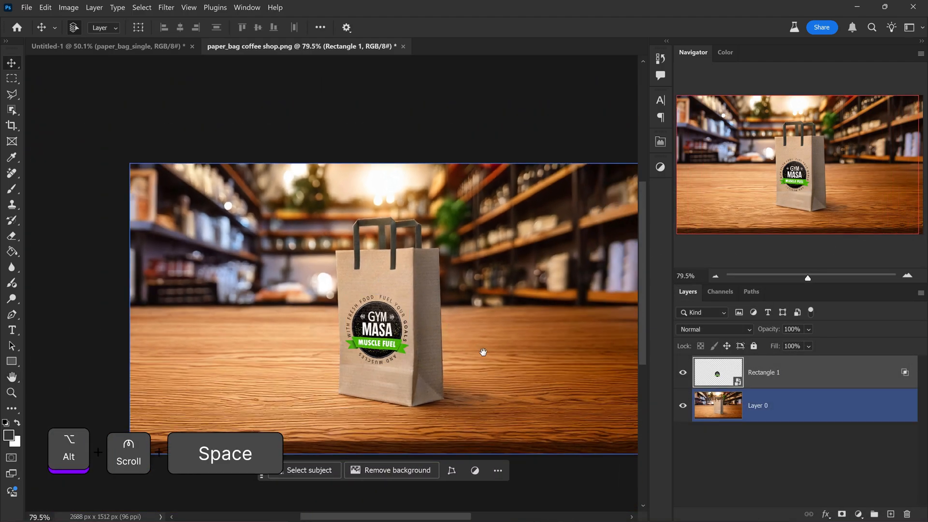
{"action": "scroll", "scroll_direction": "down", "scroll_amount": 3}
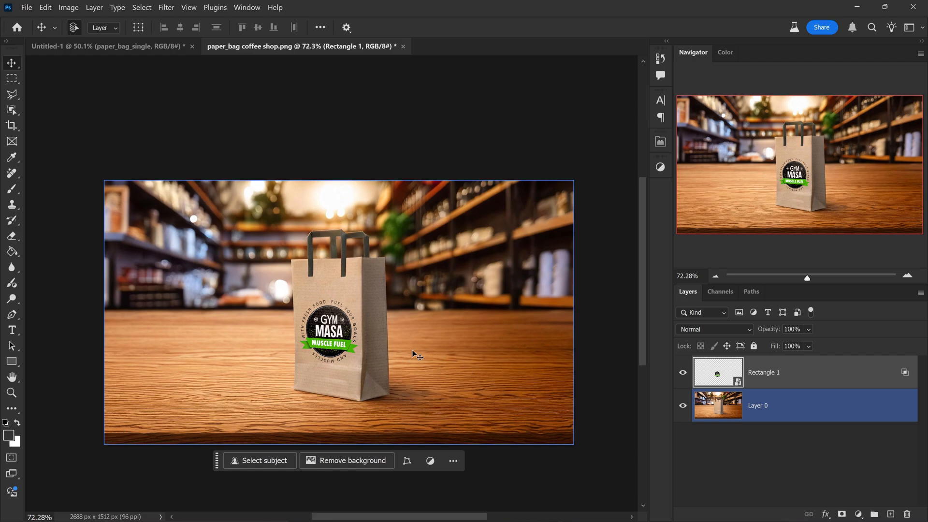
{"action": "mouse_move", "coordinate": [402, 351]}
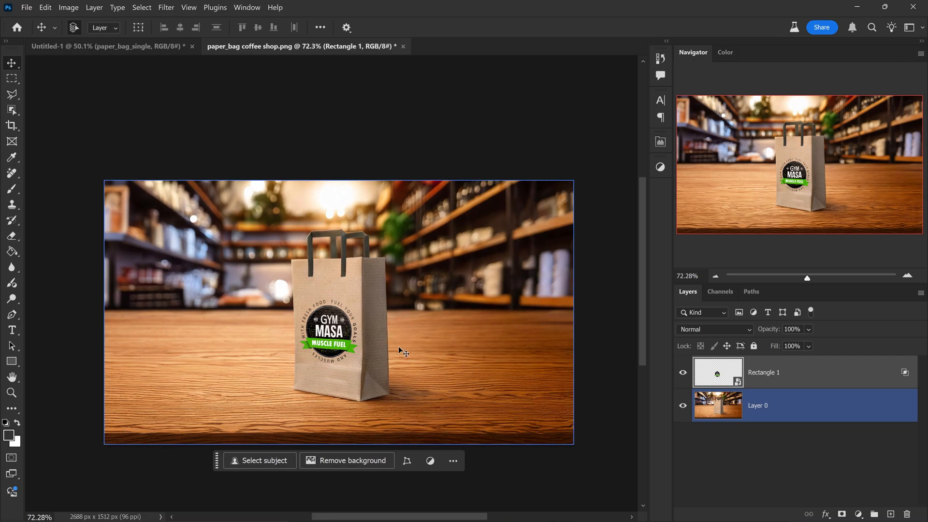
{"action": "double_click", "coordinate": [719, 371]}
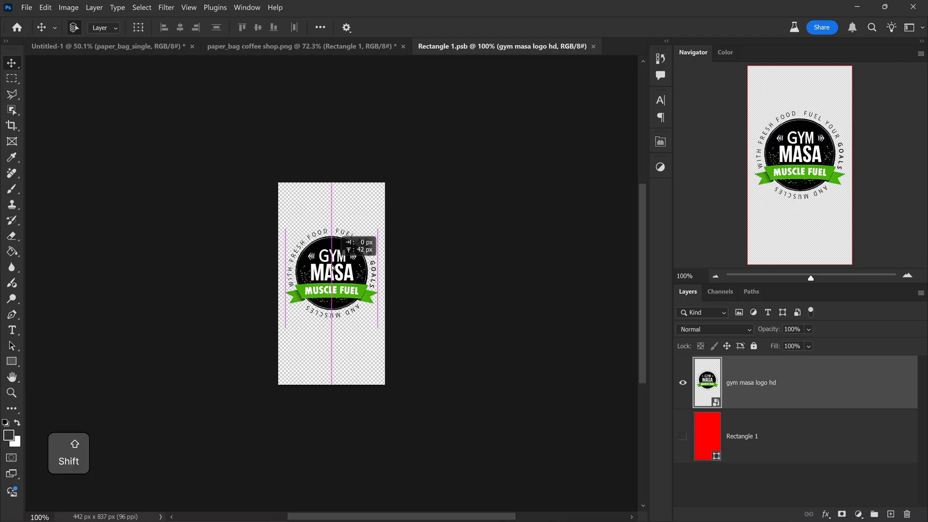
{"action": "left_click", "coordinate": [597, 46]}
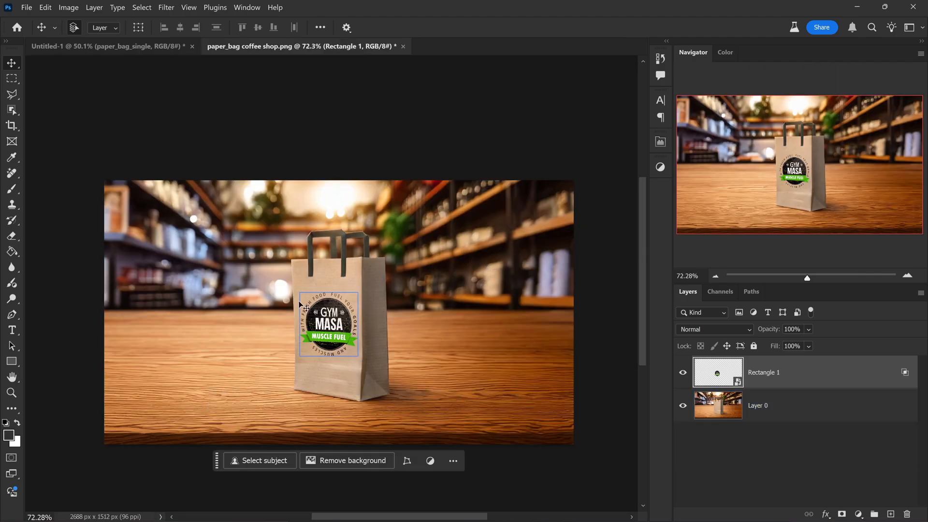
{"action": "left_click", "coordinate": [758, 405]}
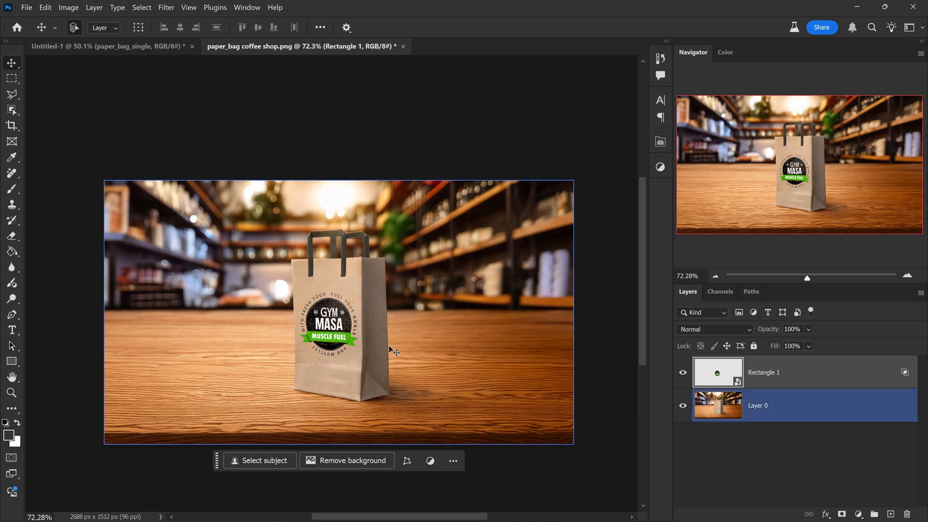
{"action": "mouse_move", "coordinate": [548, 370]}
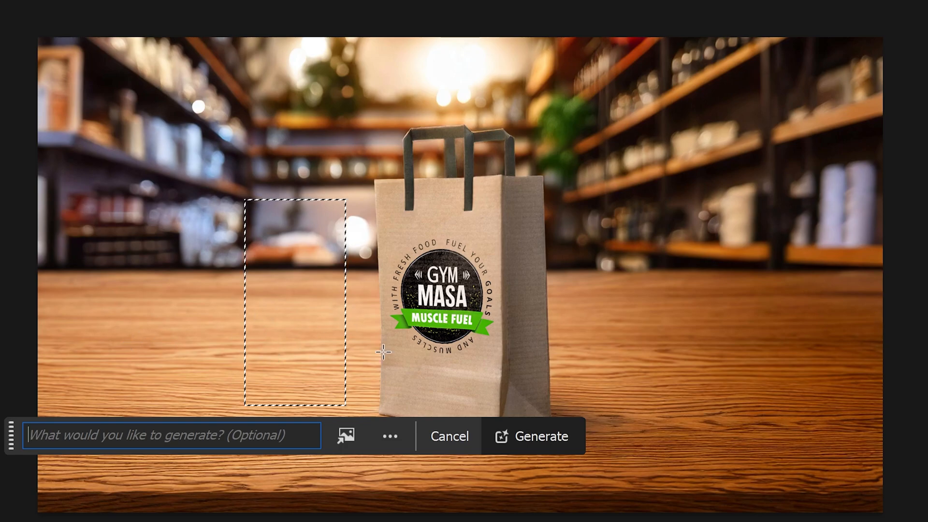
Step: Generative-fill 'black protein shaker' left of the bag and compare its three variations
{"action": "type", "text": "b"}
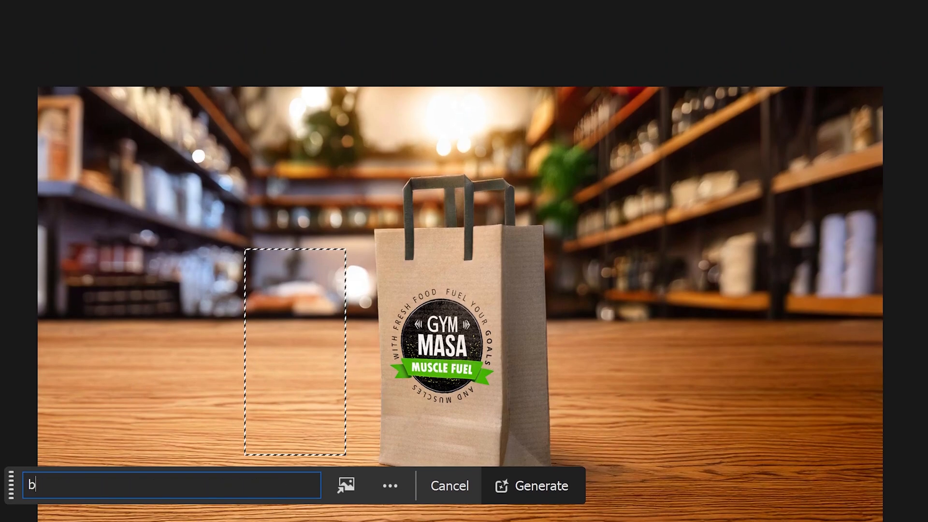
{"action": "type", "text": "lack protein s..."}
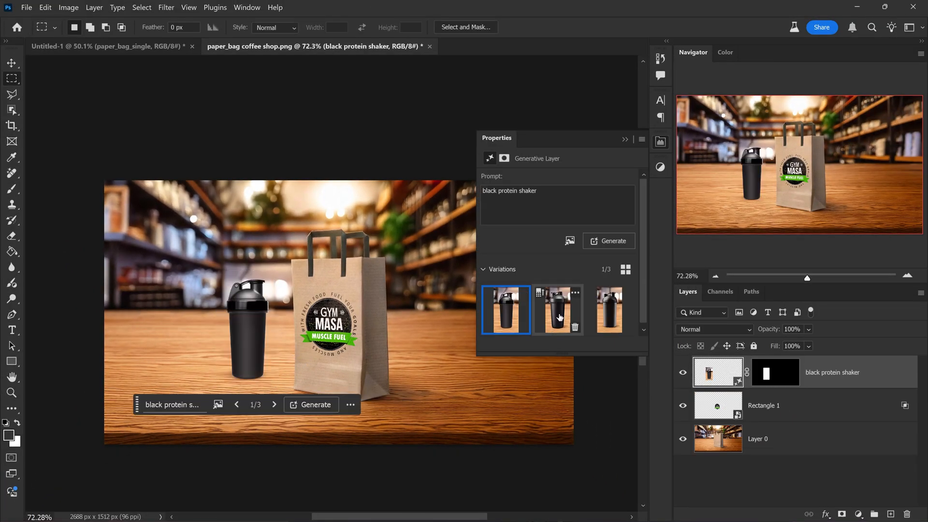
{"action": "left_click", "coordinate": [609, 309]}
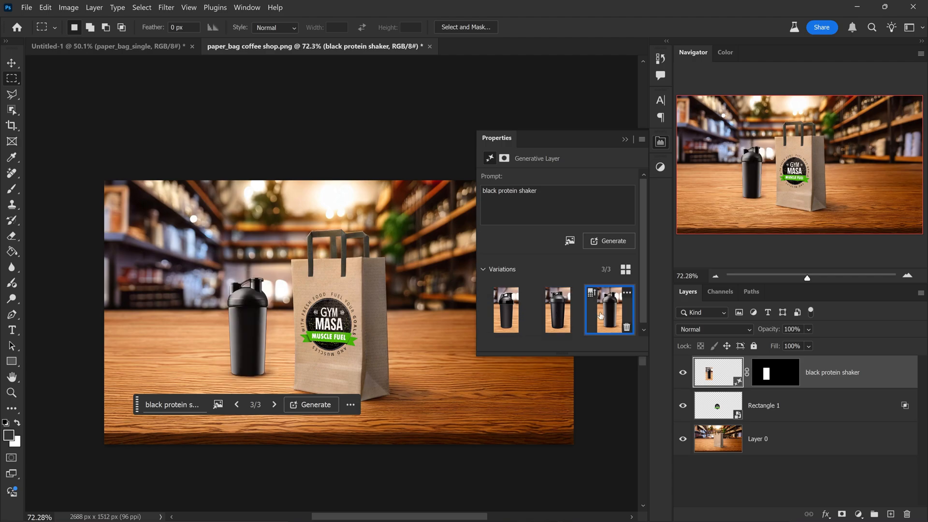
{"action": "left_click", "coordinate": [506, 310]}
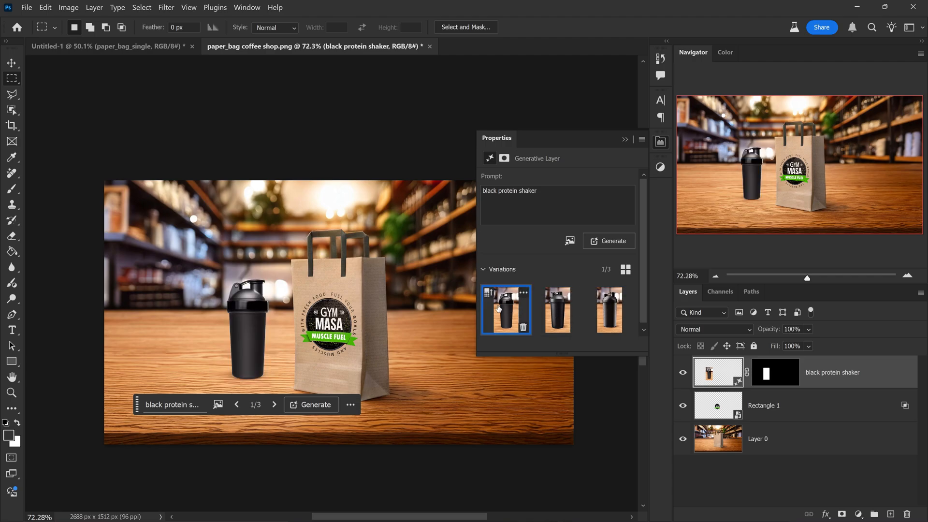
{"action": "key", "text": "space"}
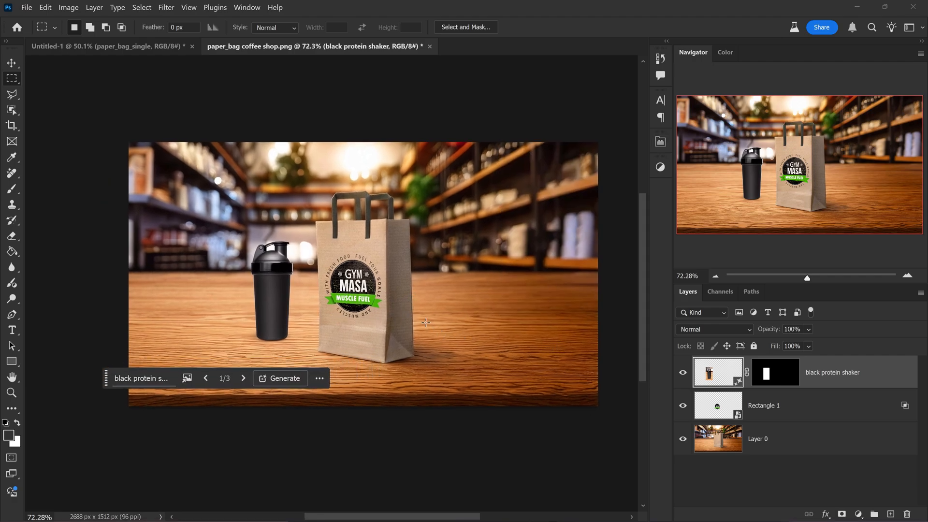
Step: Generative-fill 'avocado' on the table right of the bag and pick a variation
{"action": "left_click_drag", "start_coordinate": [421, 318], "coordinate": [481, 372]}
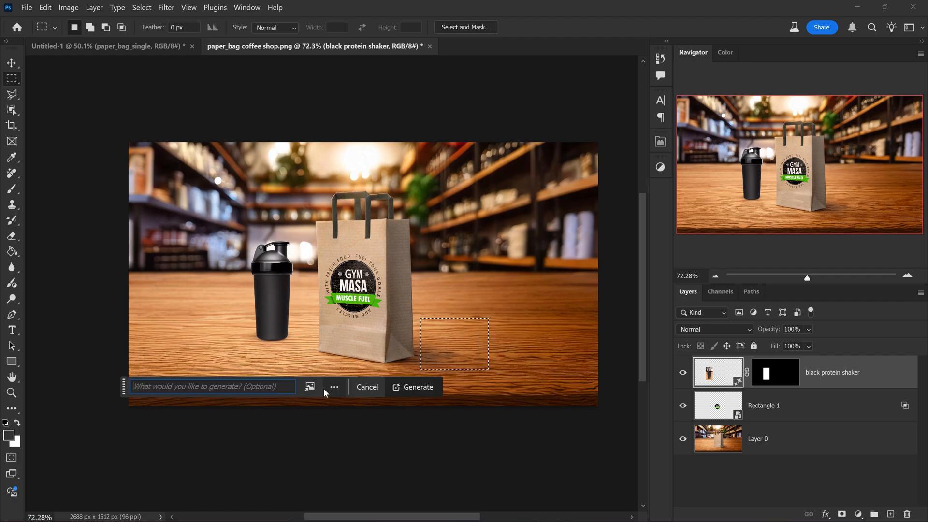
{"action": "type", "text": "avocado"}
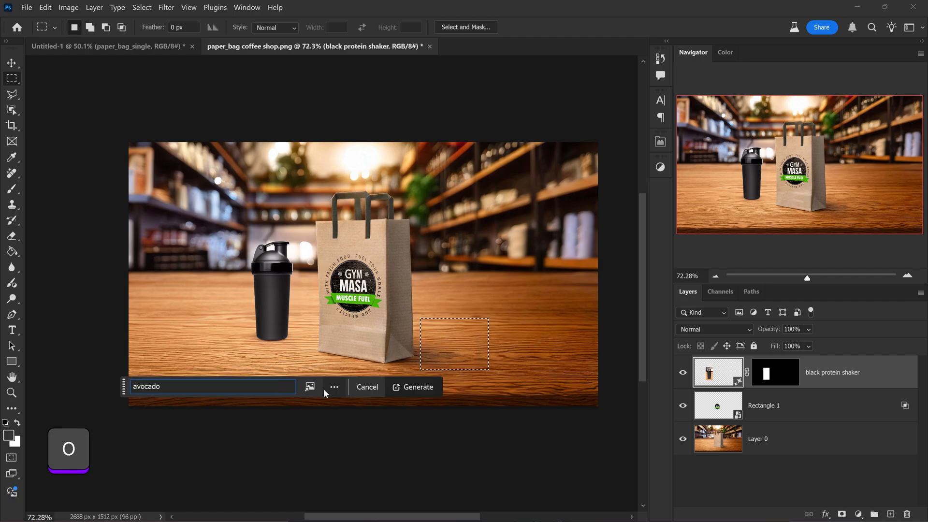
{"action": "left_click", "coordinate": [412, 387]}
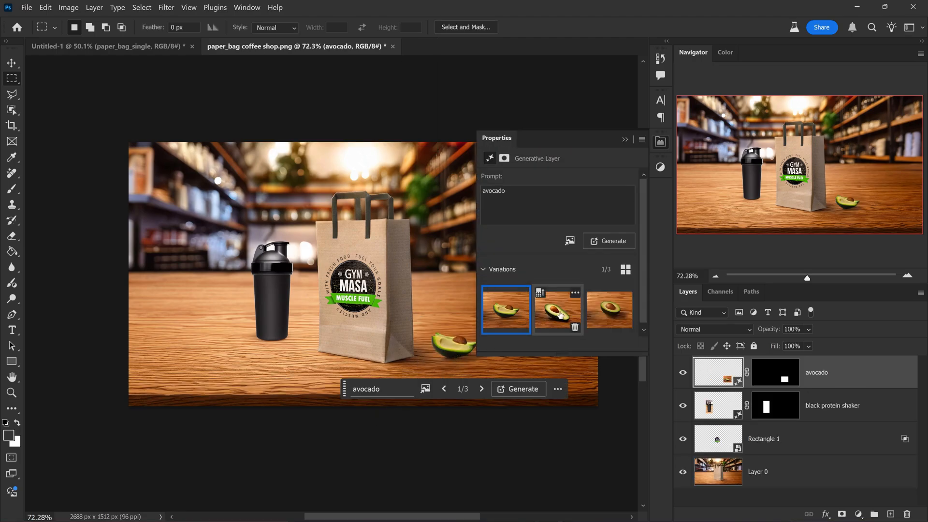
{"action": "left_click", "coordinate": [557, 309]}
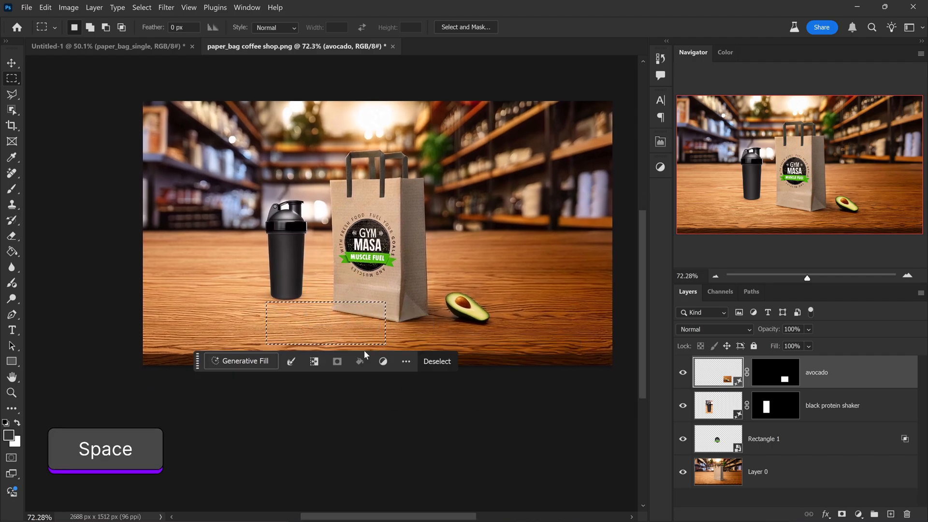
Step: Generative-fill 'banana' in front of the bag and keep the first variation
{"action": "type", "text": "ba"}
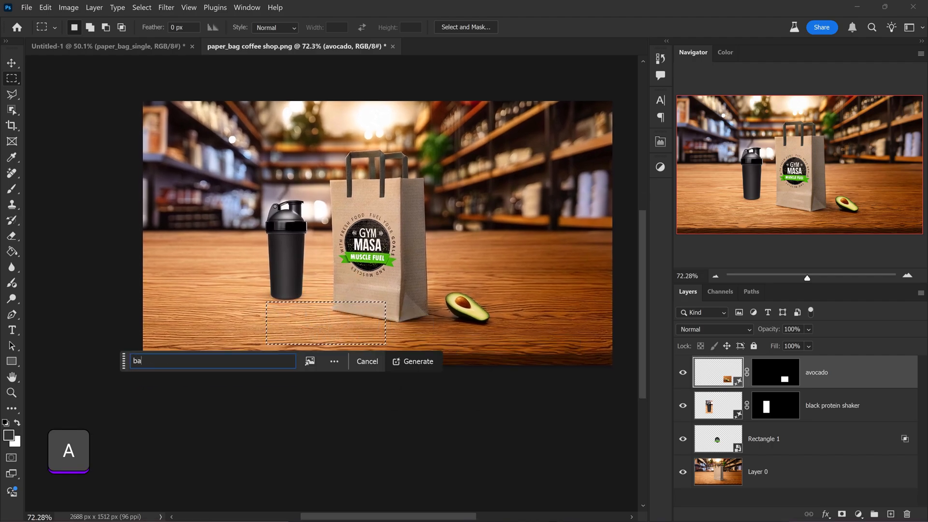
{"action": "left_click", "coordinate": [417, 361]}
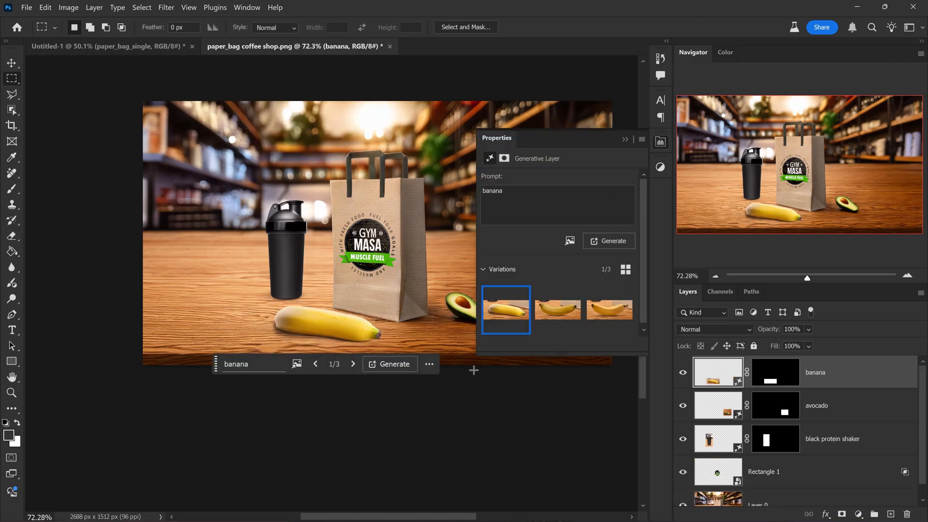
{"action": "mouse_move", "coordinate": [557, 309]}
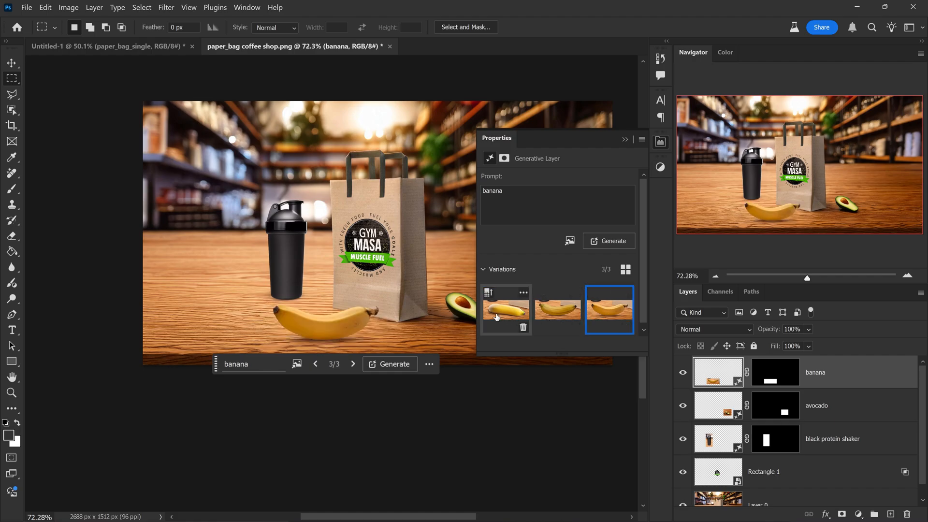
{"action": "left_click", "coordinate": [505, 309]}
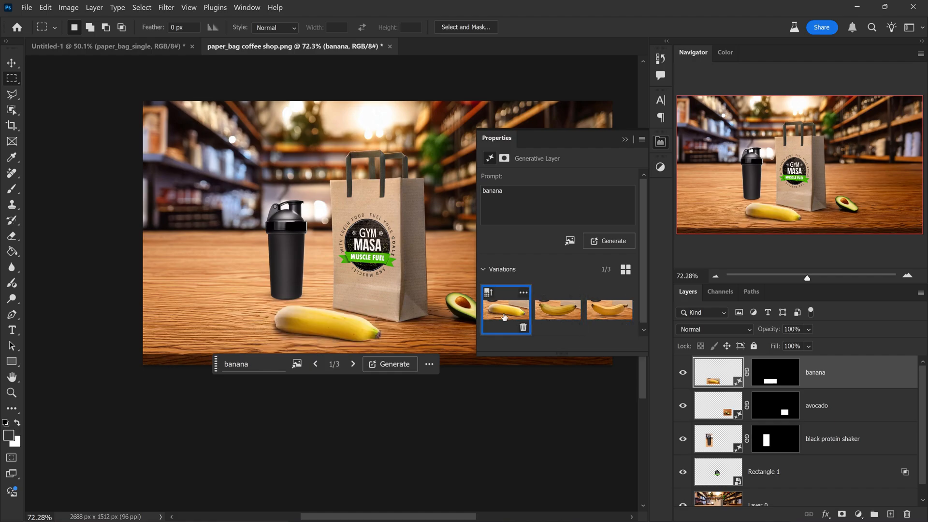